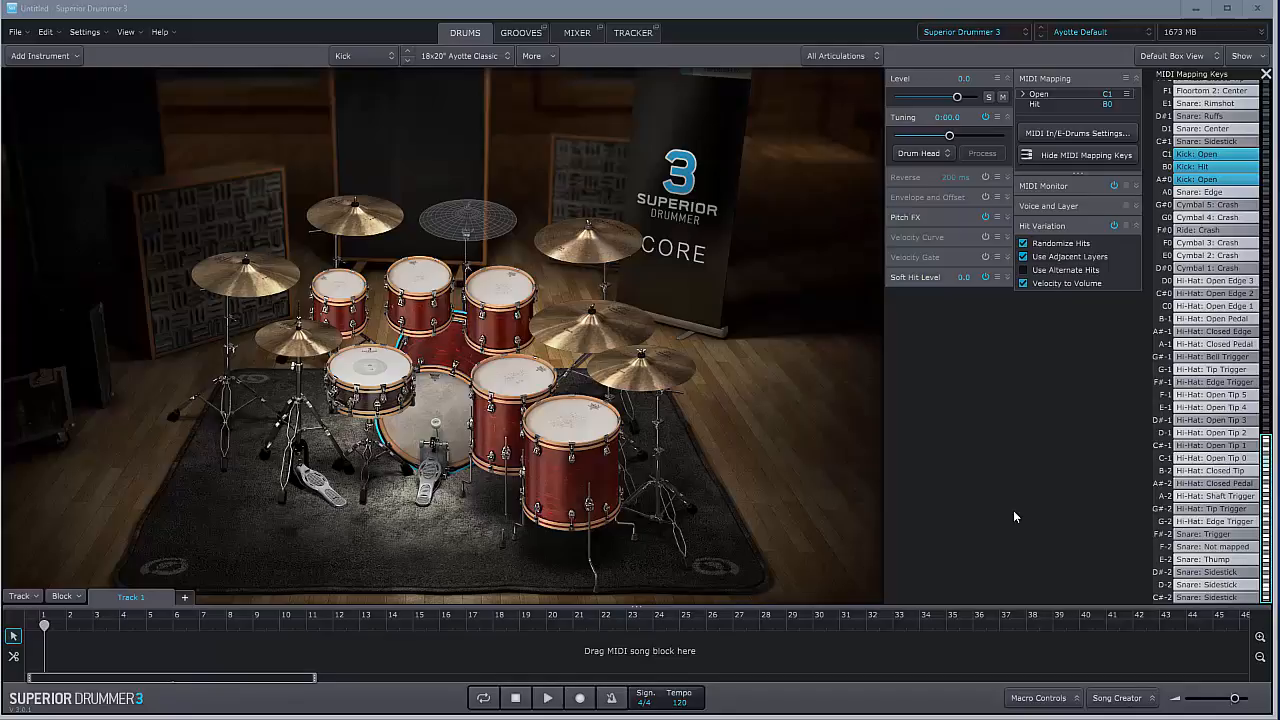
mouse_move(1040, 488)
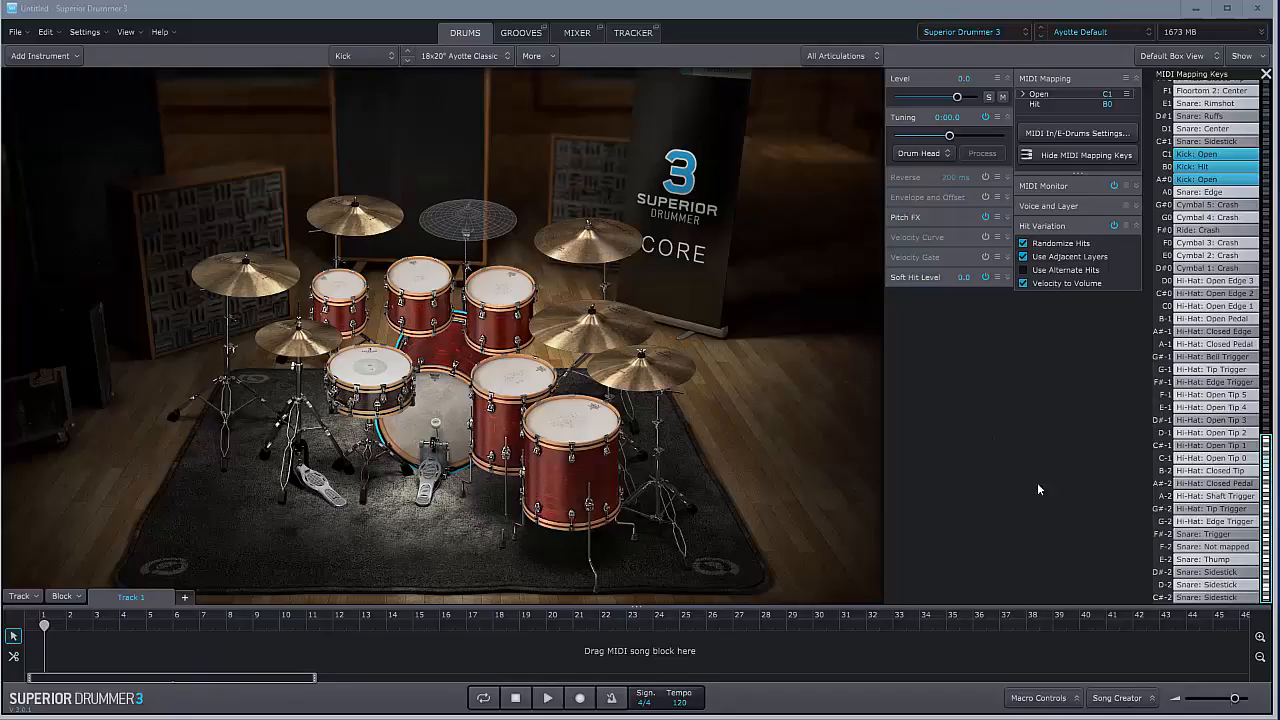
mouse_move(548, 158)
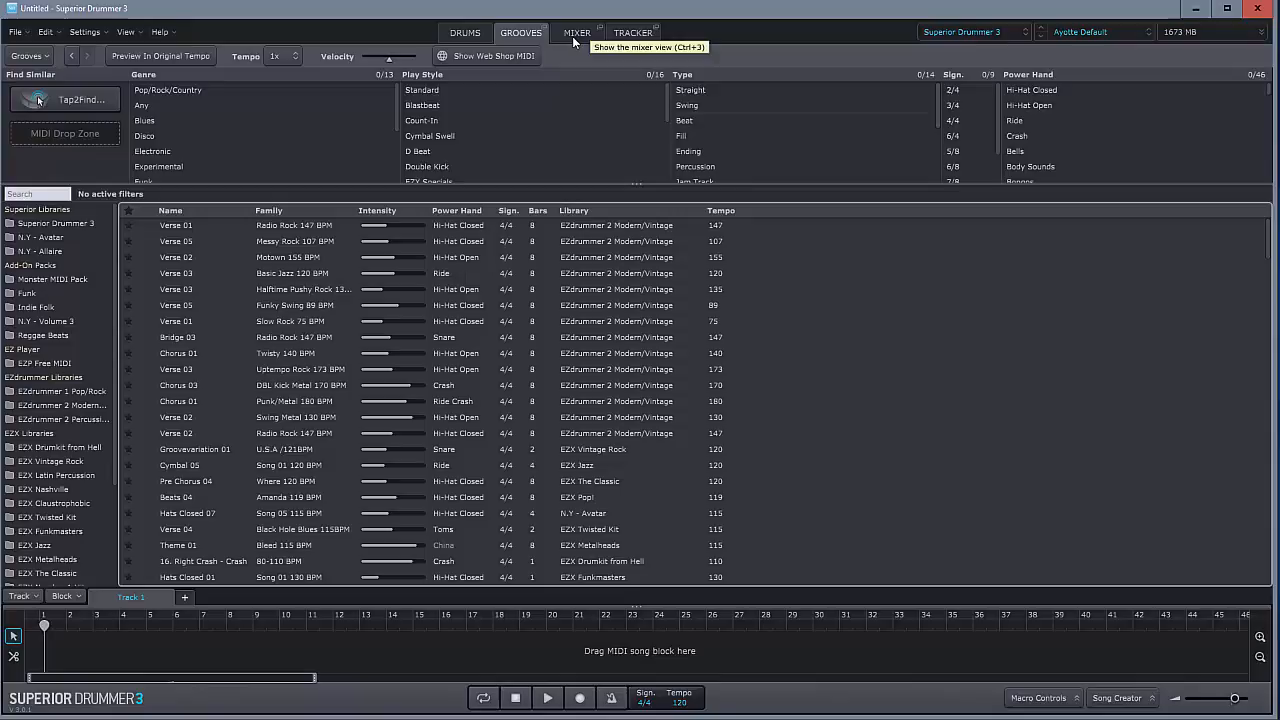
- Browse the Mixer and Grooves views, then return to the Drums kit page
left_click(576, 32)
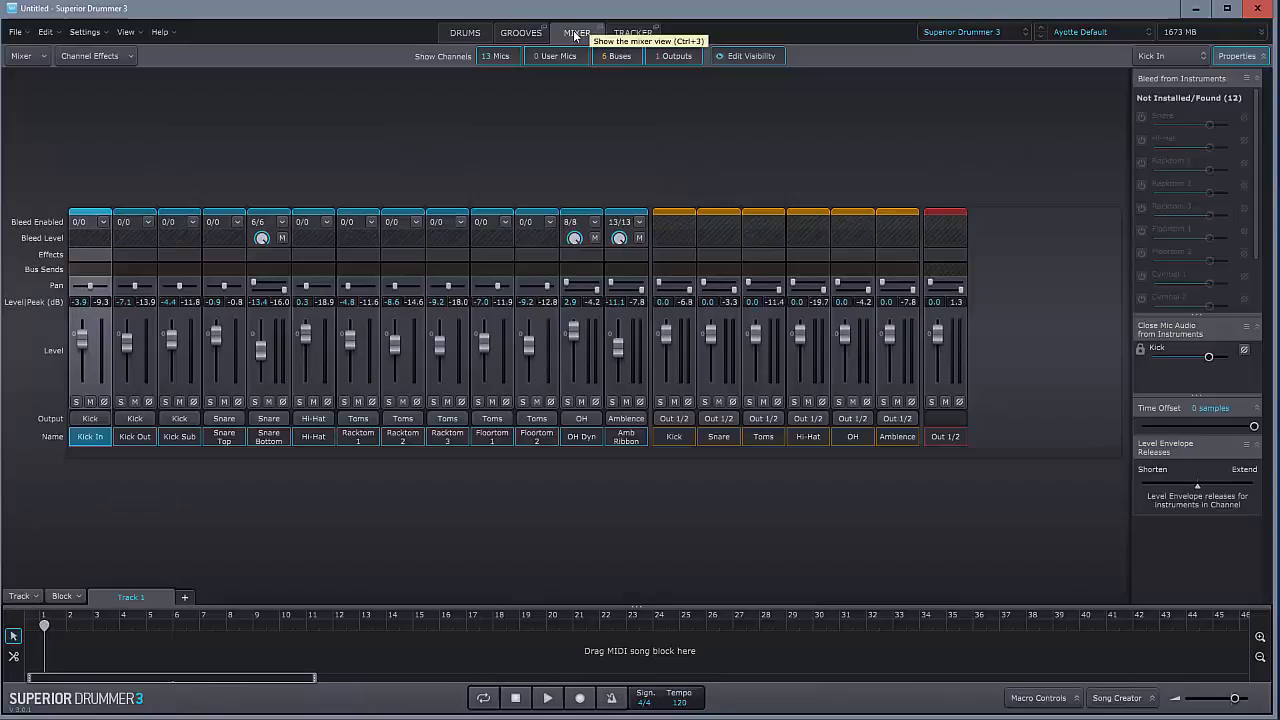
left_click(520, 32)
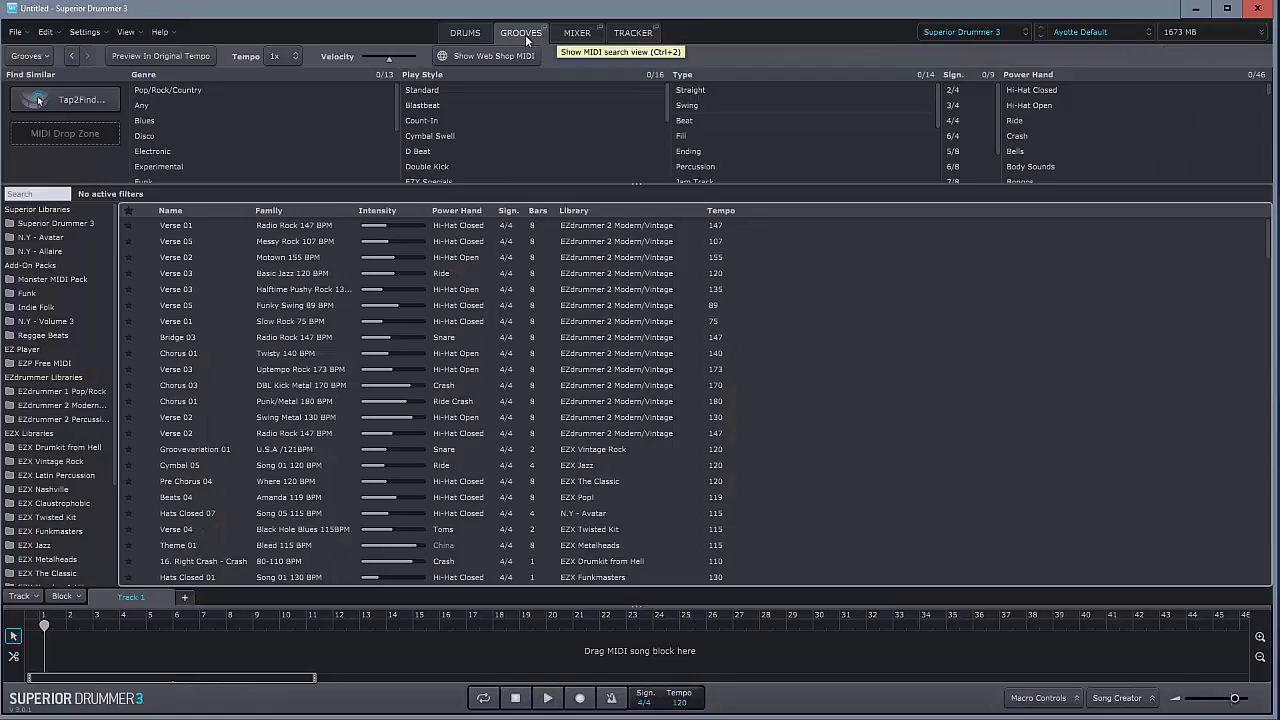
left_click(576, 32)
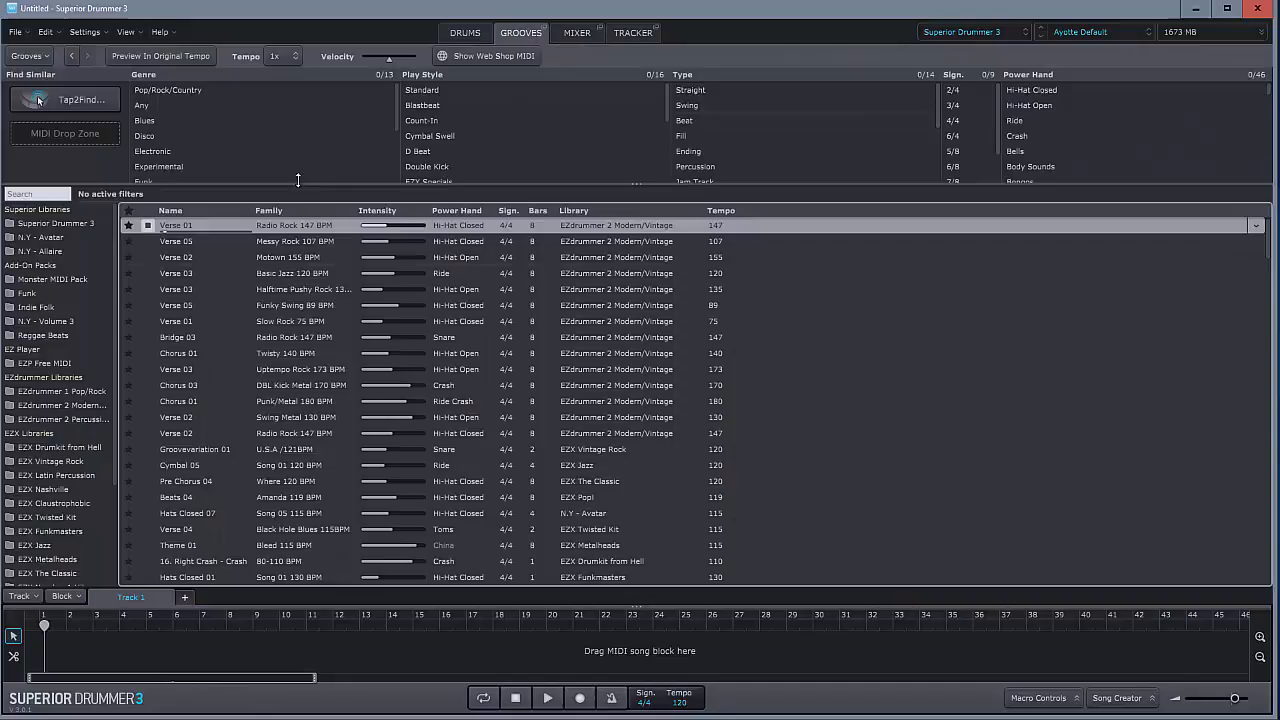
left_click(464, 32)
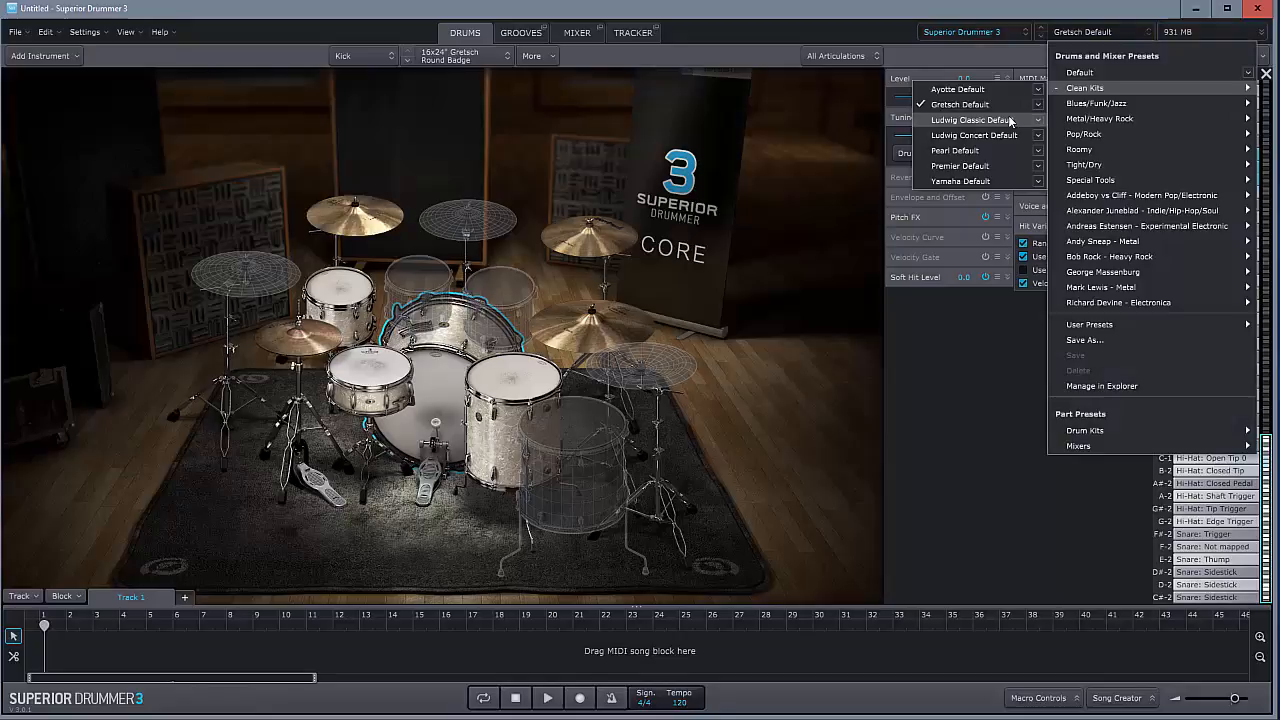
- Load the Ludwig Concert, Pearl and Yamaha Default kits in turn, then reload the original default kit
left_click(976, 120)
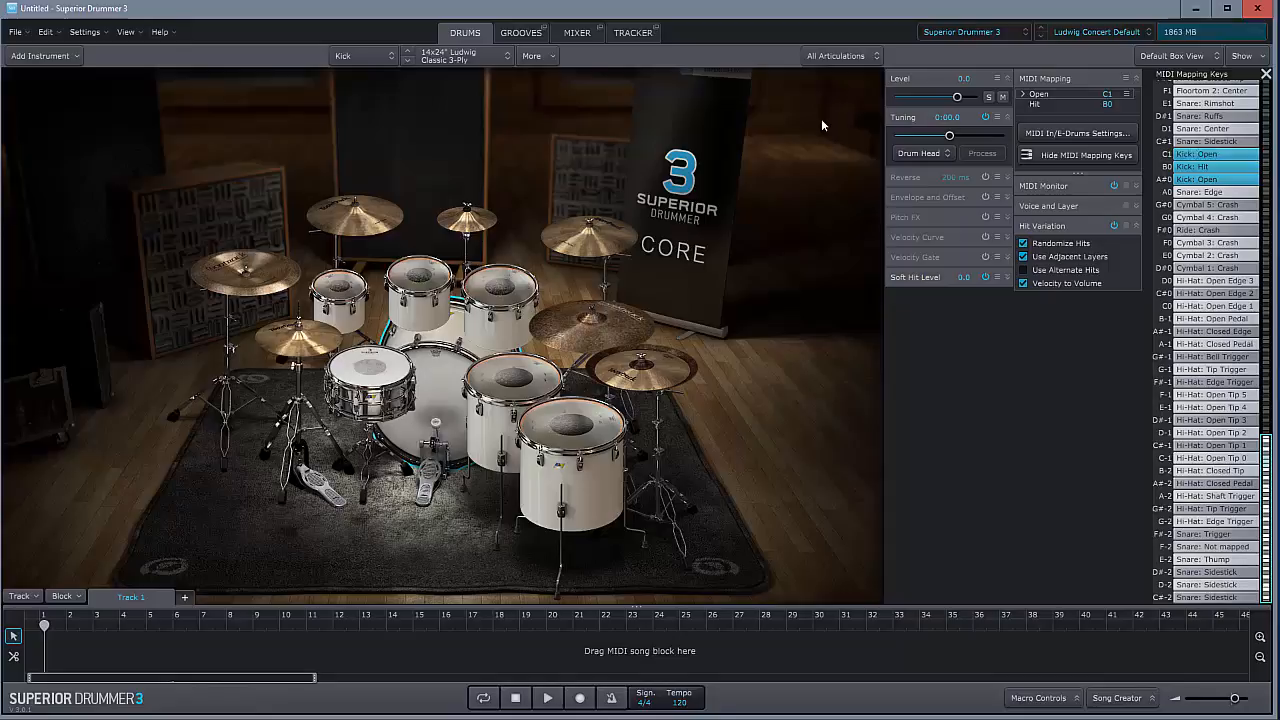
left_click(1098, 32)
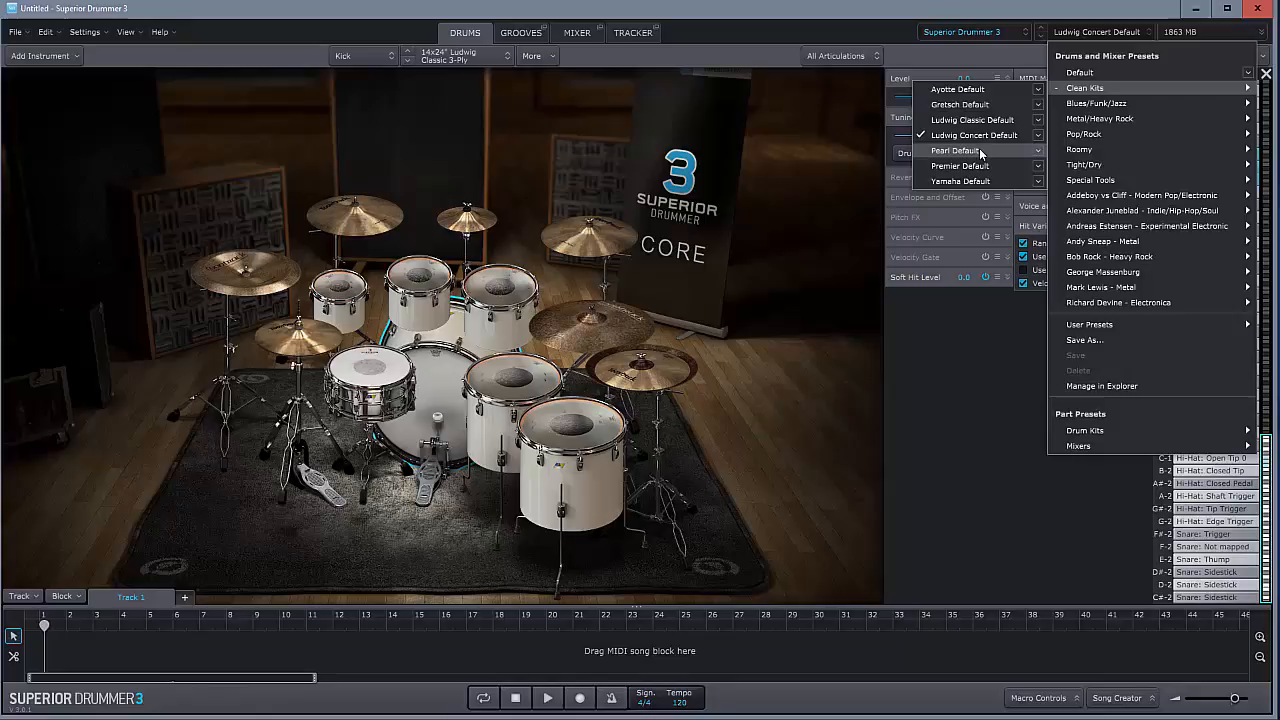
left_click(956, 150)
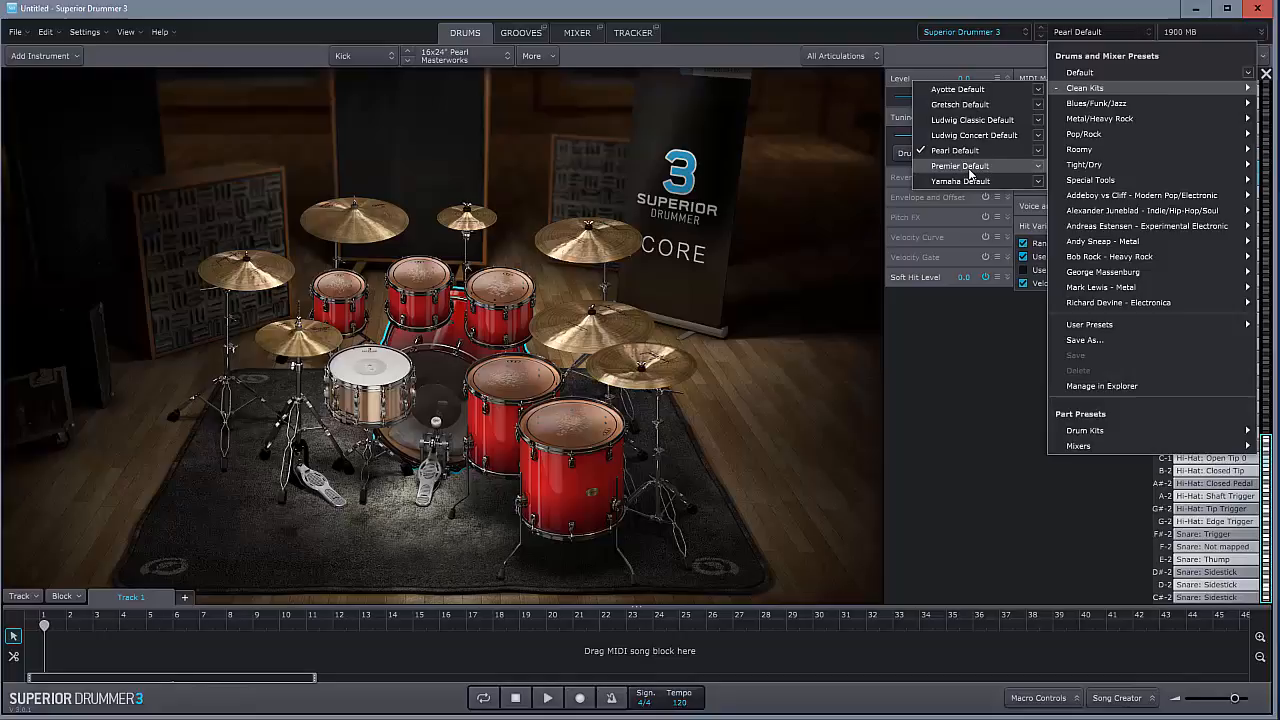
left_click(960, 166)
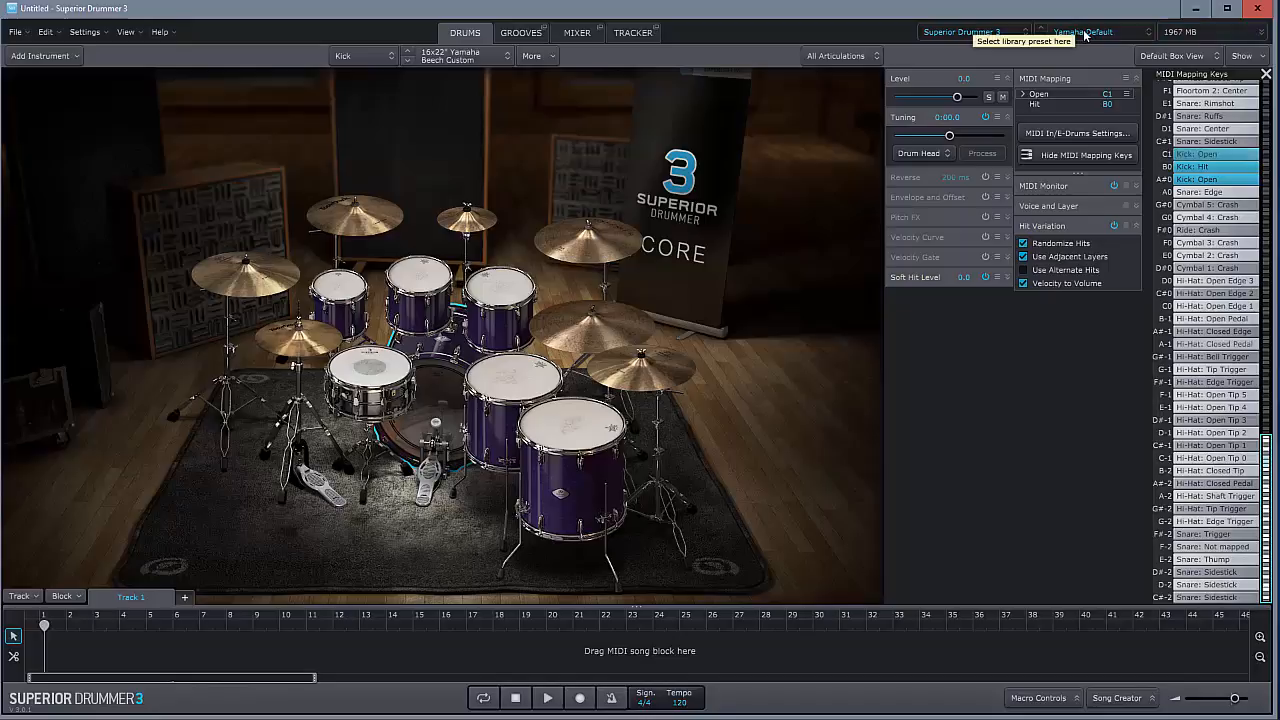
left_click(1096, 32)
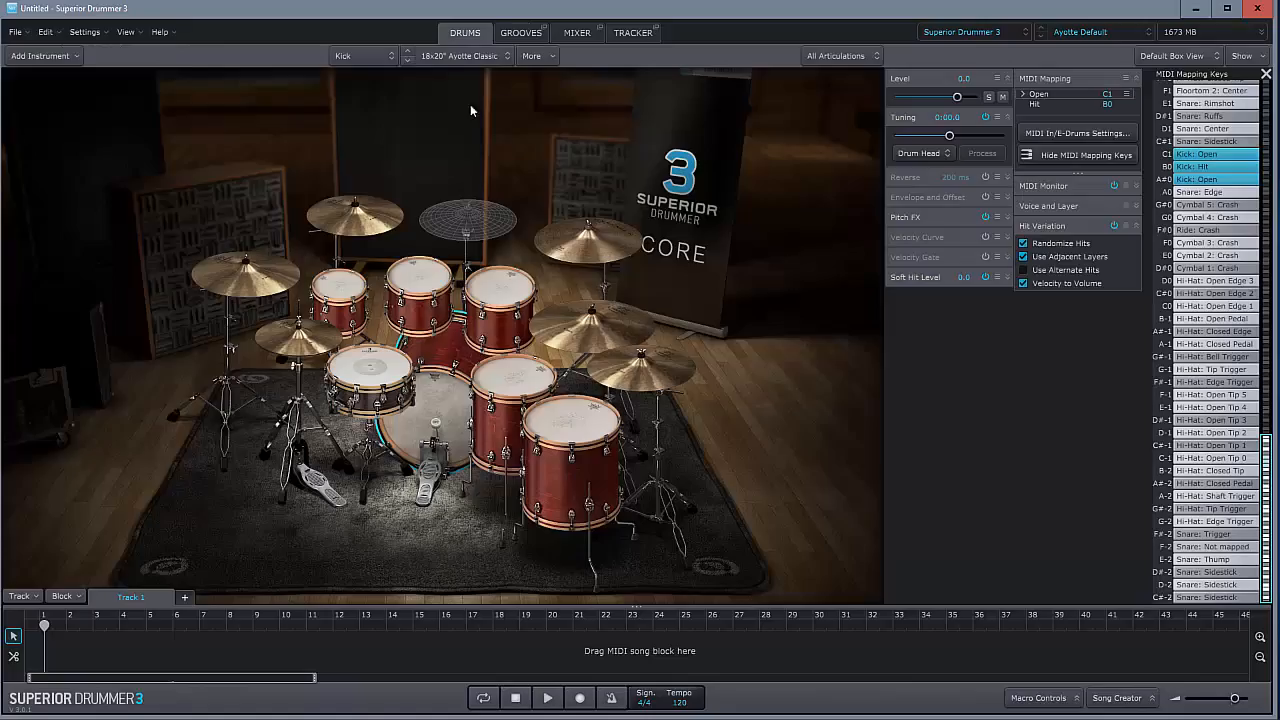
mouse_move(460, 164)
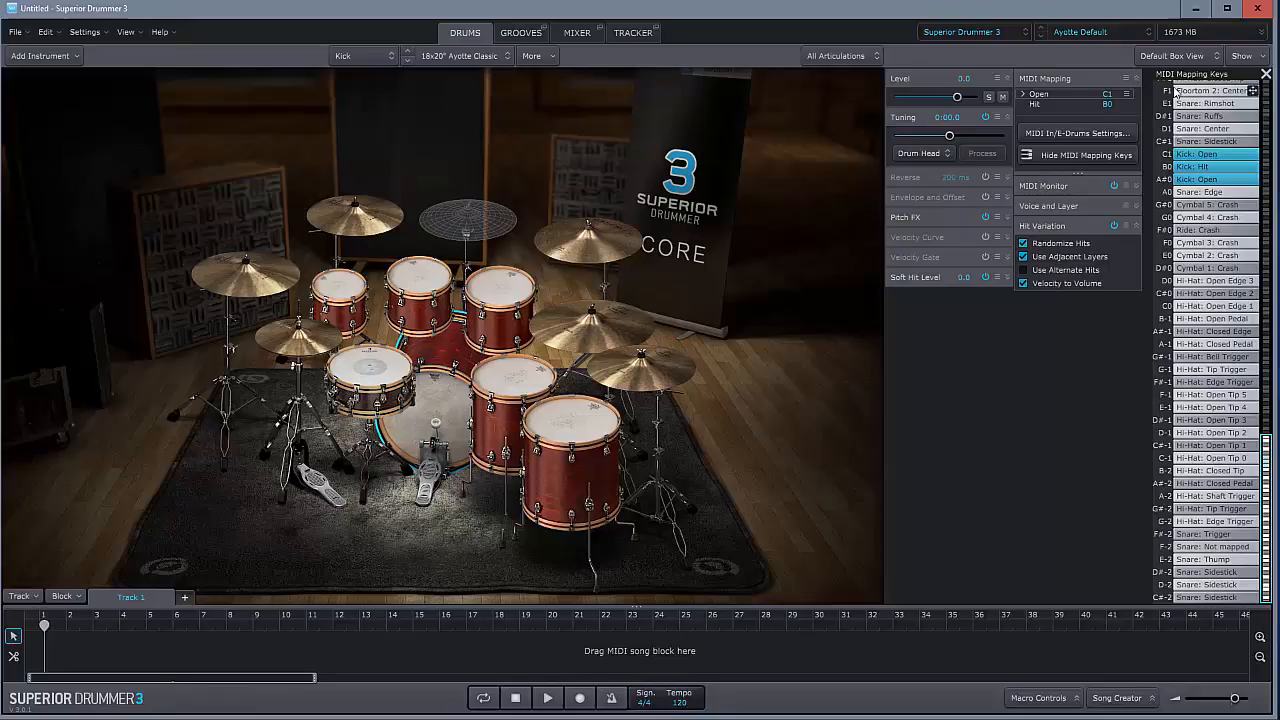
- Select the snare drum in the kit view to show its settings and articulations
left_click(370, 380)
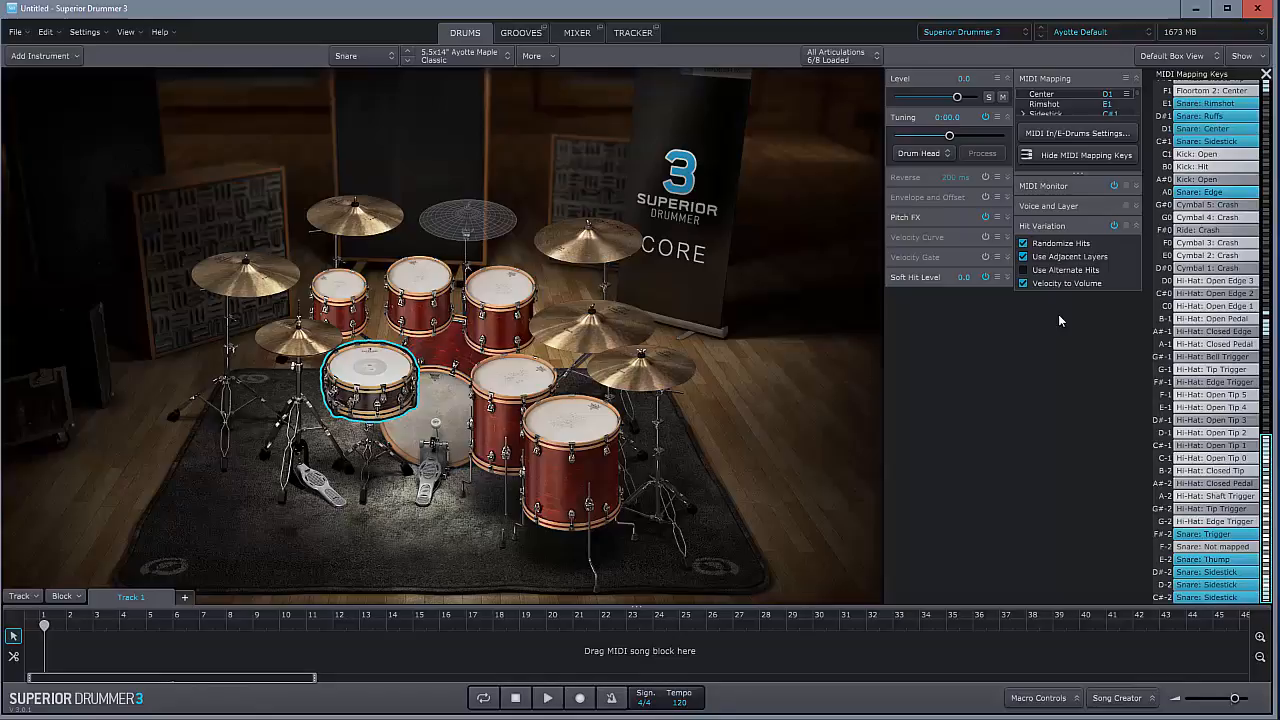
mouse_move(936, 212)
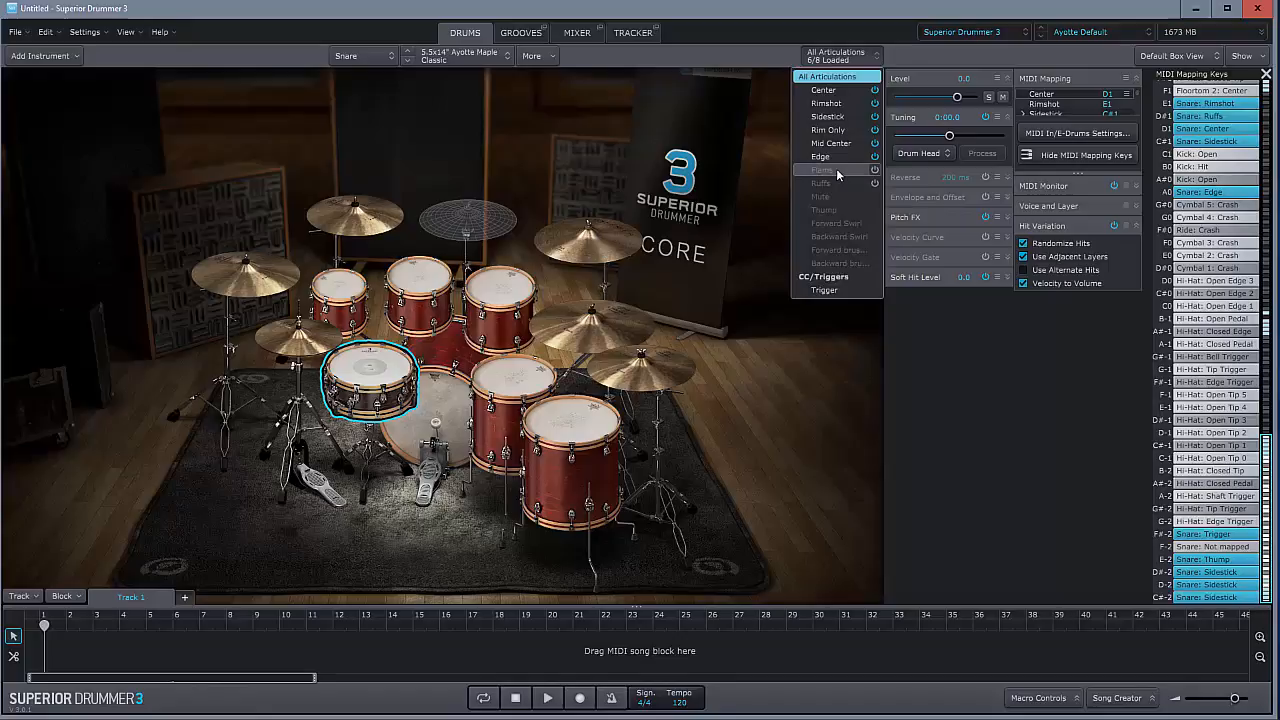
- Toggle an entry in the snare's All Articulations list
left_click(820, 168)
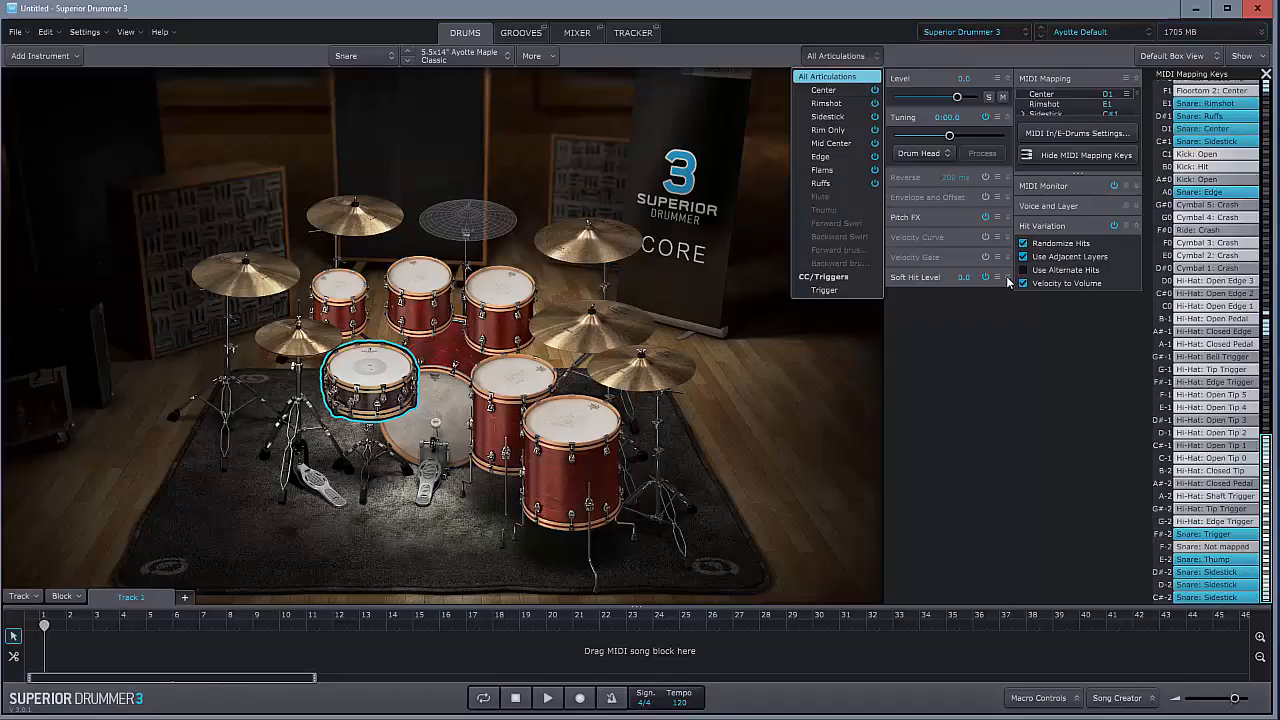
mouse_move(890, 258)
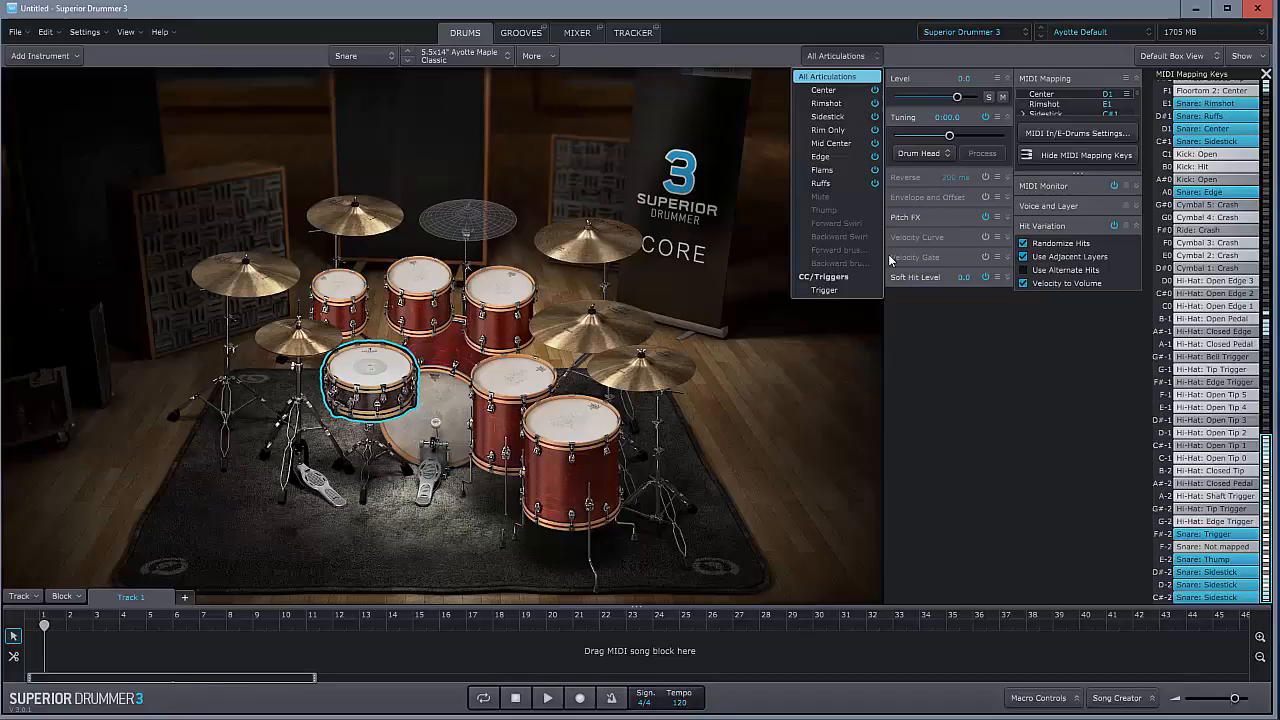
mouse_move(998, 336)
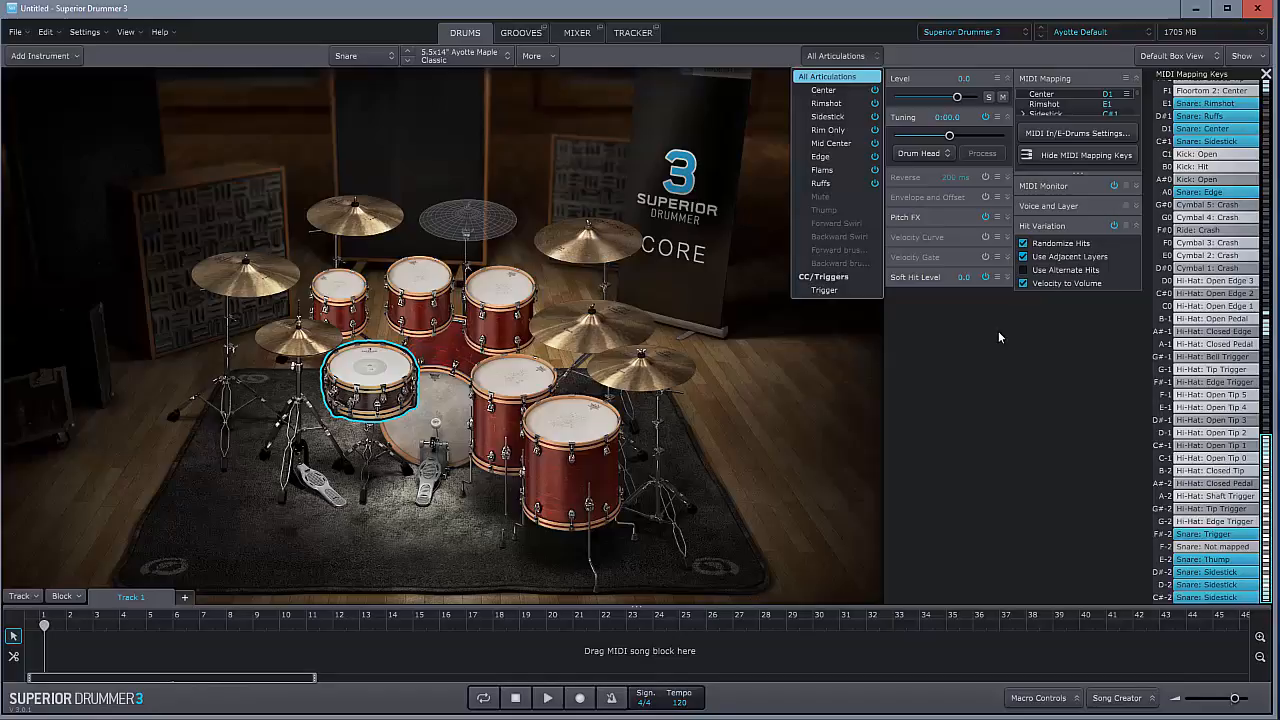
mouse_move(996, 340)
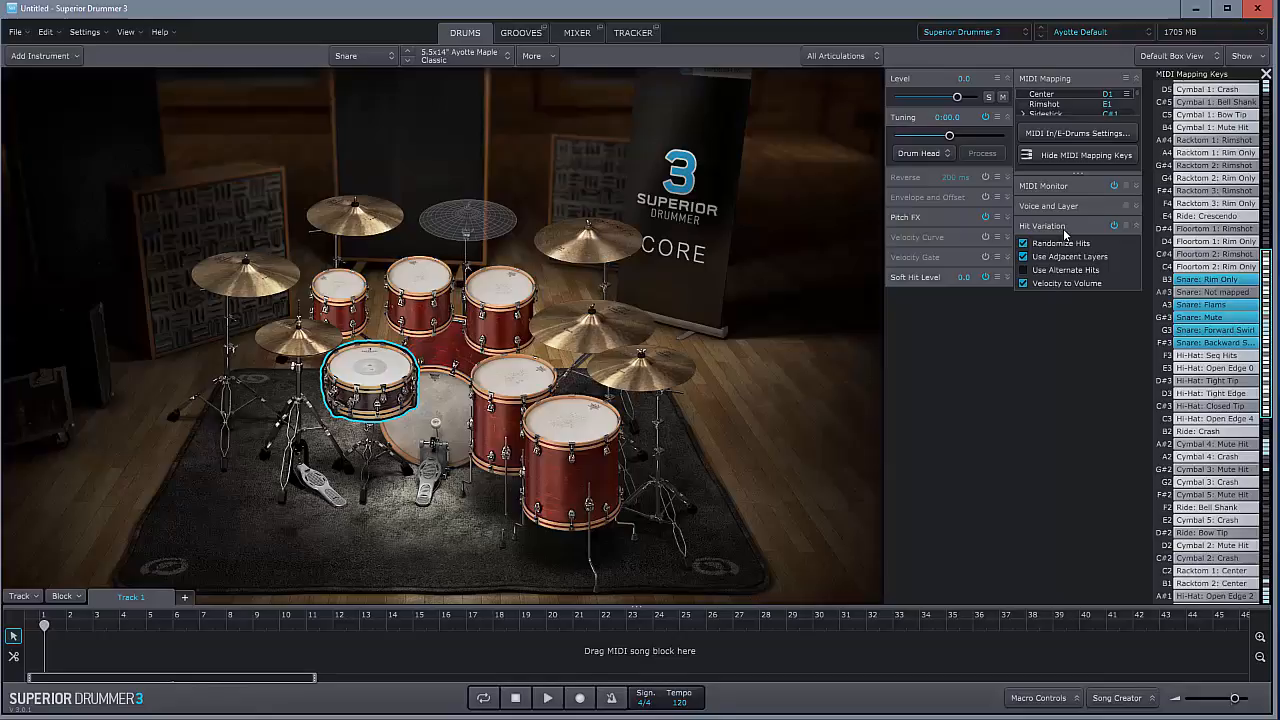
mouse_move(1064, 256)
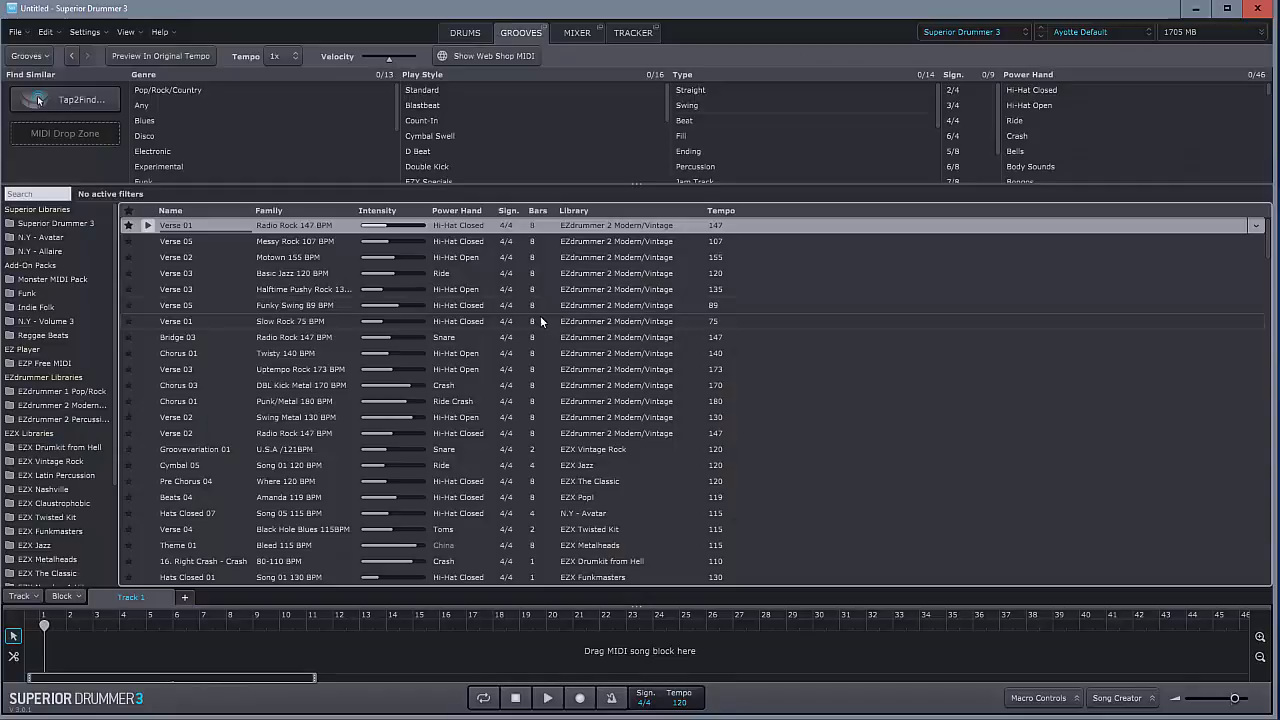
left_click(464, 32)
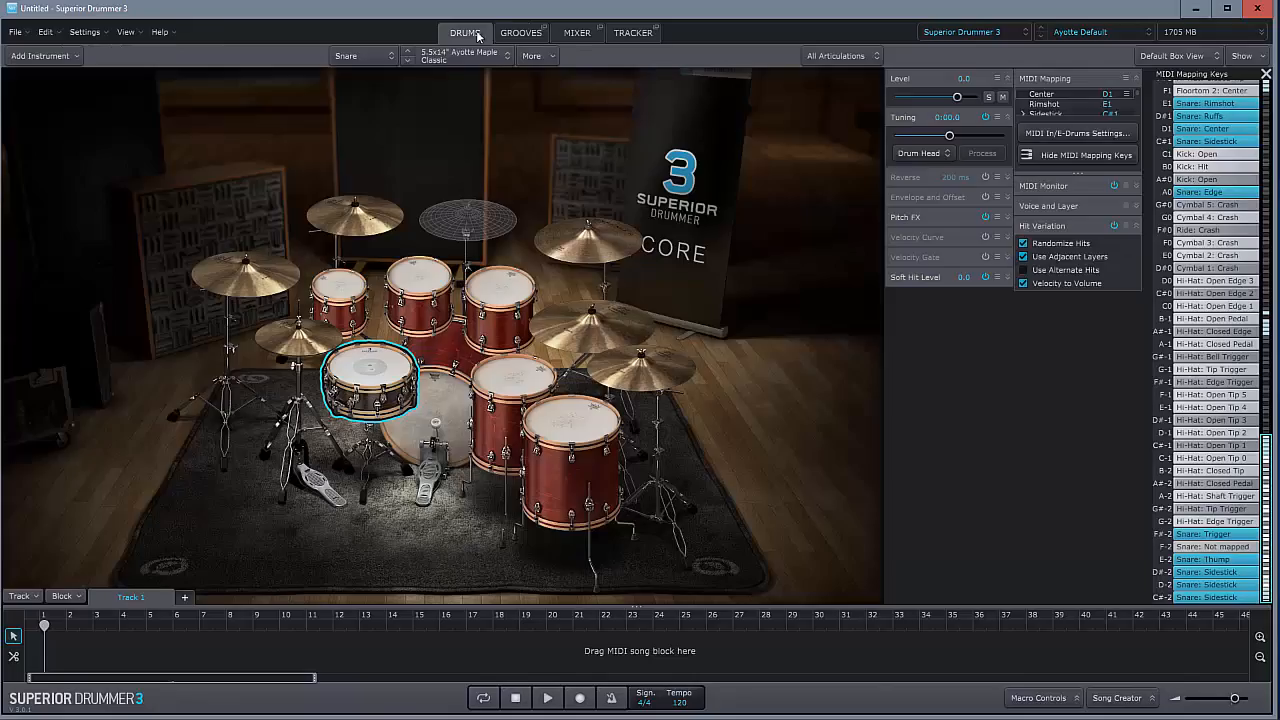
left_click(970, 32)
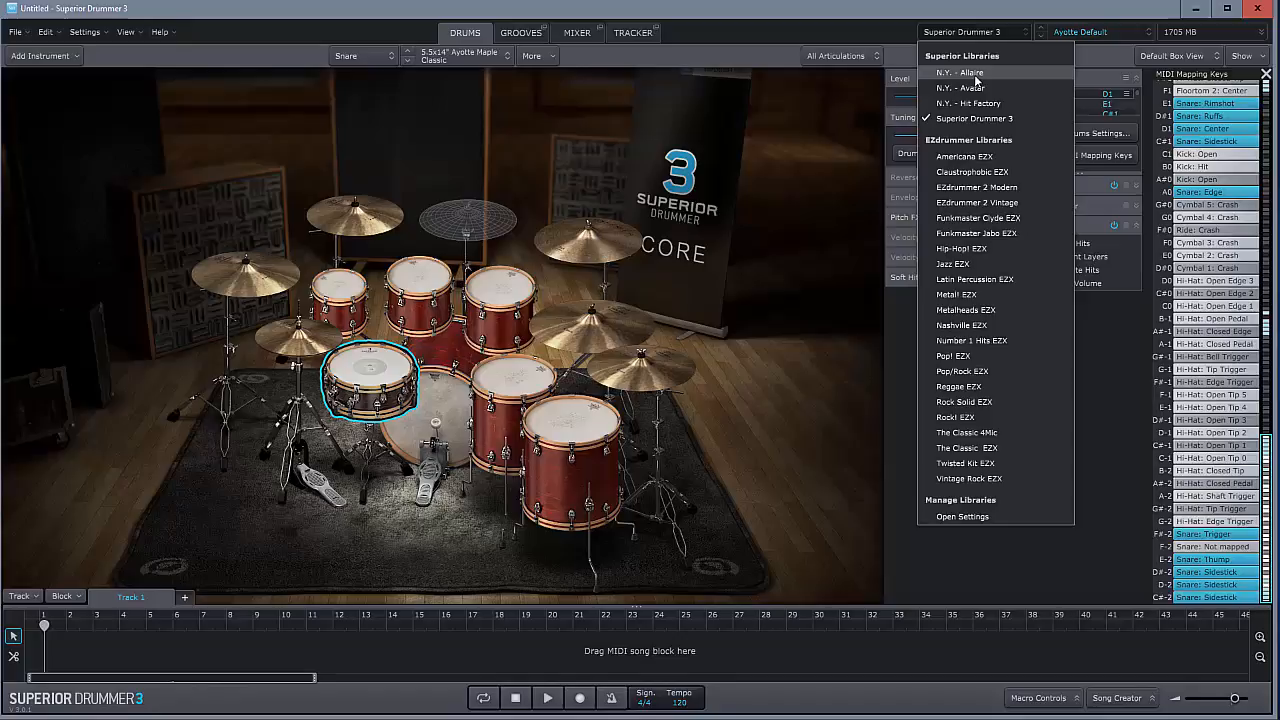
mouse_move(962, 88)
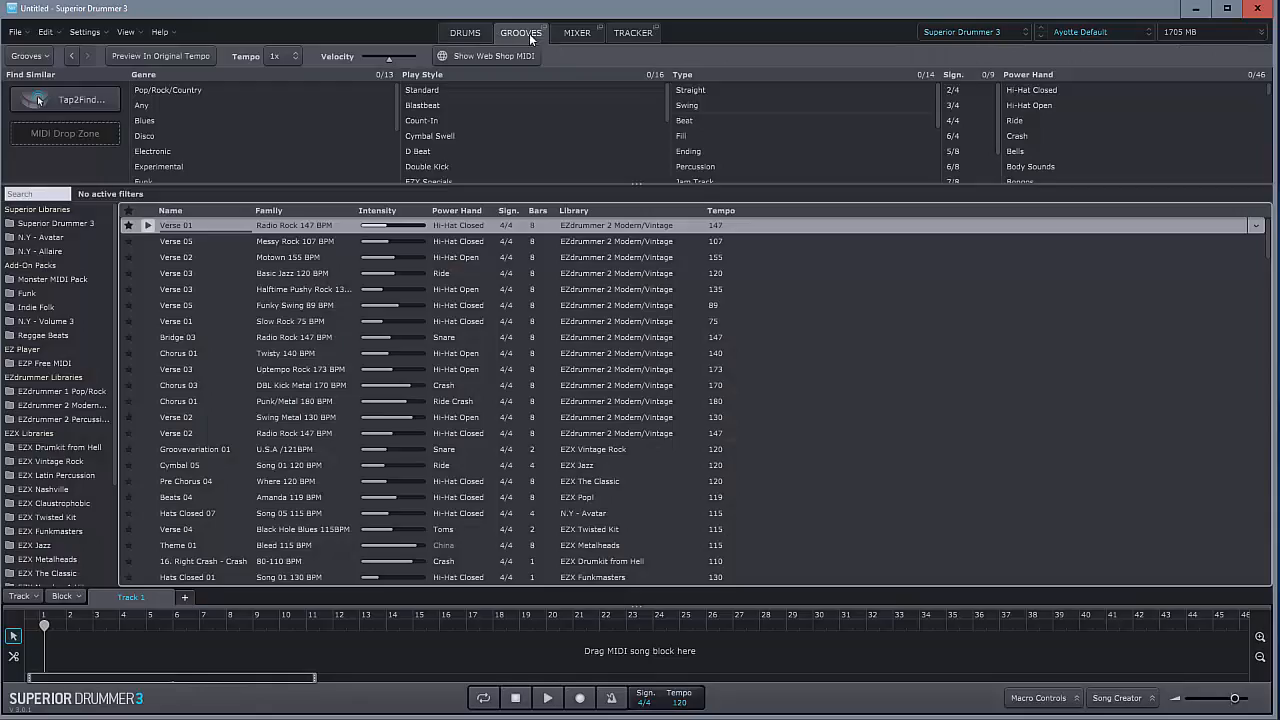
mouse_move(44, 172)
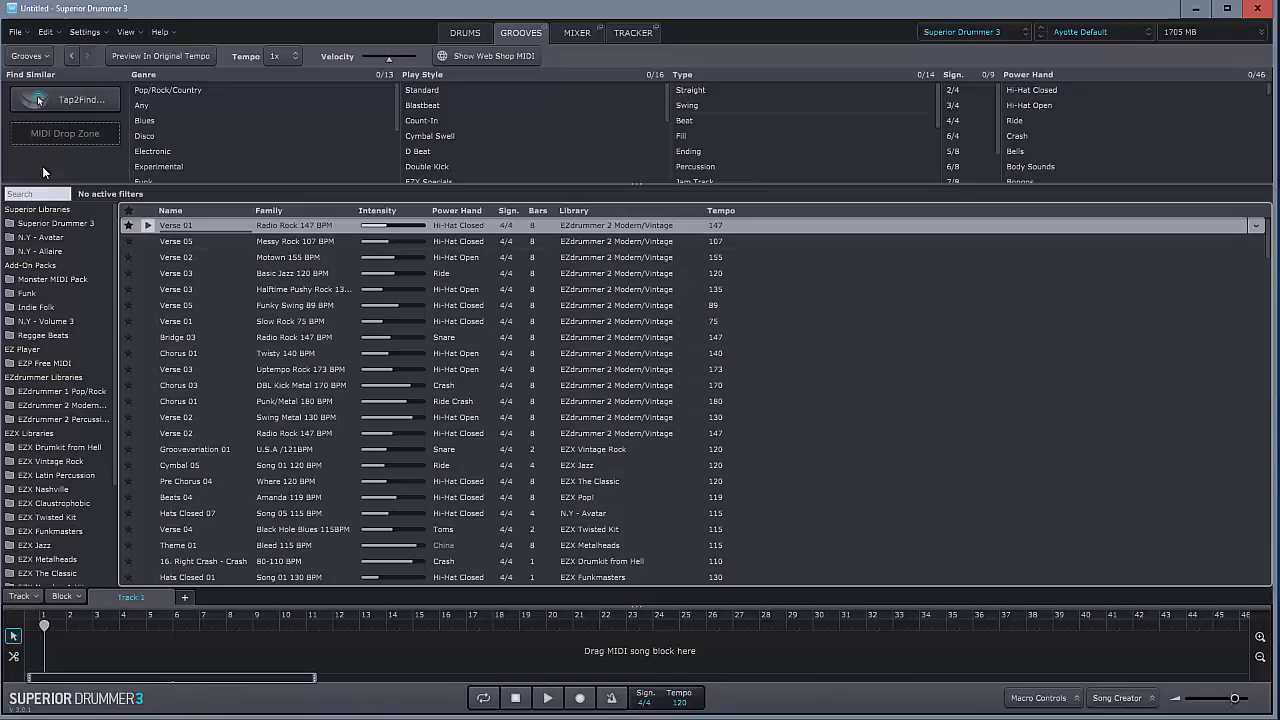
mouse_move(78, 270)
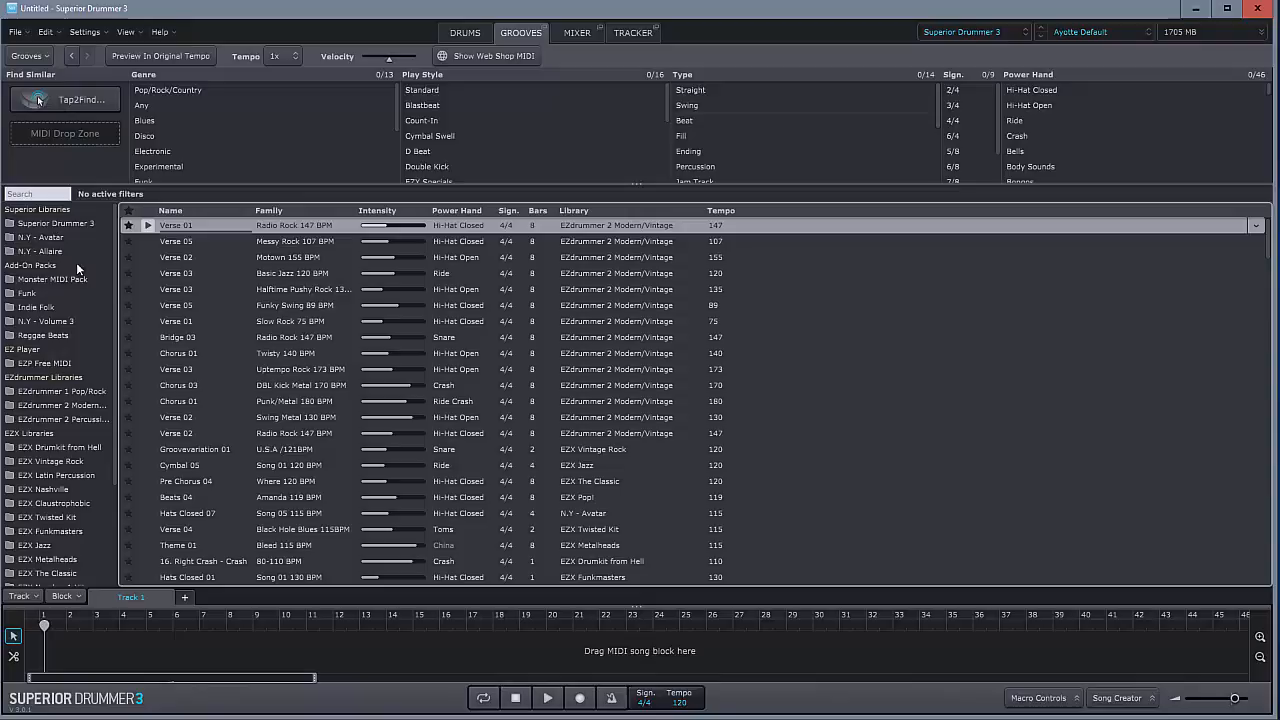
- Filter to the Superior Drummer 3 library's Straight 4/4 Chorus grooves and choose Chorus 01
left_click(54, 224)
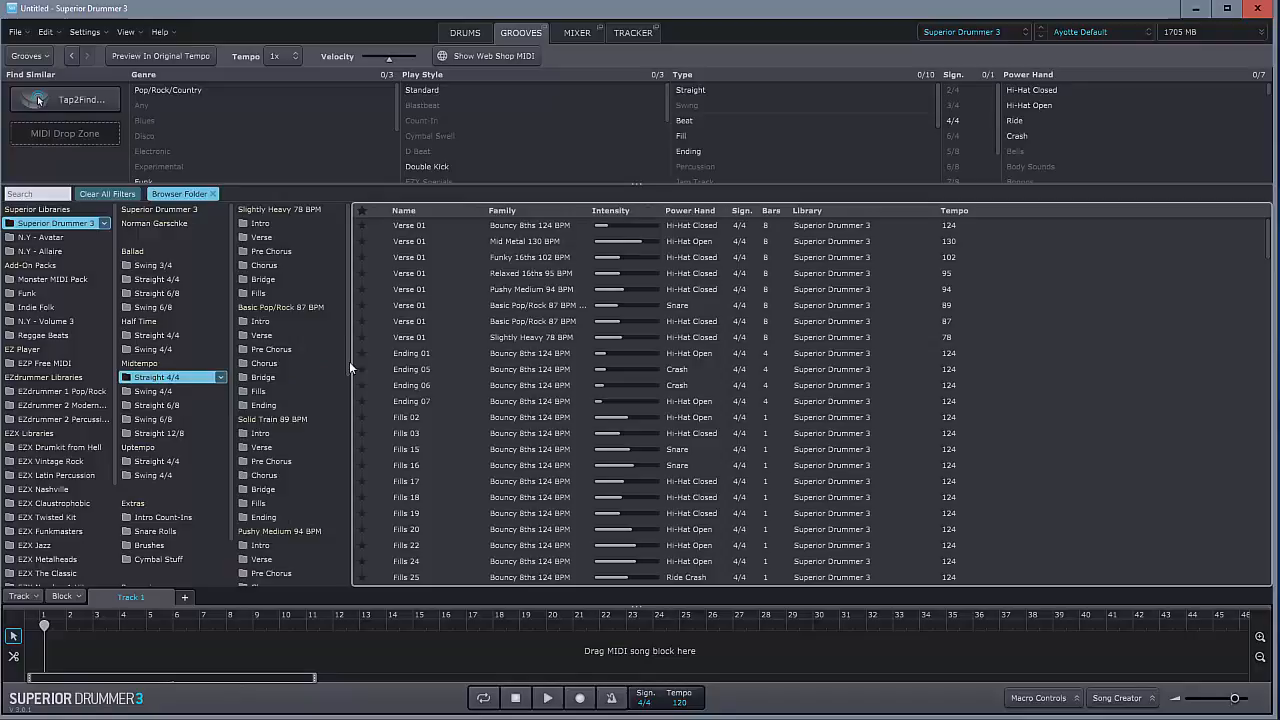
left_click(264, 492)
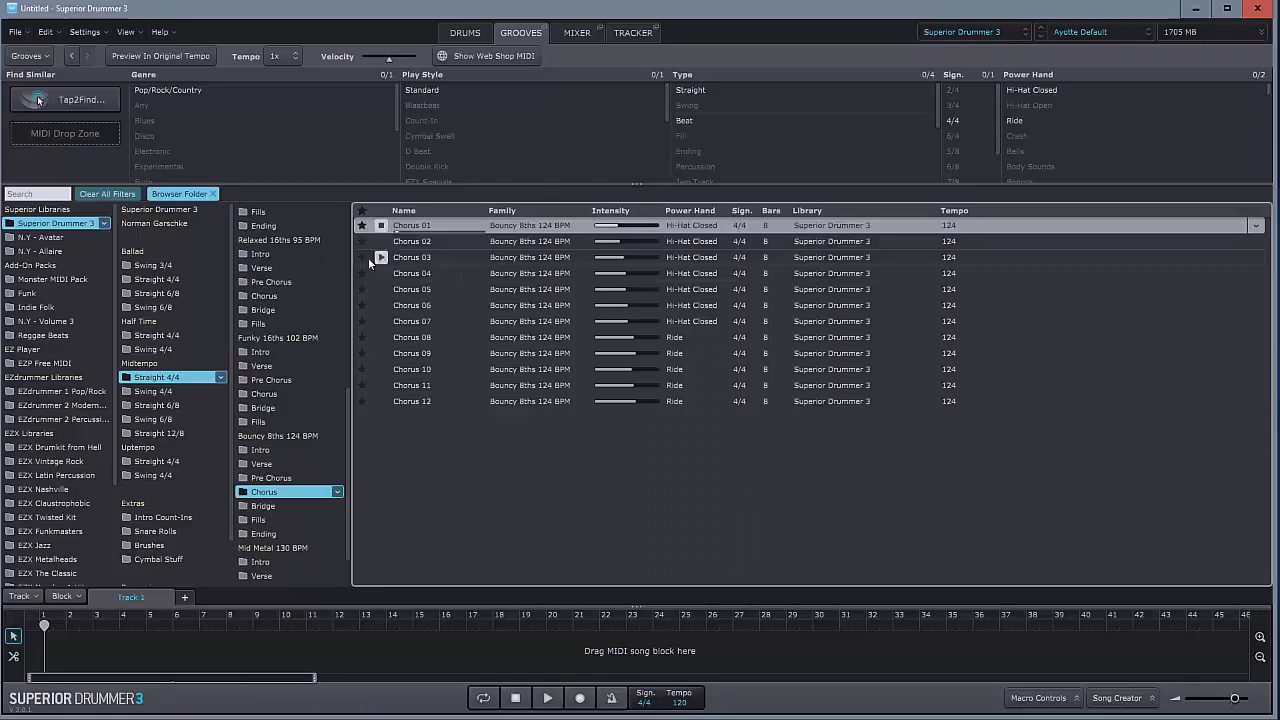
left_click(412, 224)
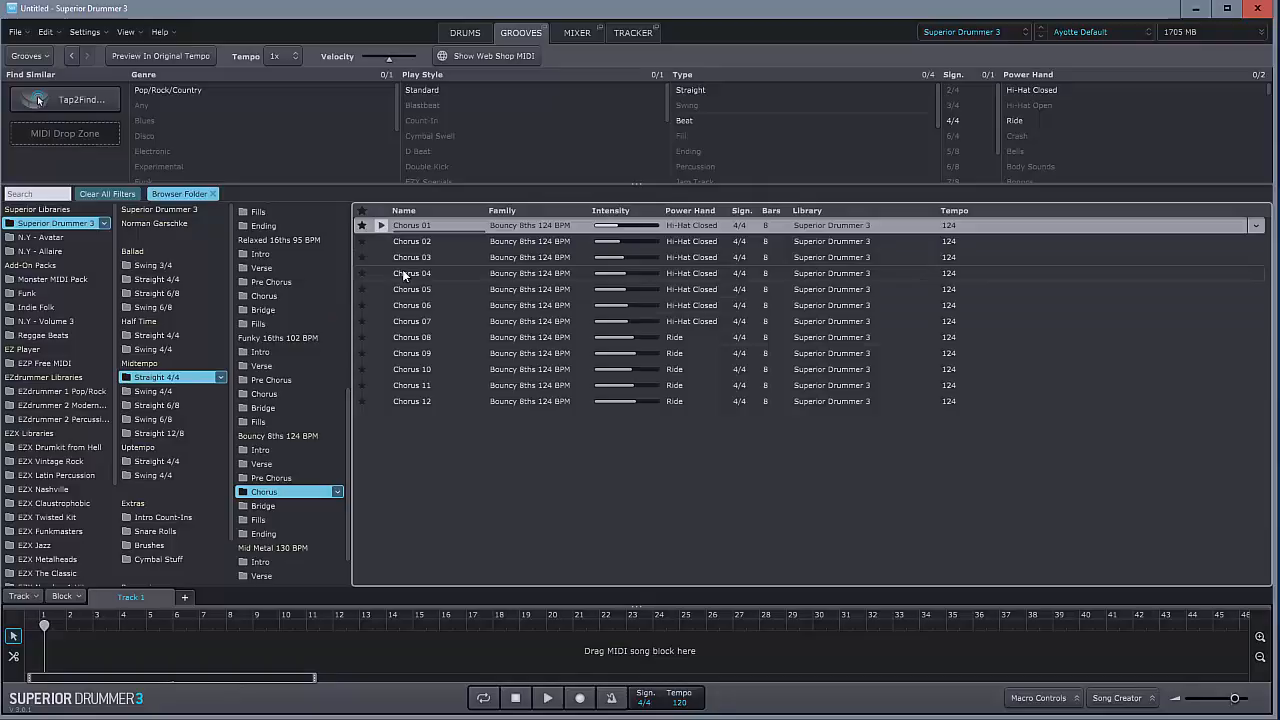
- Use Tap2Find to tap a snare rhythm and show the matching grooves ranked by Match %
left_click(64, 100)
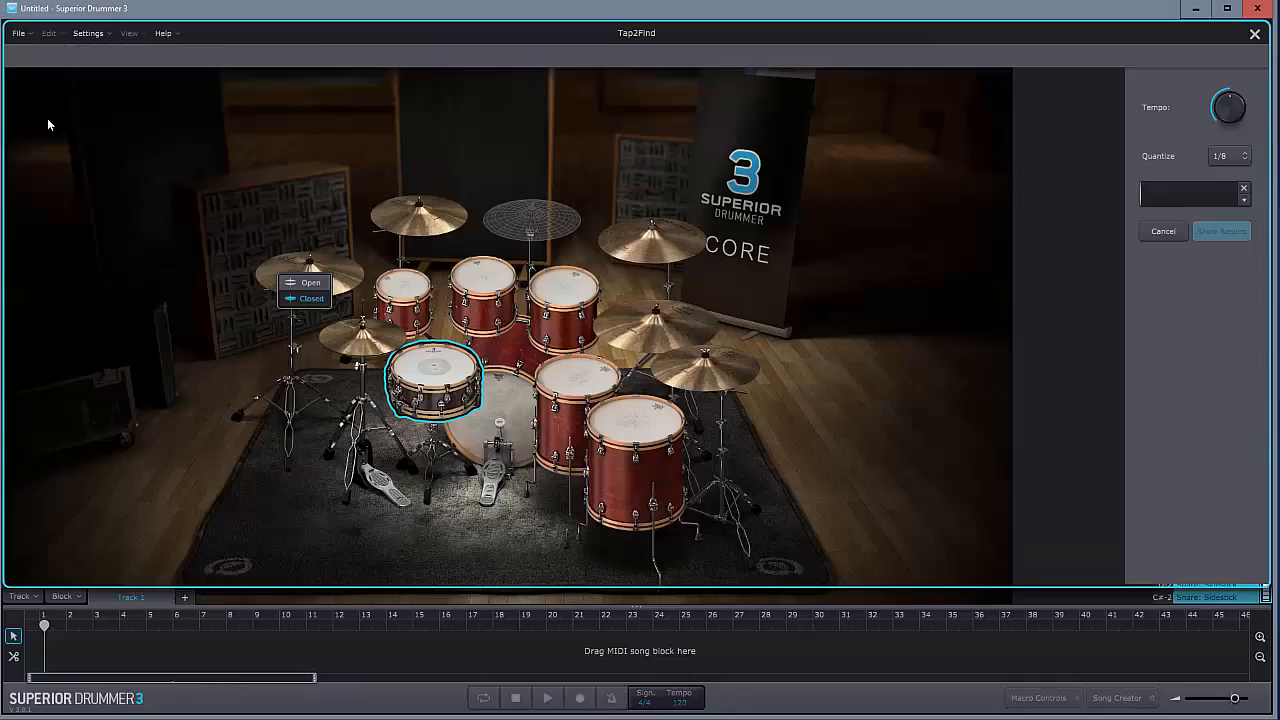
mouse_move(18, 156)
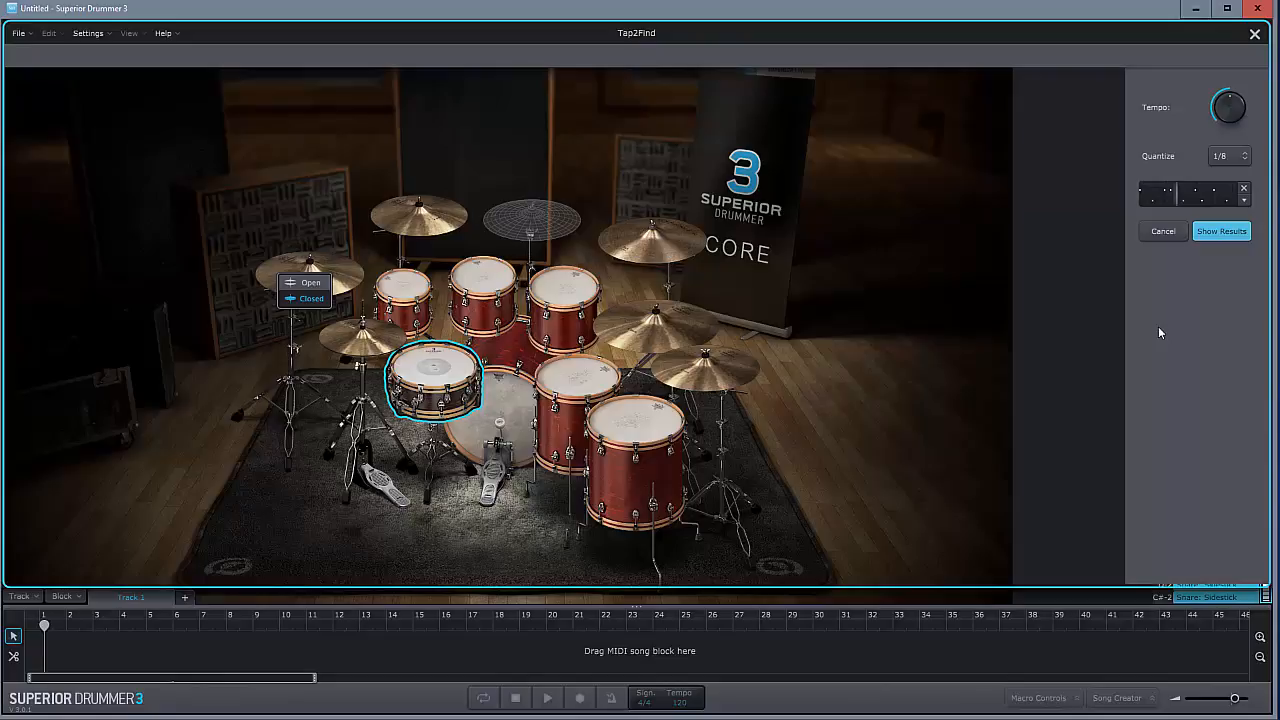
left_click(1220, 232)
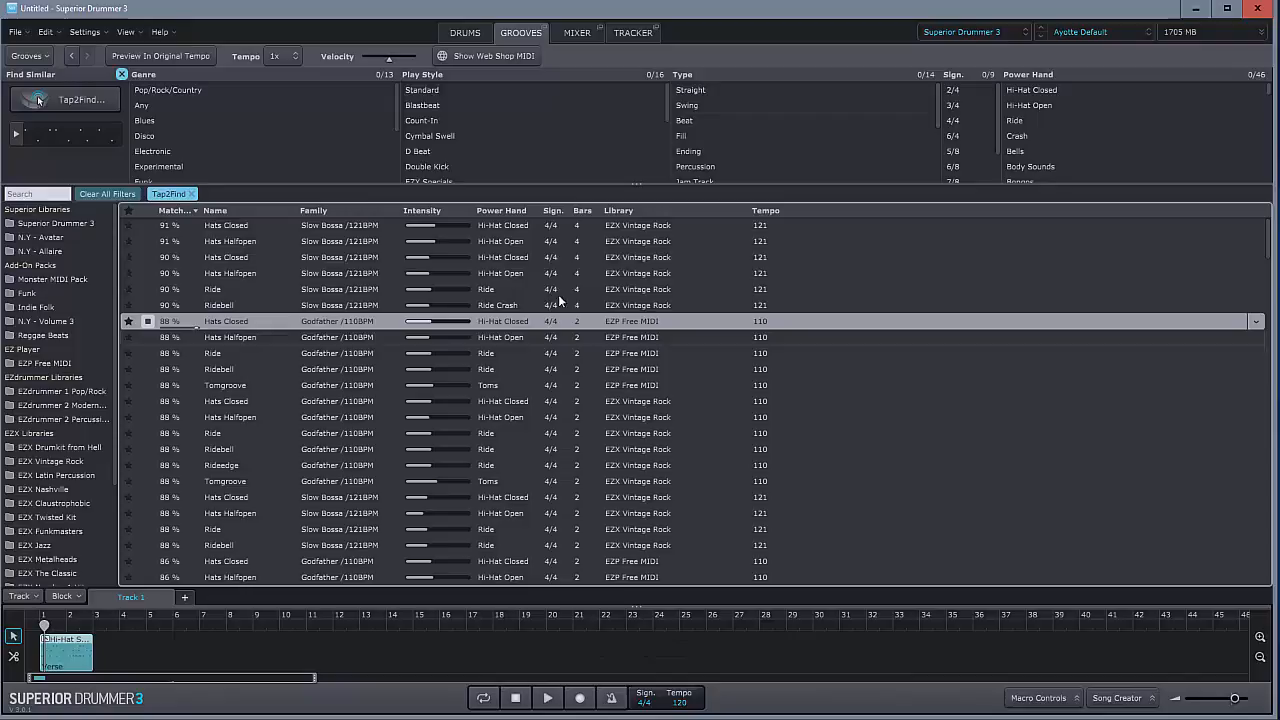
- In Edit Play Style, play the groove and try the power hand on hi-hat, ride and floor tom, ending on hi-hat
left_click(464, 32)
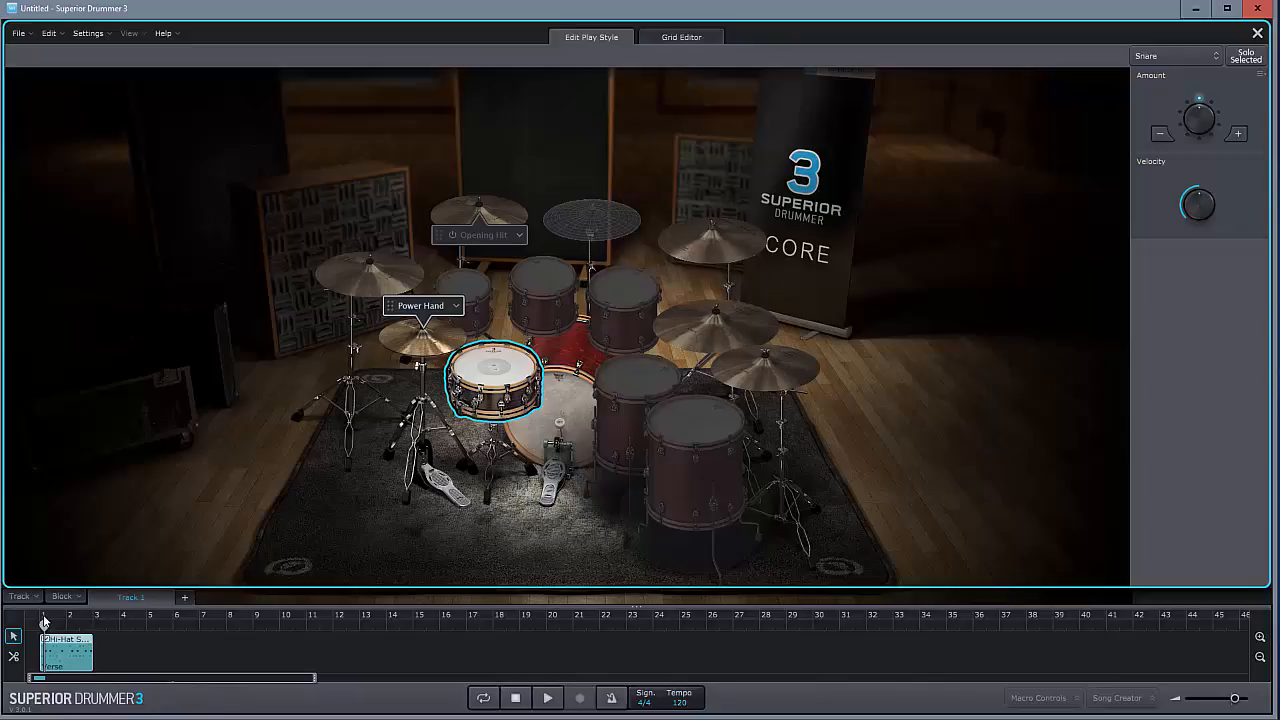
left_click(548, 696)
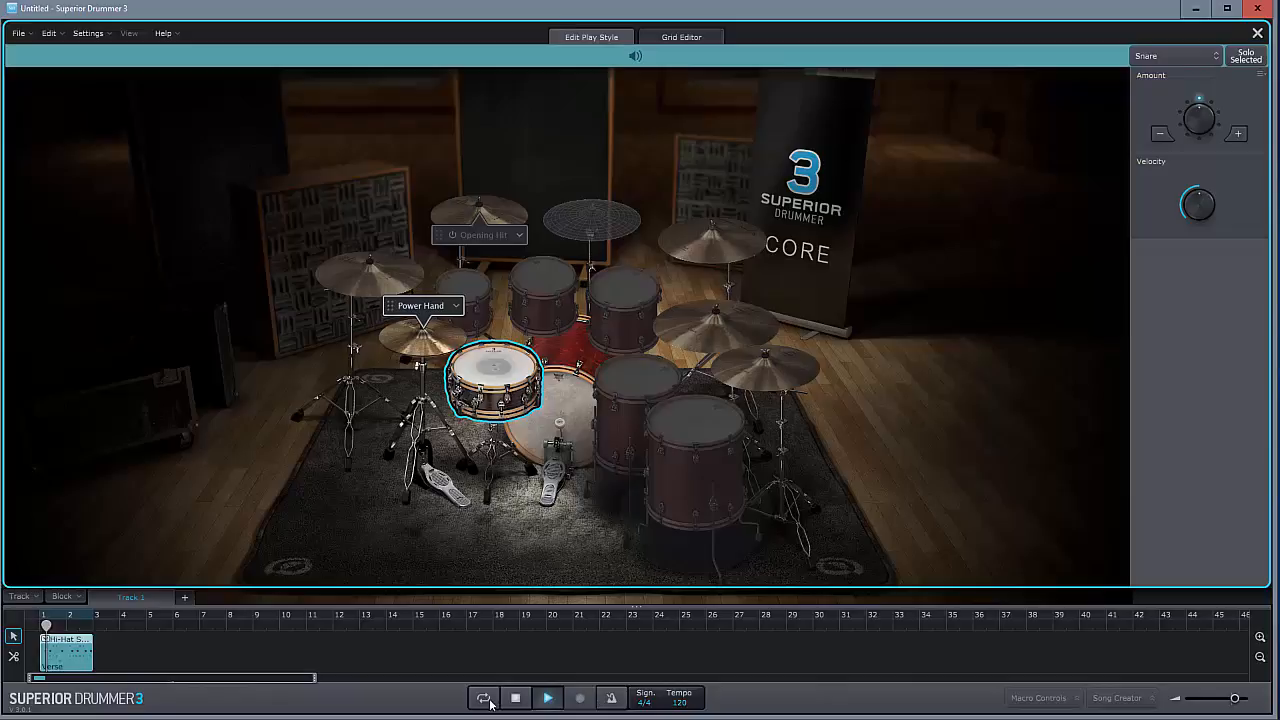
left_click(422, 336)
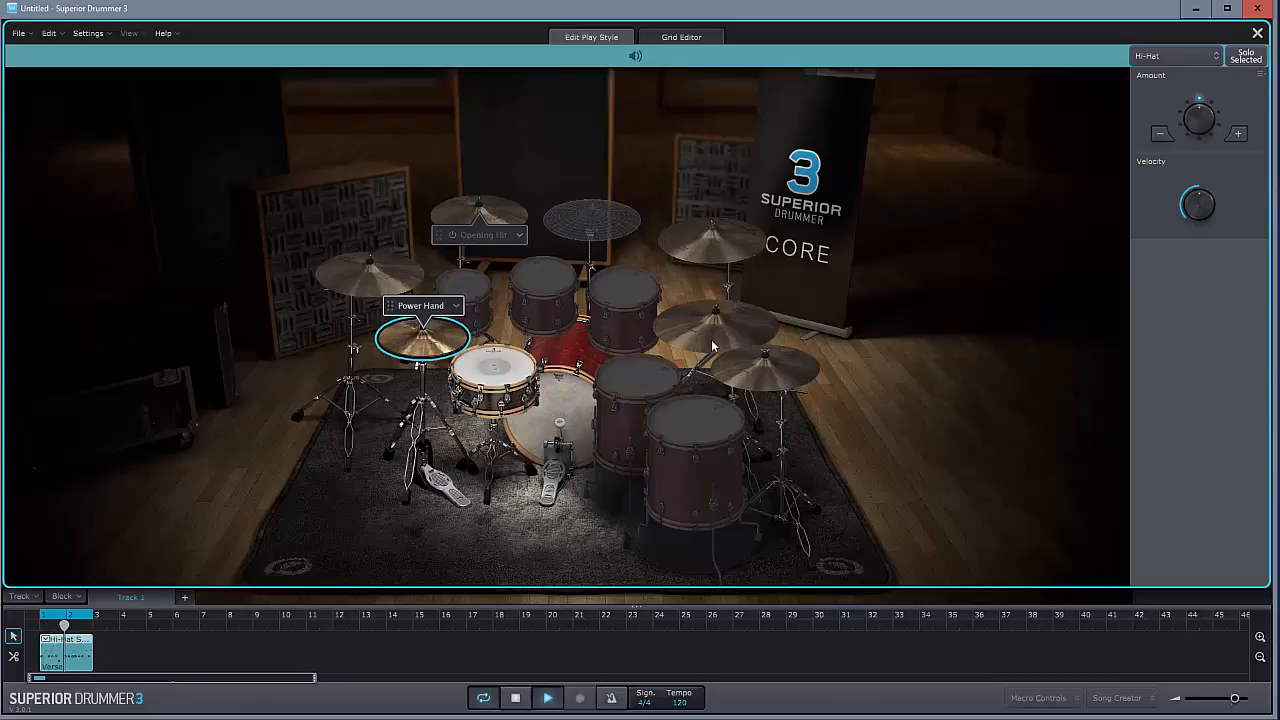
left_click(718, 330)
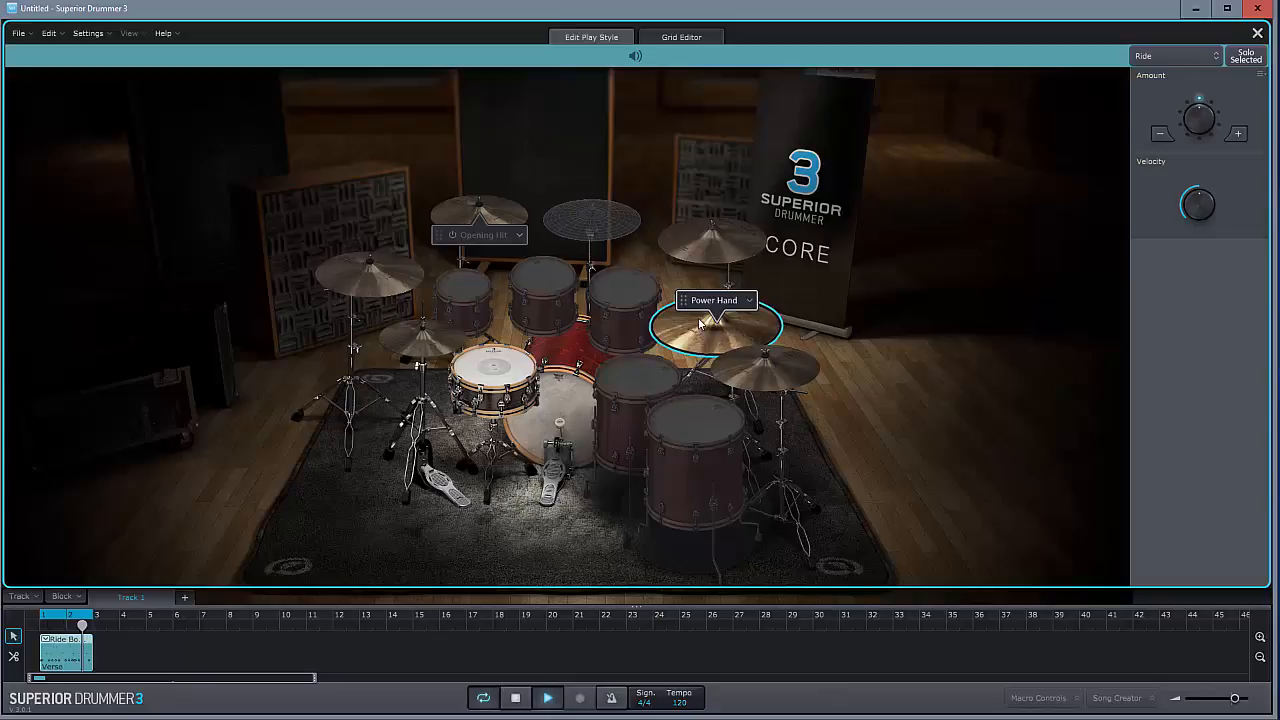
left_click(696, 460)
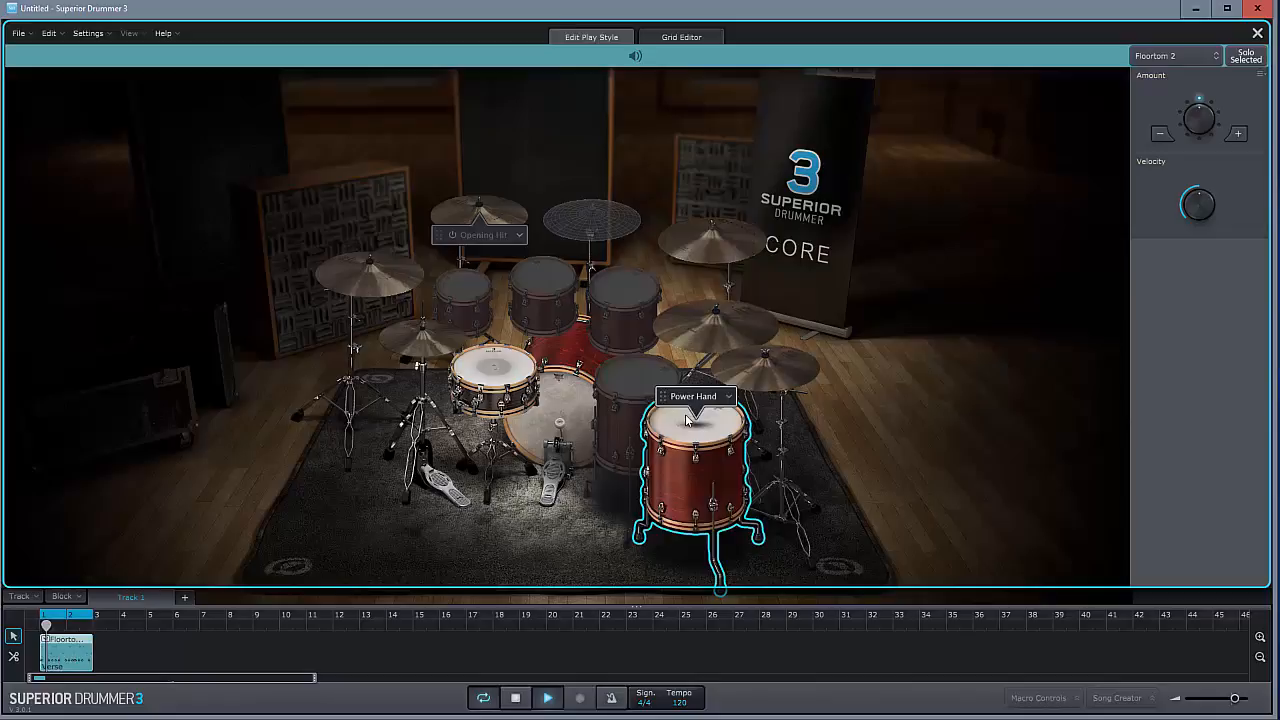
left_click(422, 338)
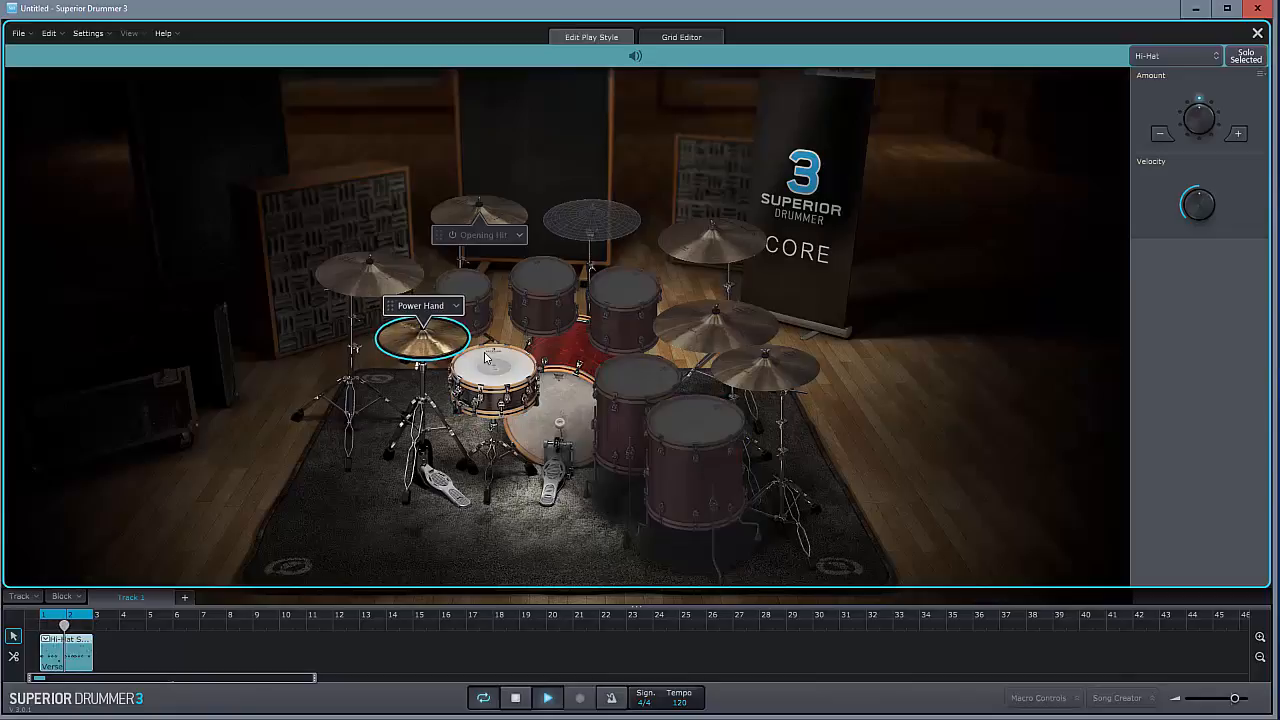
- Put the opening hit on Cymbal 4 and view the groove's notes in the Grid Editor
left_click(590, 216)
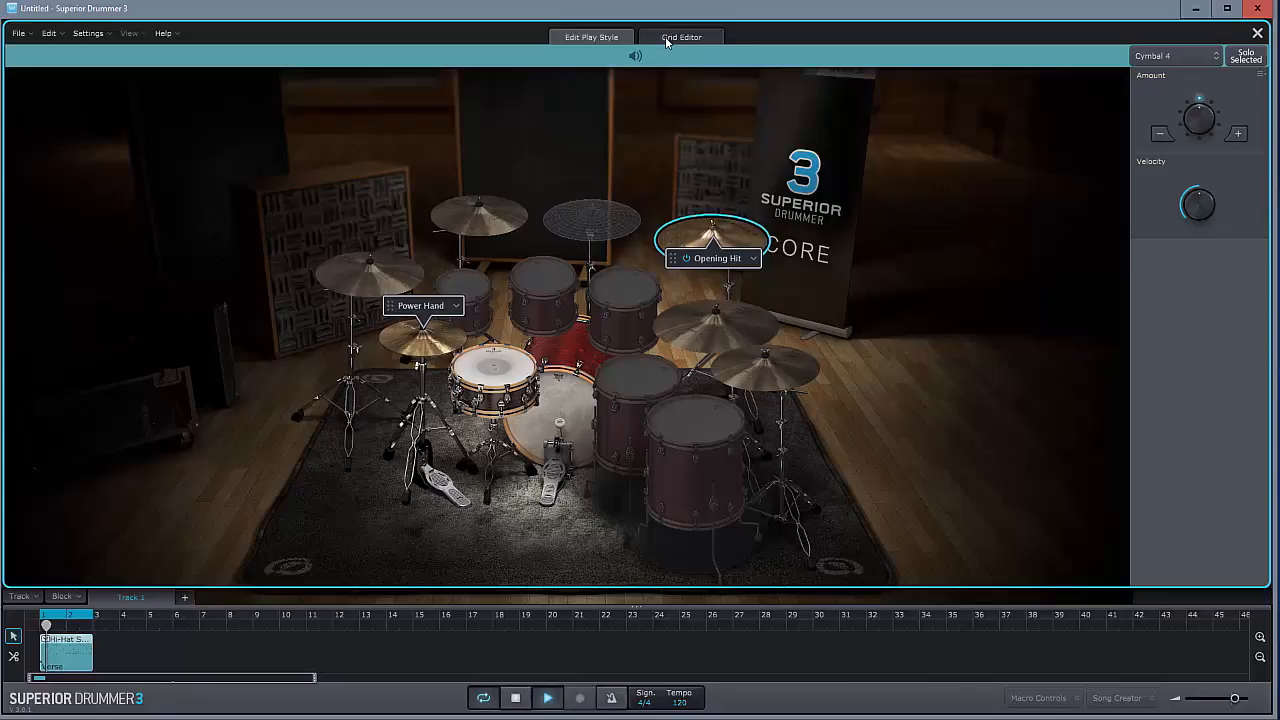
left_click(680, 36)
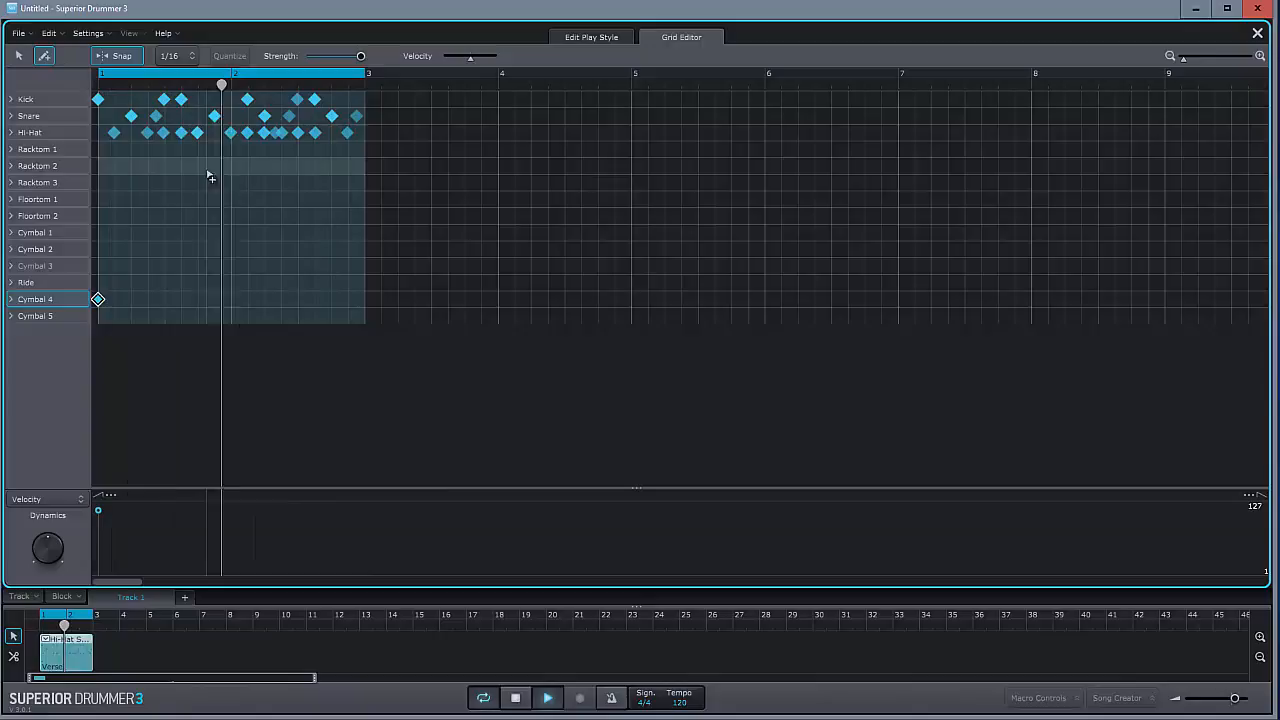
- Return to the groove library and choose the Hats Halfopen groove variation
left_click(180, 166)
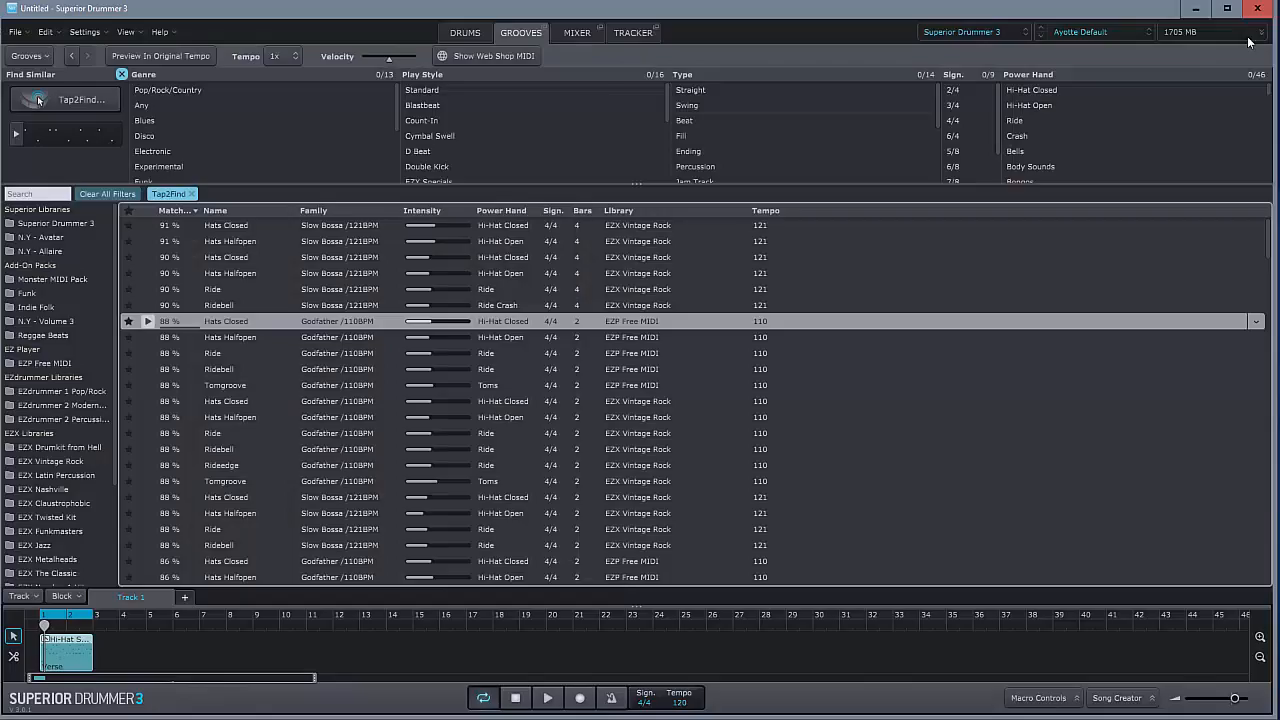
left_click(430, 152)
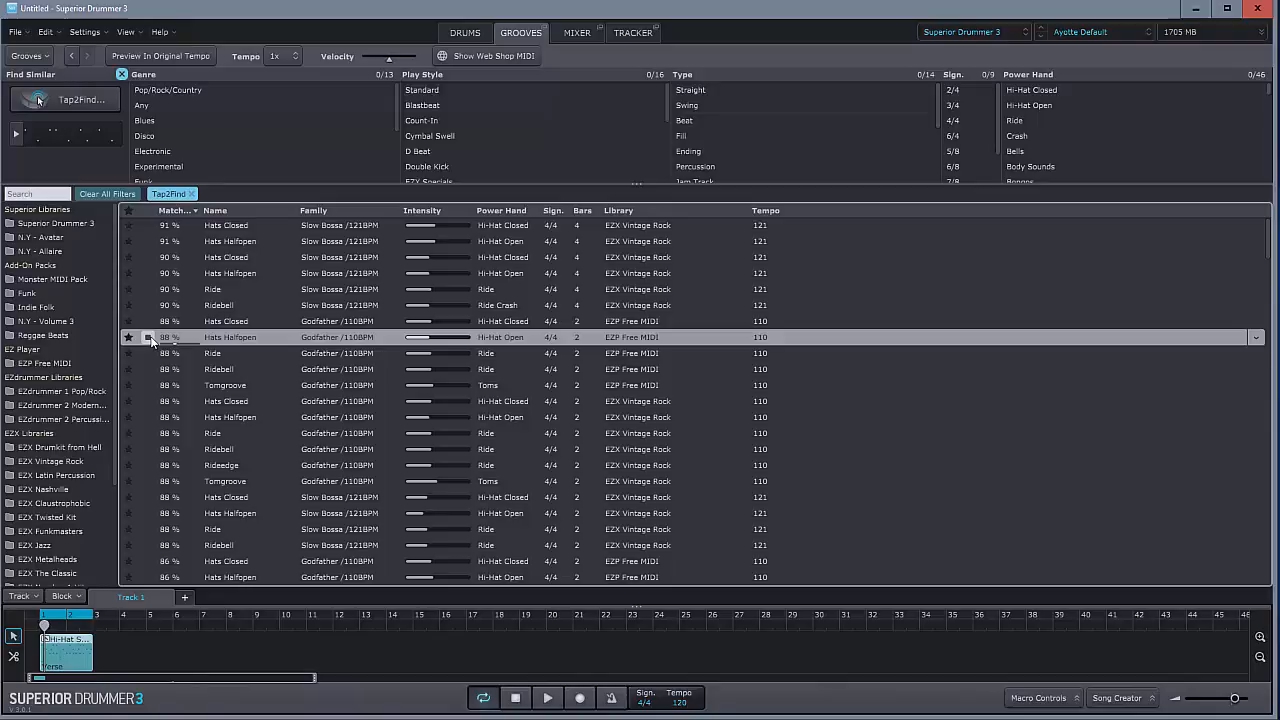
- Open Song Creator for the groove and audition Verse, Pre Chorus, Chorus and Bridge variations
right_click(68, 650)
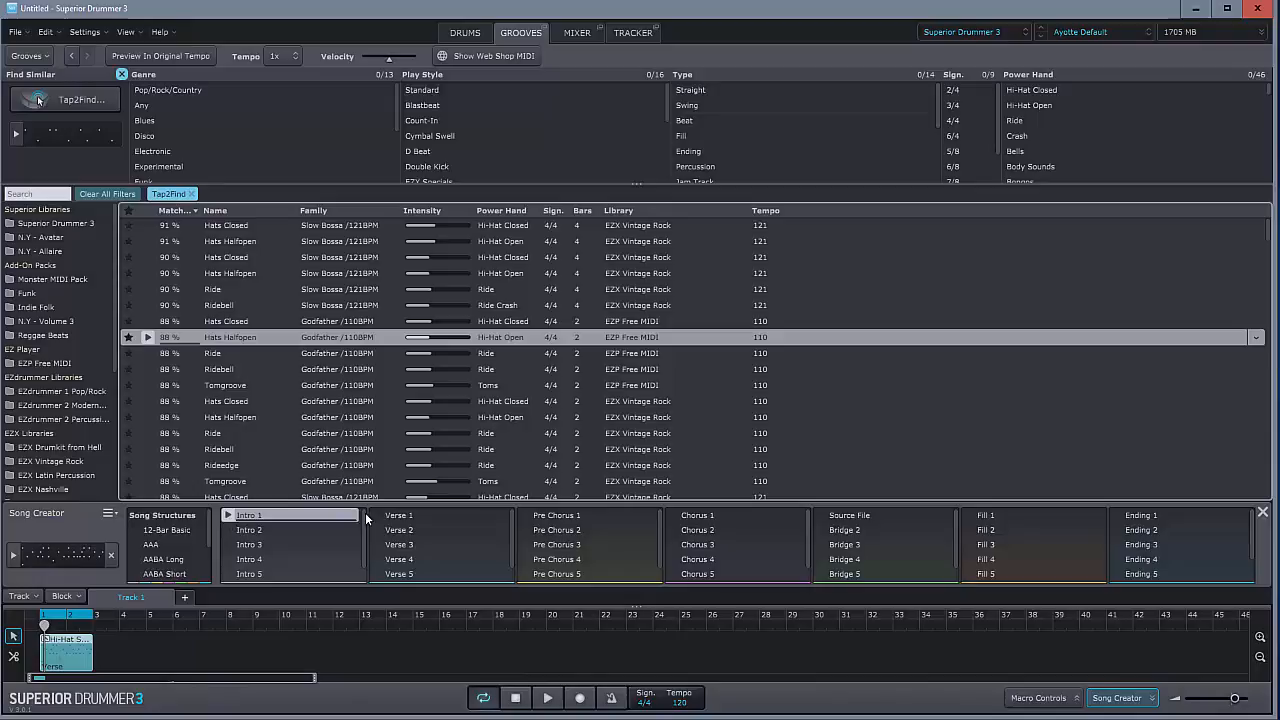
left_click(398, 514)
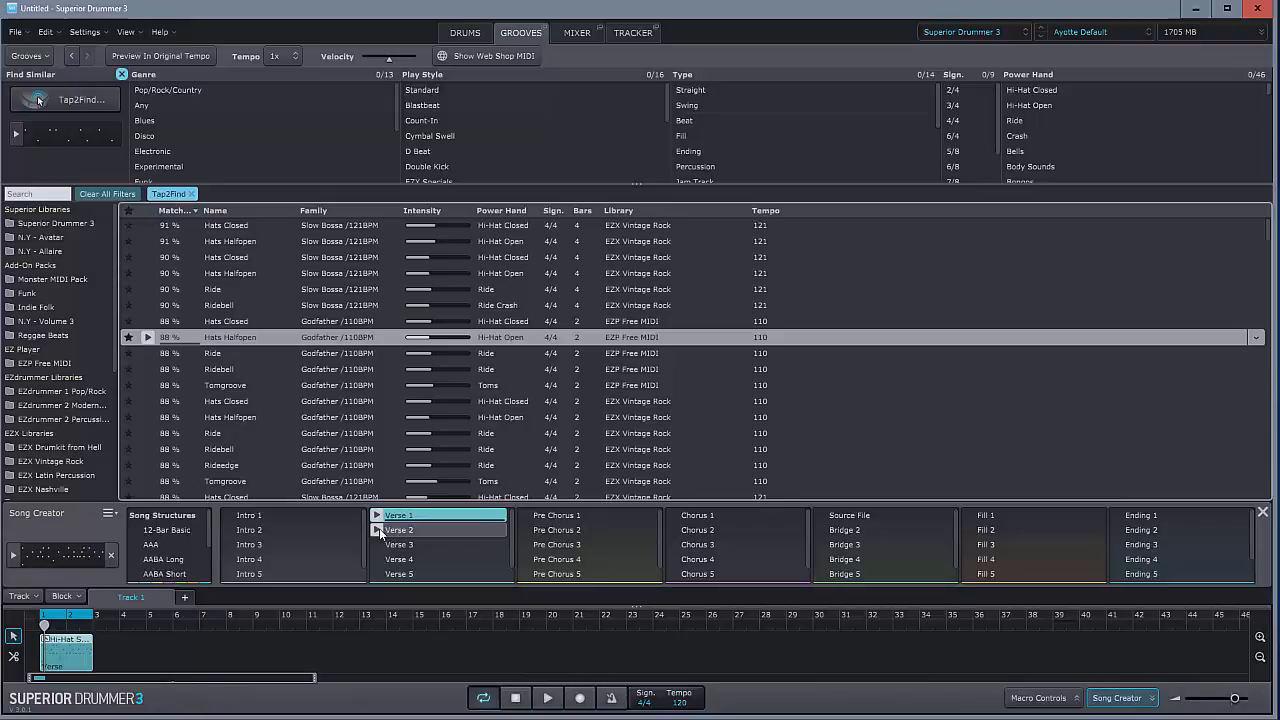
left_click(556, 514)
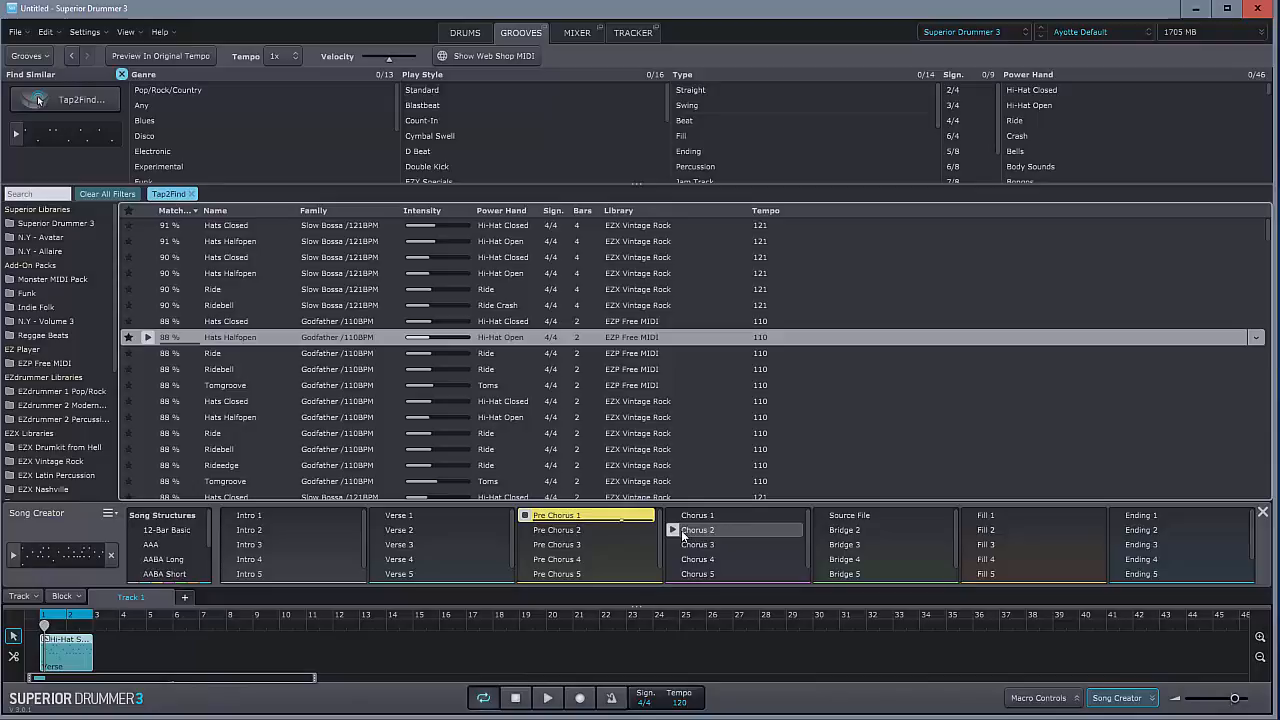
left_click(696, 516)
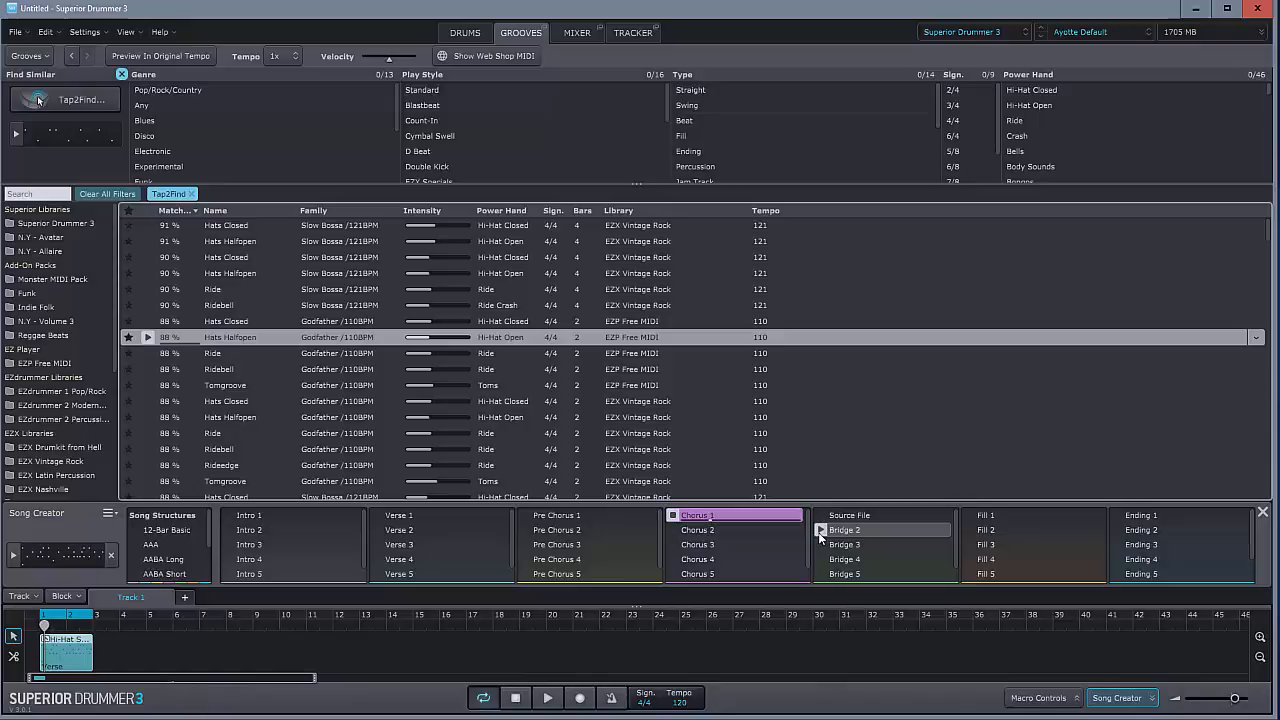
left_click(986, 528)
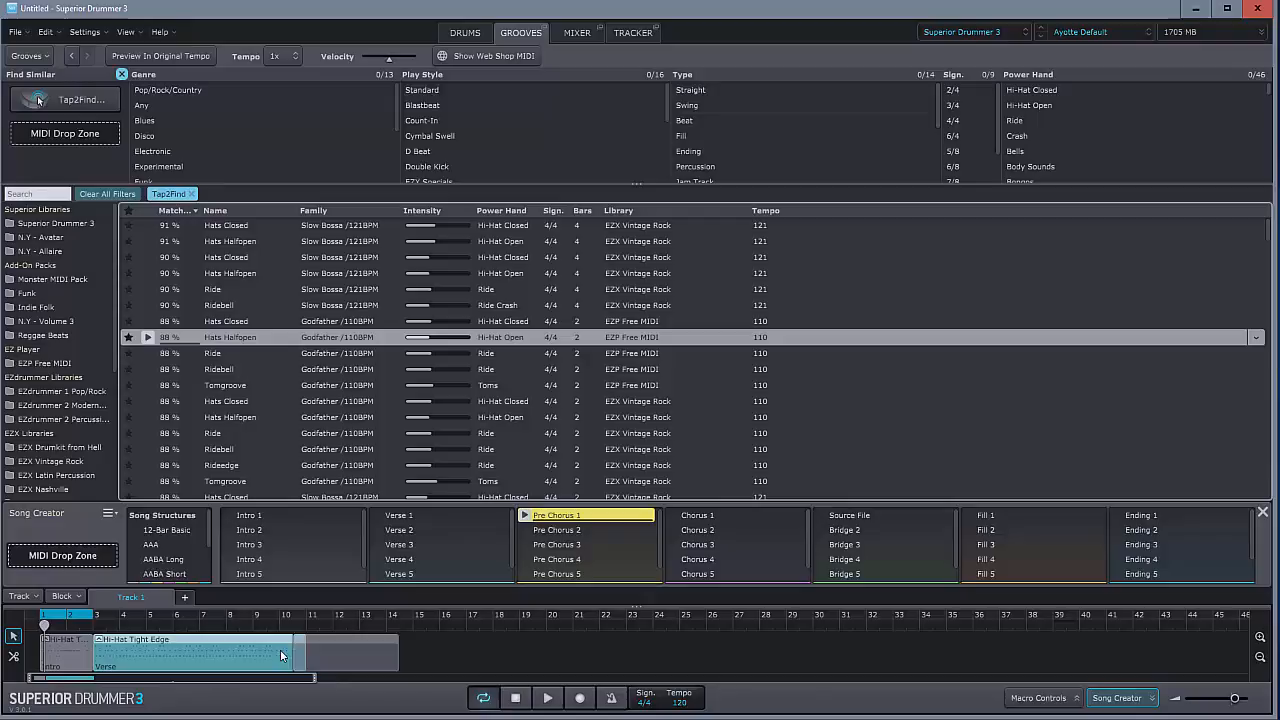
- Audition a Source Fill variation, then clear the track and close Song Creator
left_click(696, 516)
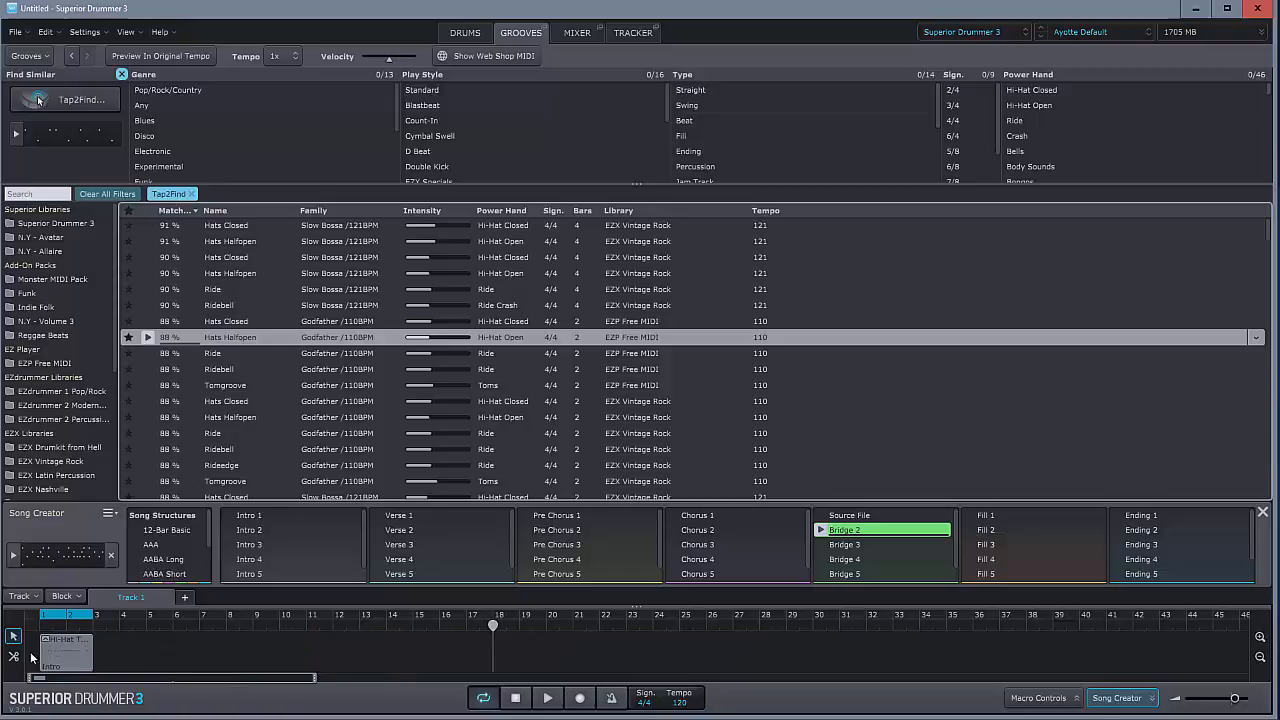
left_click(1122, 698)
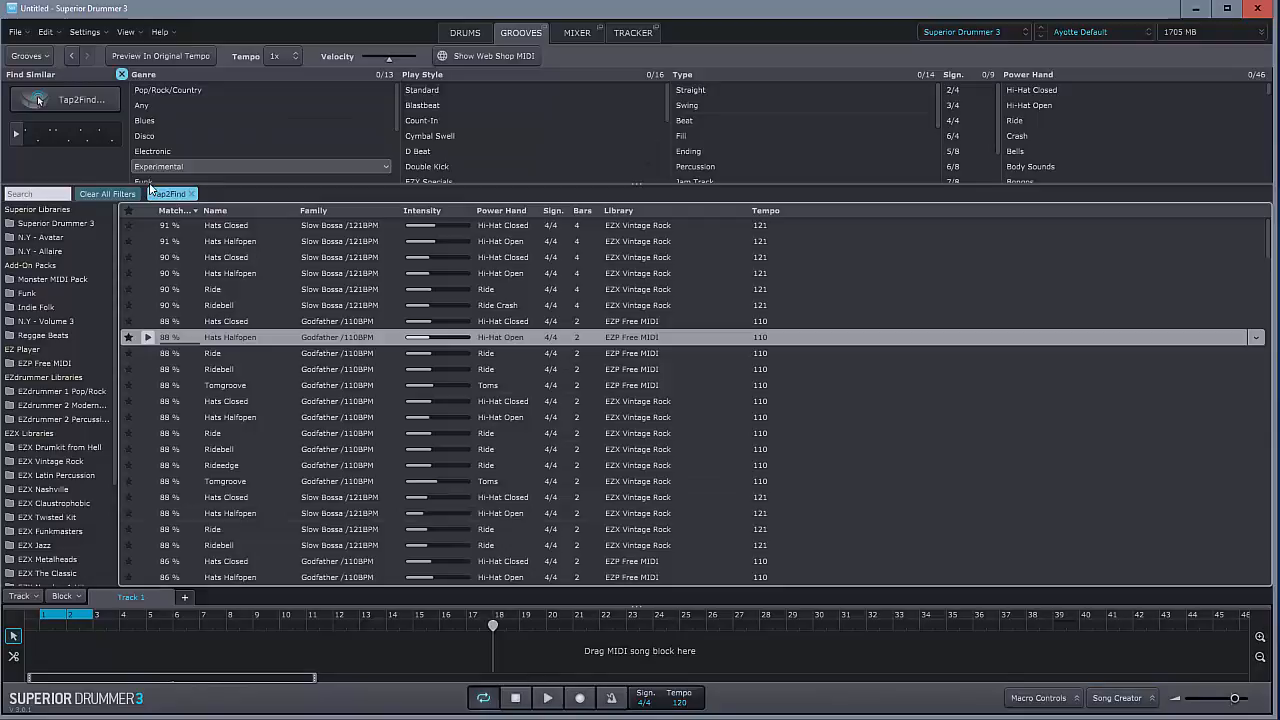
- Show the mixer with the kit's kick, snare, tom, hi-hat, overhead and ambience channels
left_click(576, 32)
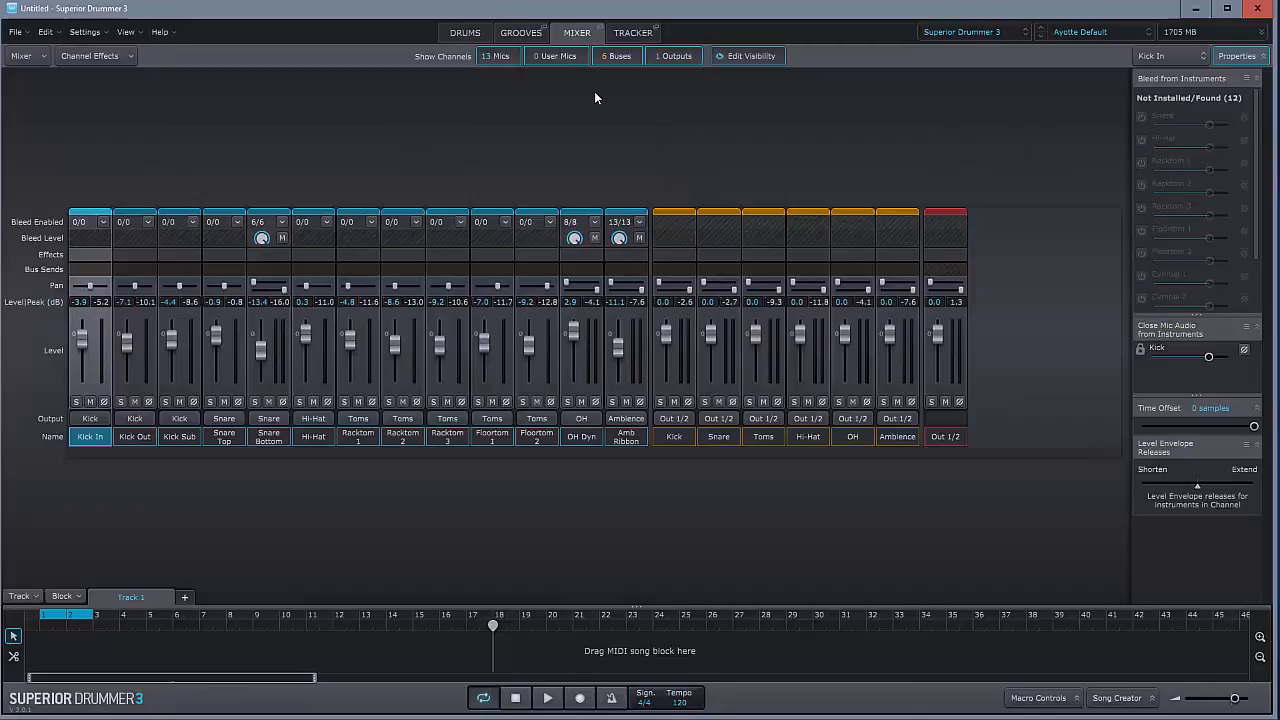
mouse_move(630, 124)
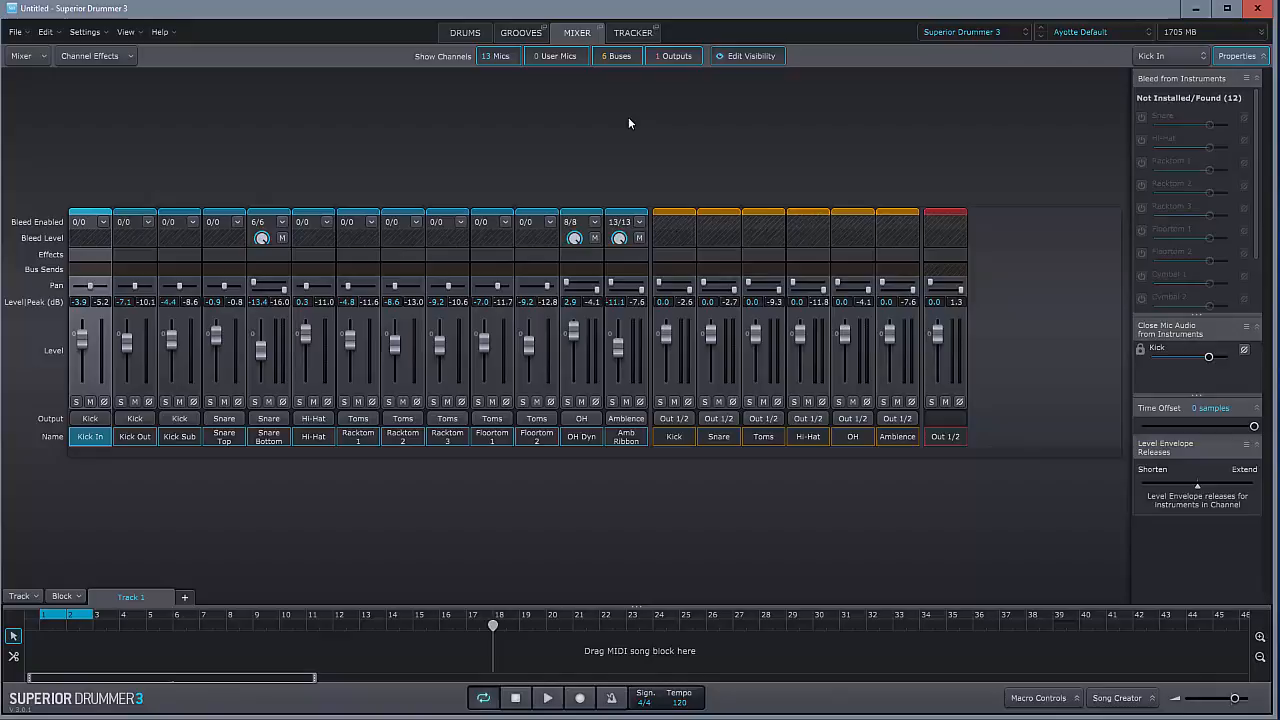
mouse_move(116, 410)
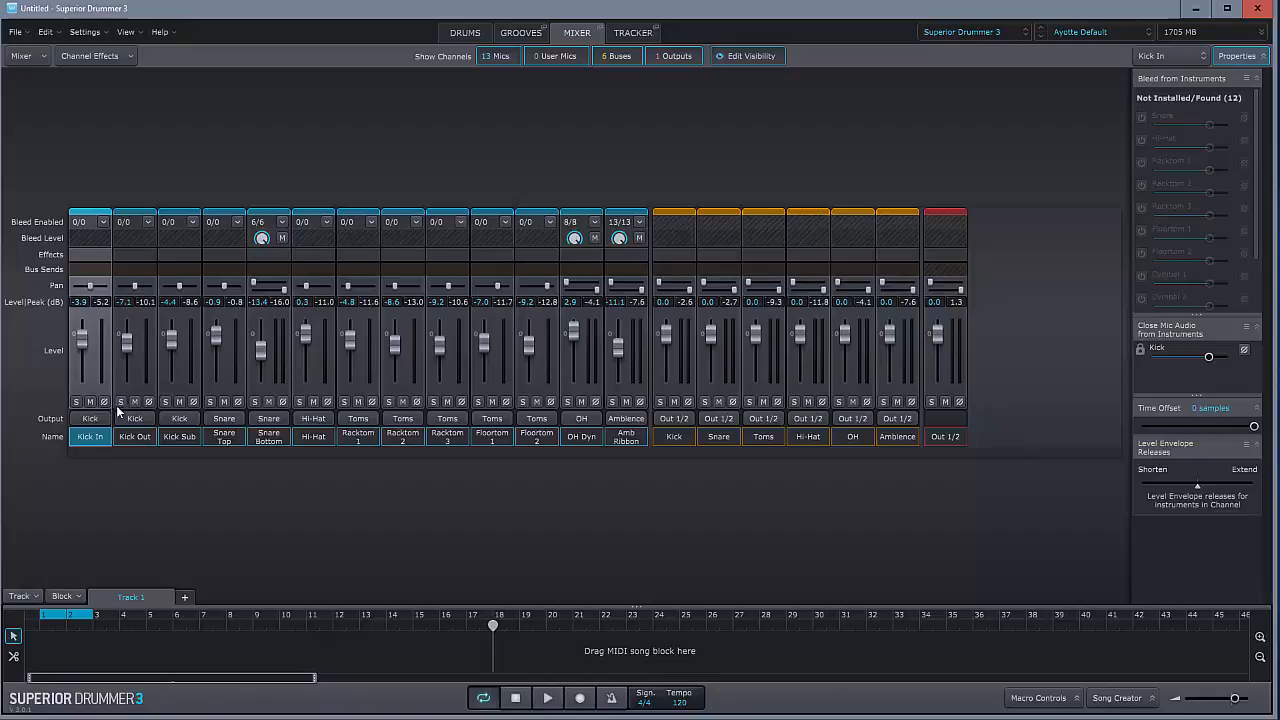
mouse_move(276, 500)
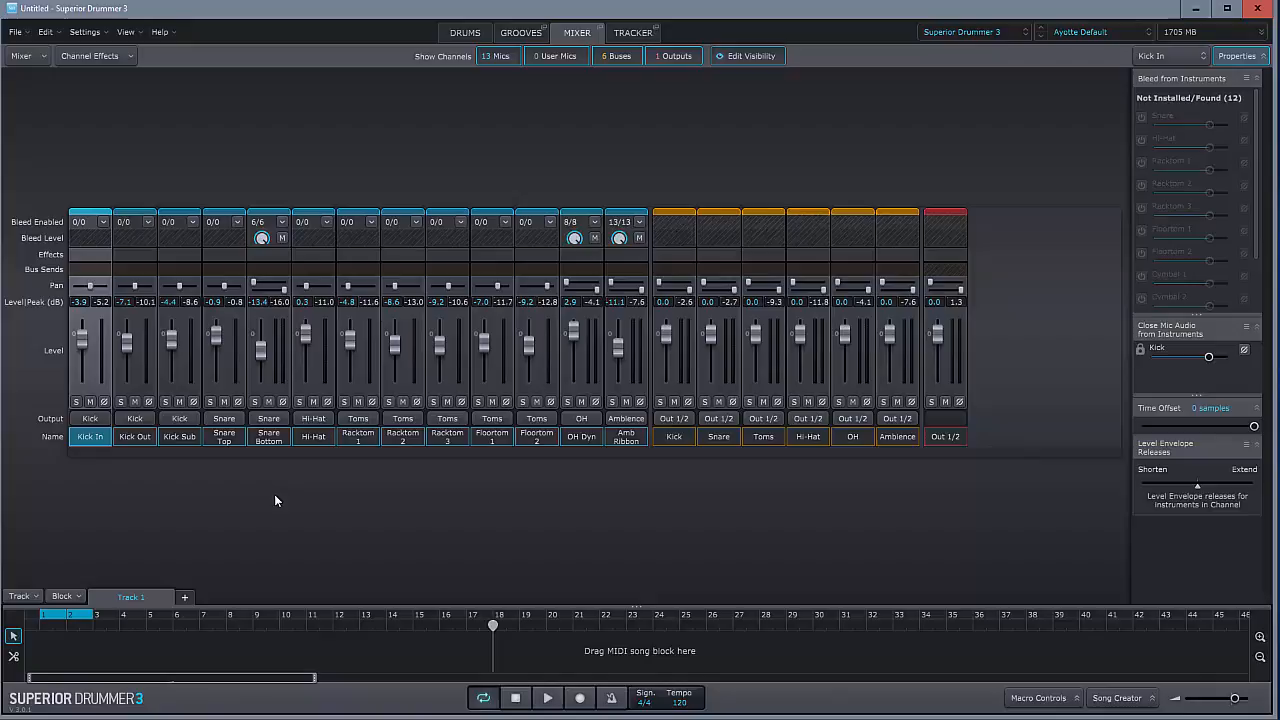
mouse_move(676, 128)
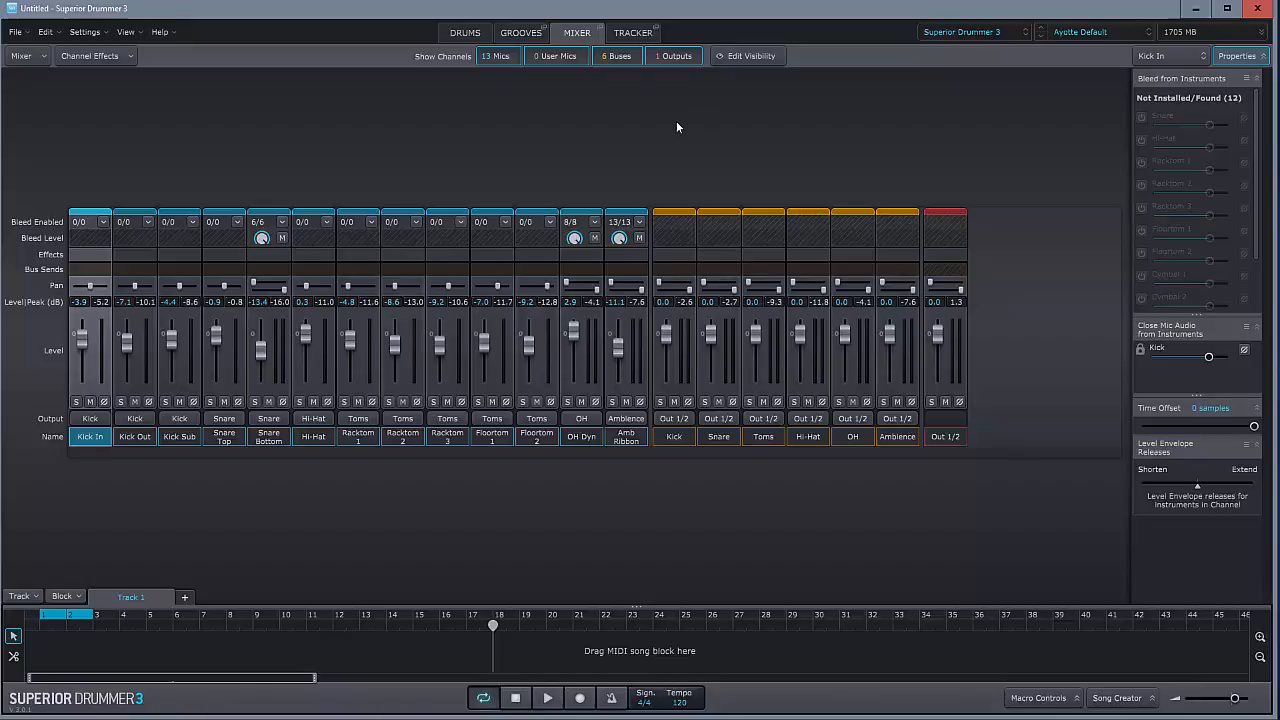
mouse_move(304, 358)
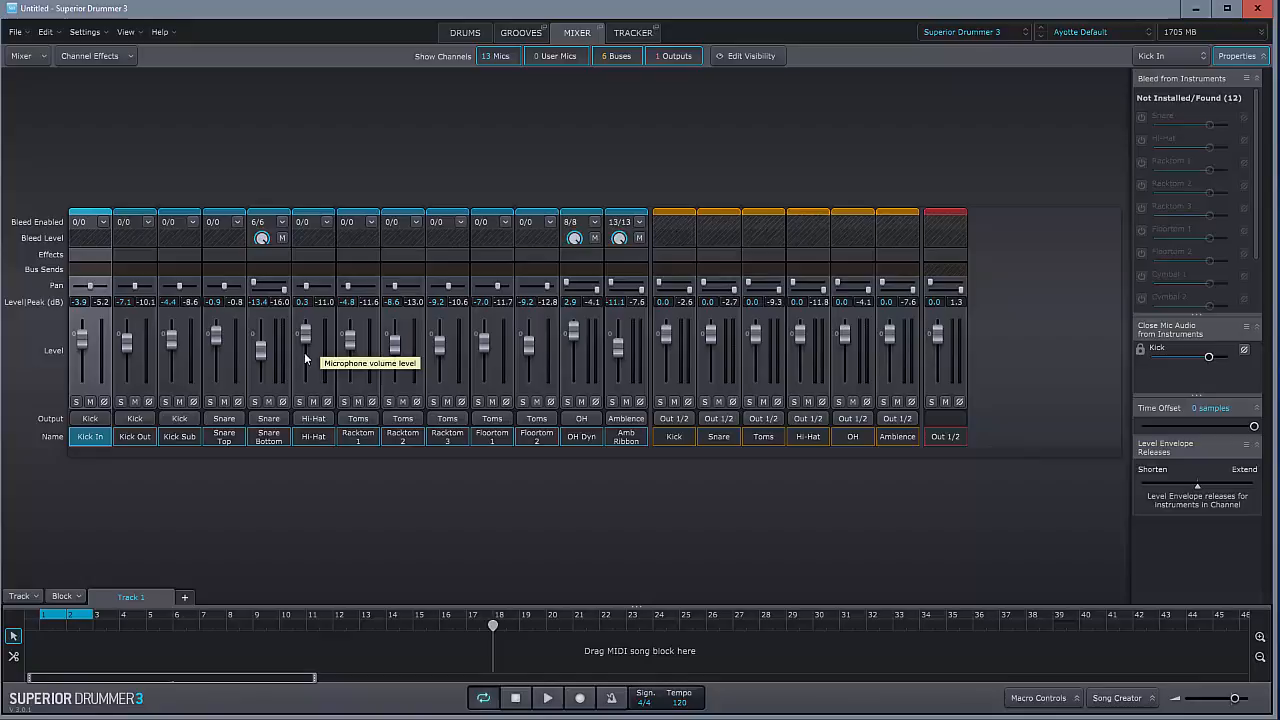
mouse_move(626, 440)
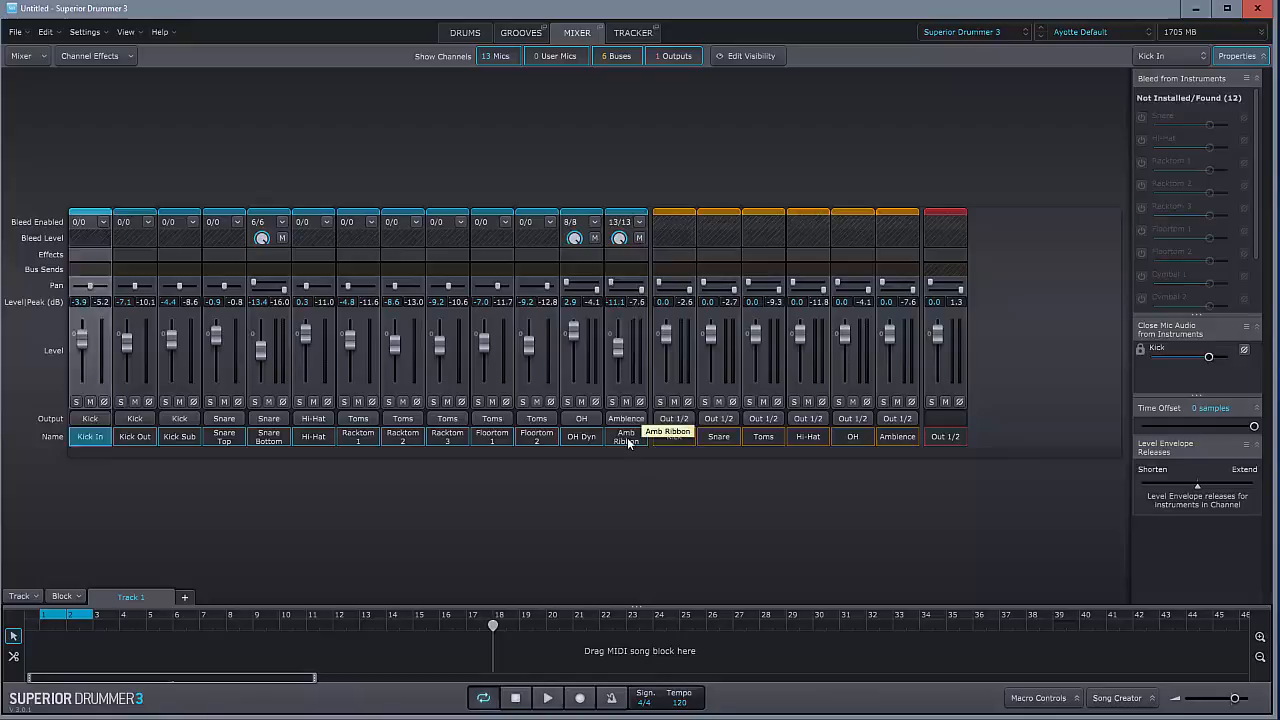
- Unhide the Amb Near and Amb Mid mic channels next to Amb Ribbon in the mixer
left_click(668, 436)
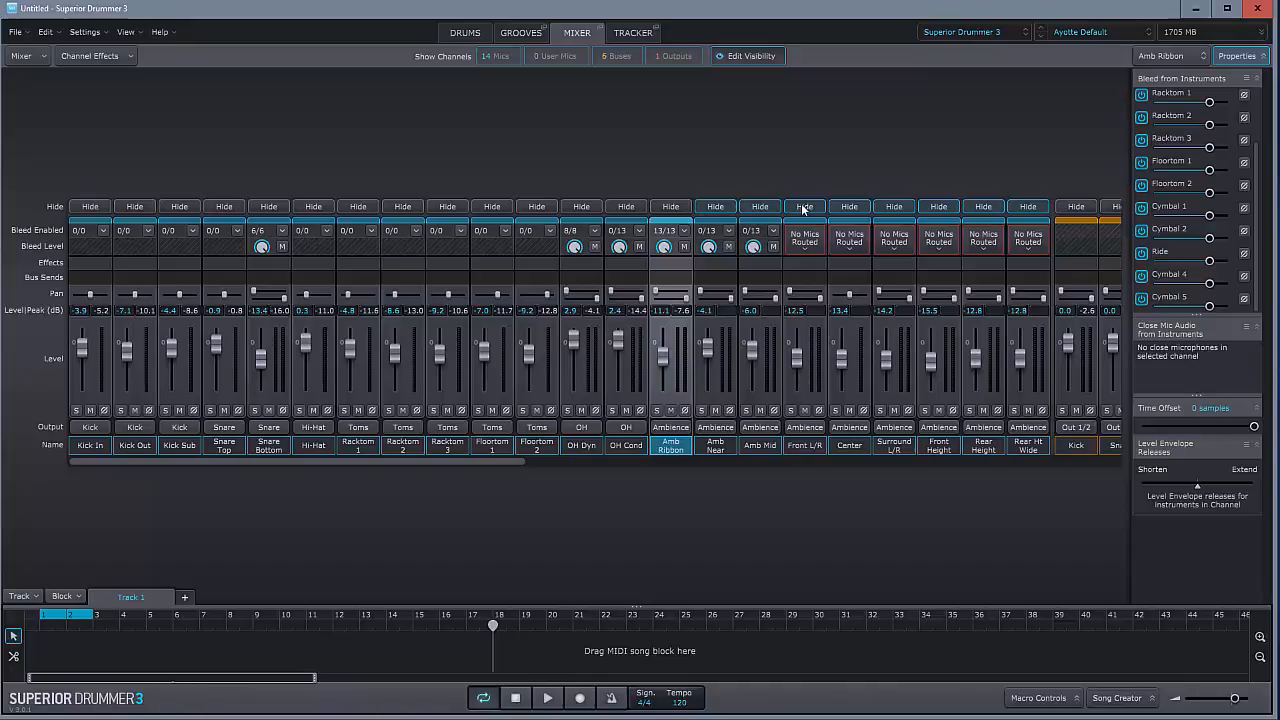
mouse_move(844, 400)
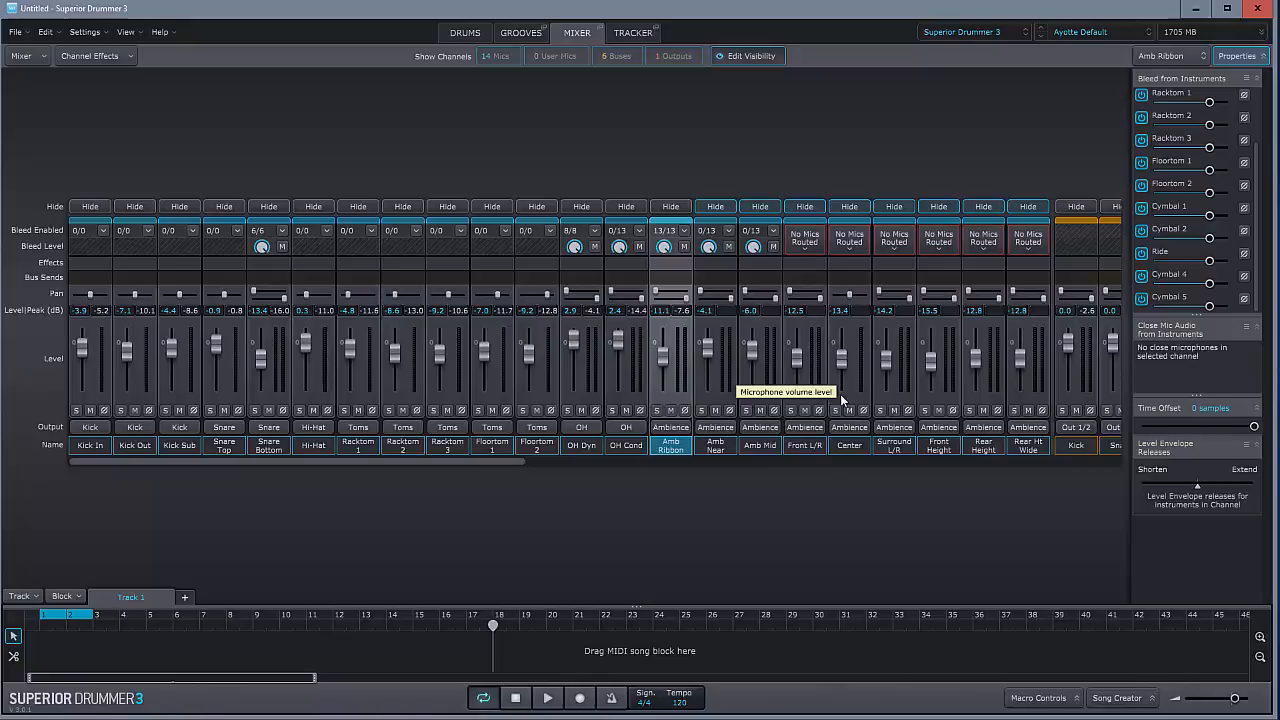
mouse_move(804, 496)
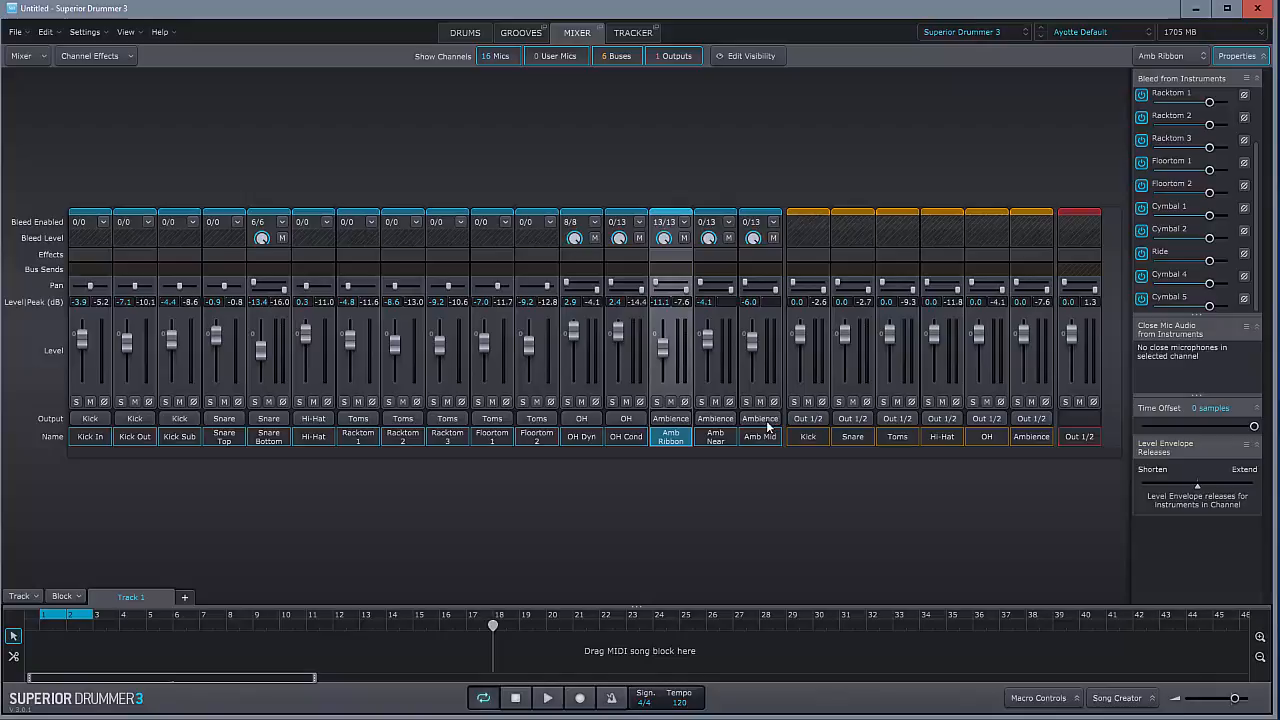
mouse_move(784, 486)
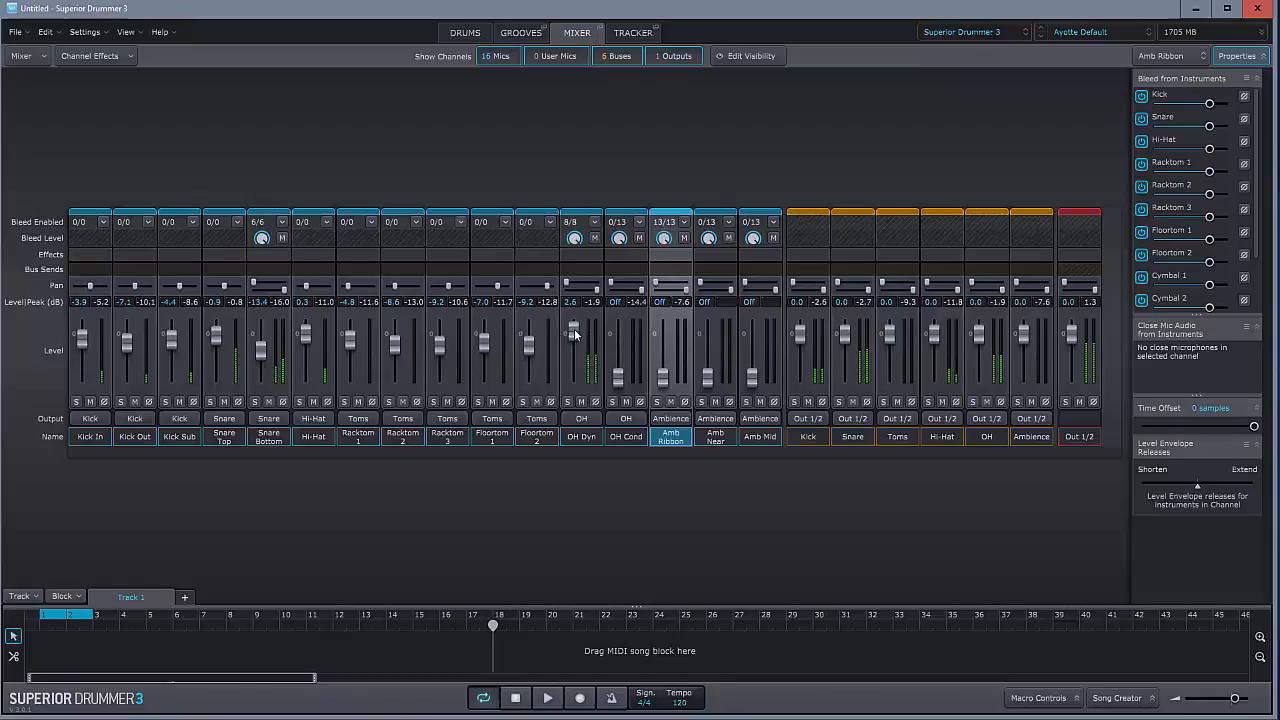
- Select the OH Cond channel so its Bleed from Instruments panel covers kick, snare and hi-hat
left_click(626, 436)
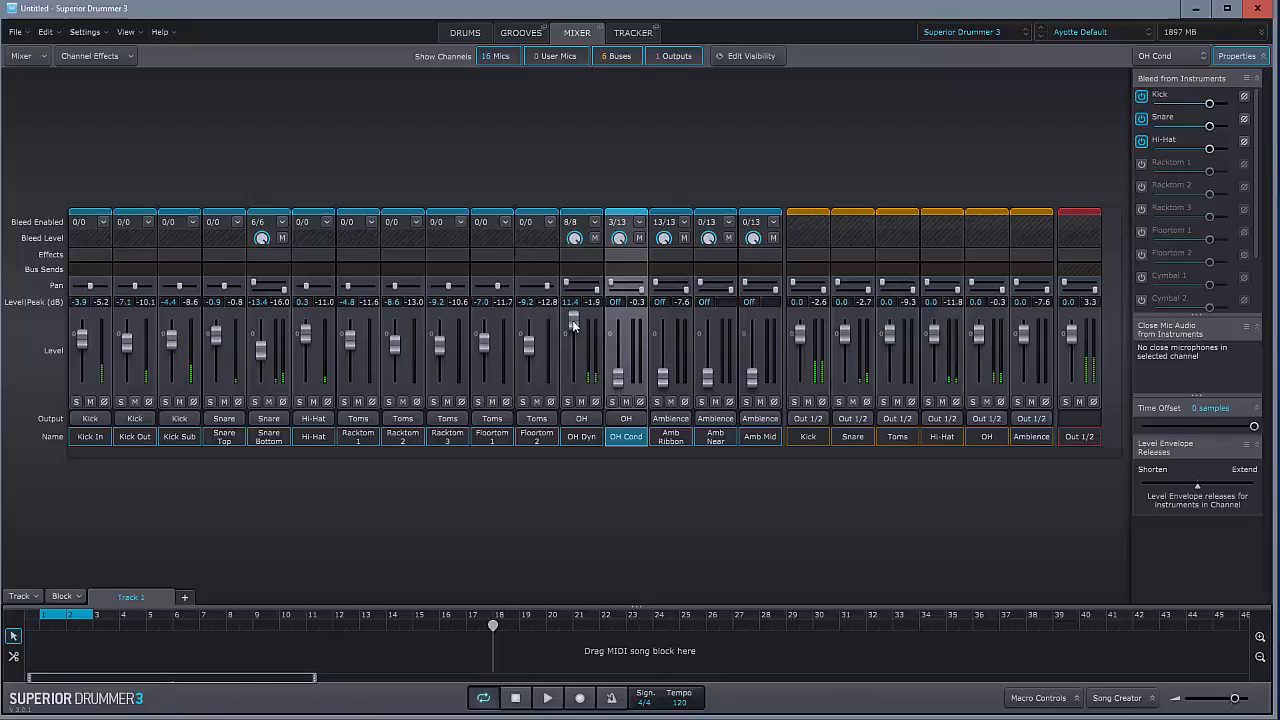
- Enable bleed from all 13 kit instruments on the OH Cond channel
scroll("down", 3)
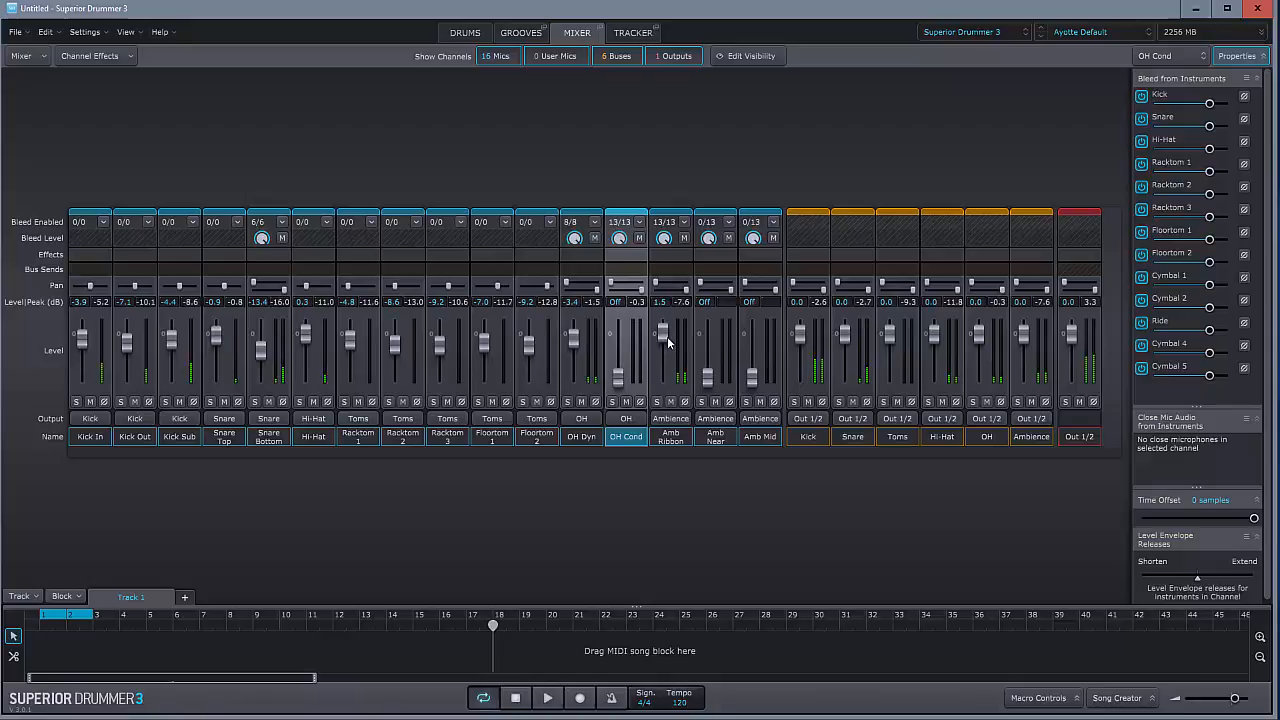
left_click(670, 436)
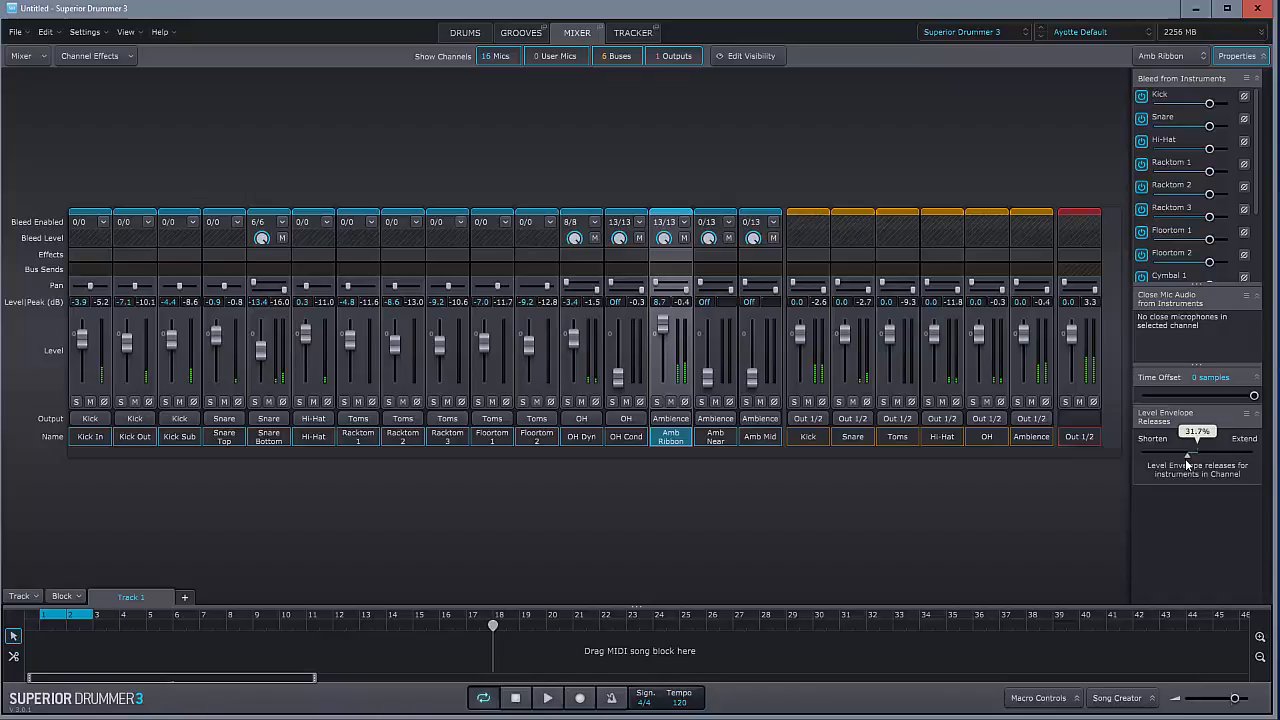
- Limit Amb Near and Amb Mid bleed to kick and snare, then return to the drum kit page
left_click(716, 436)
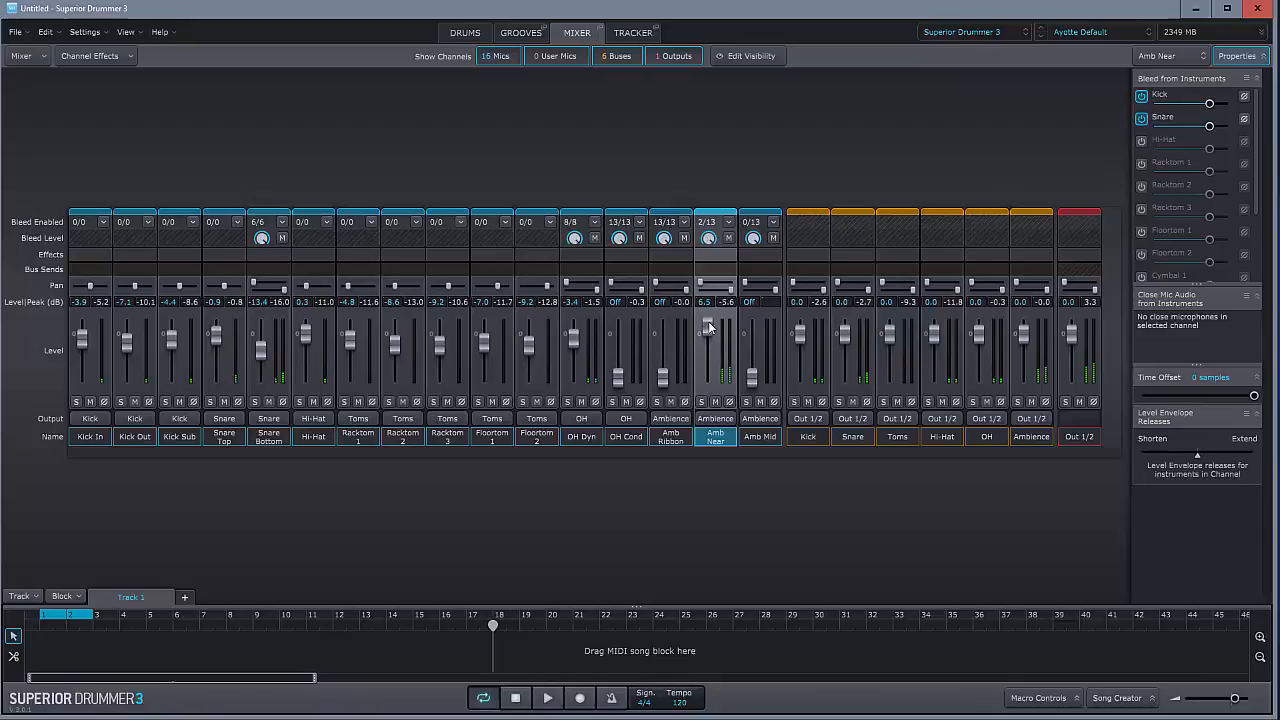
left_click(760, 436)
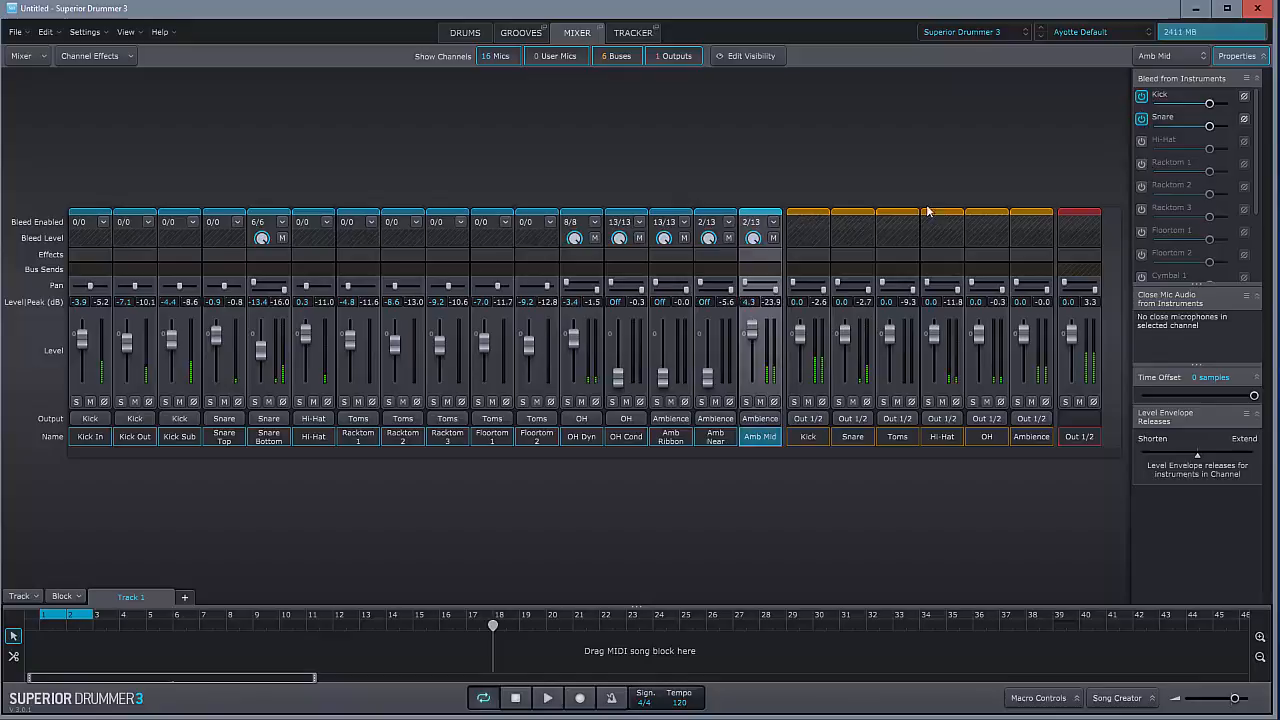
left_click(464, 32)
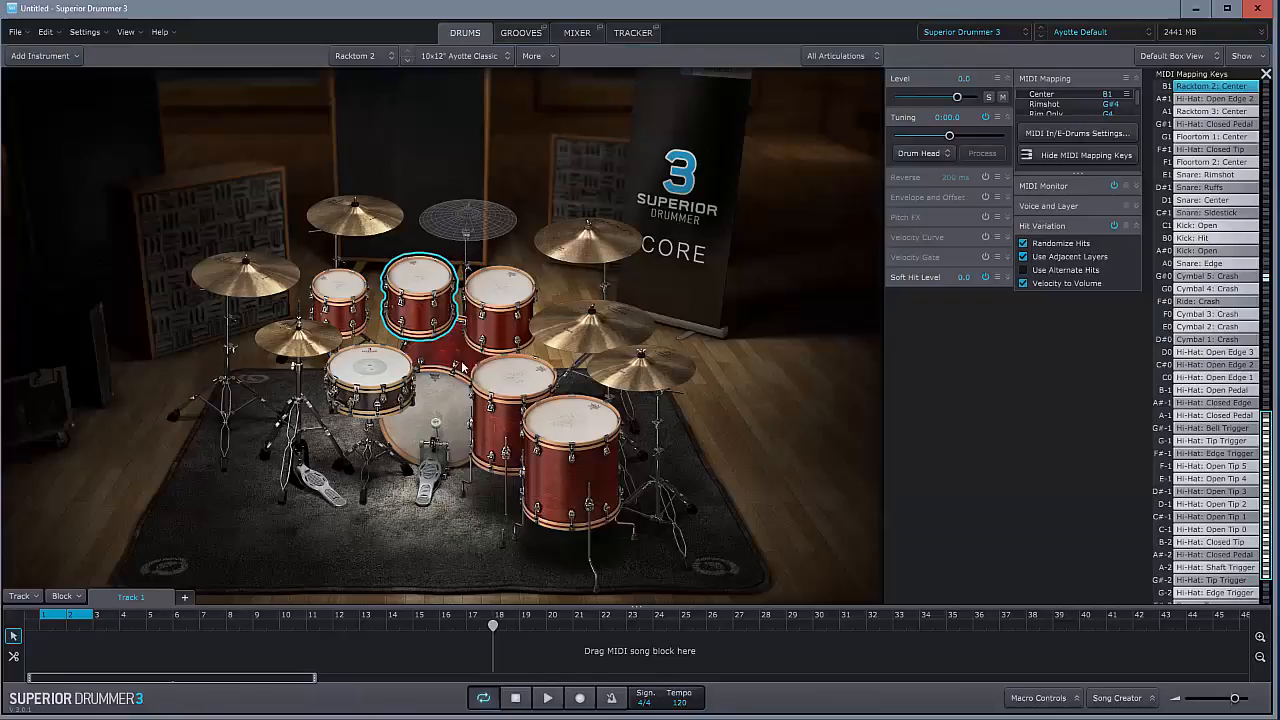
- Replace the snare with the Ludwig Black Beauty, checking it in the mixer before returning to the kit
left_click(460, 56)
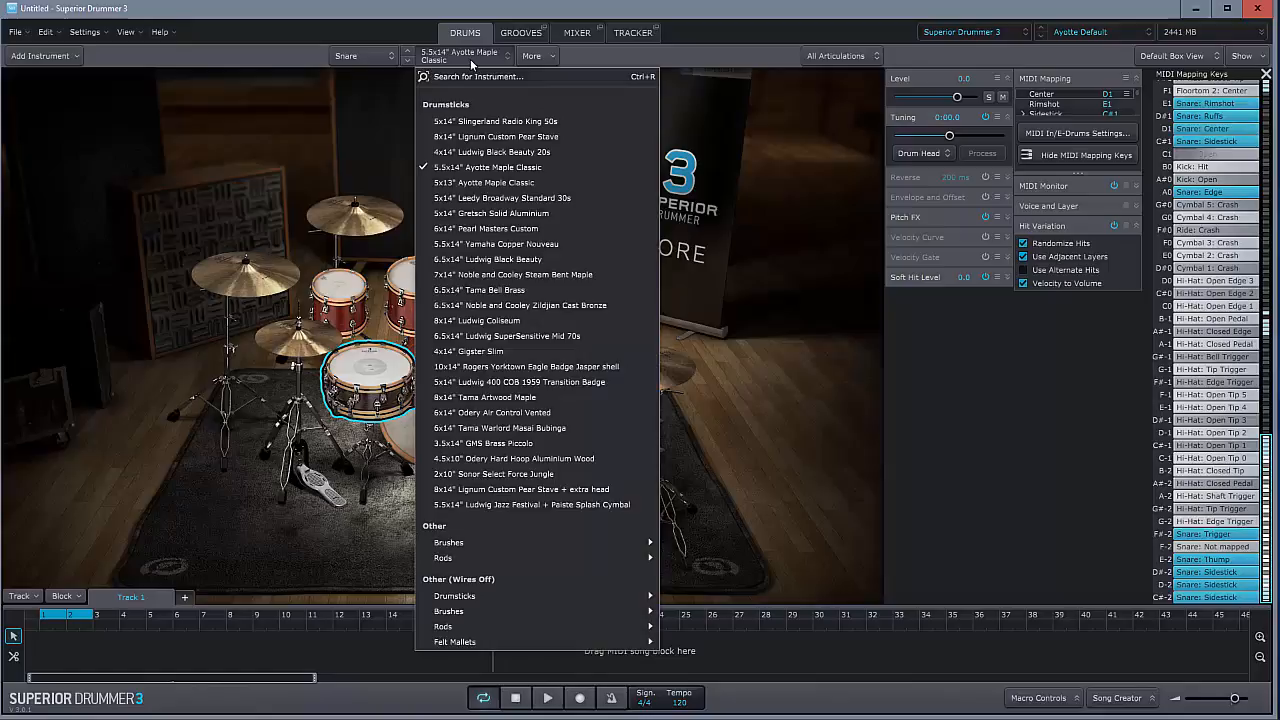
left_click(492, 152)
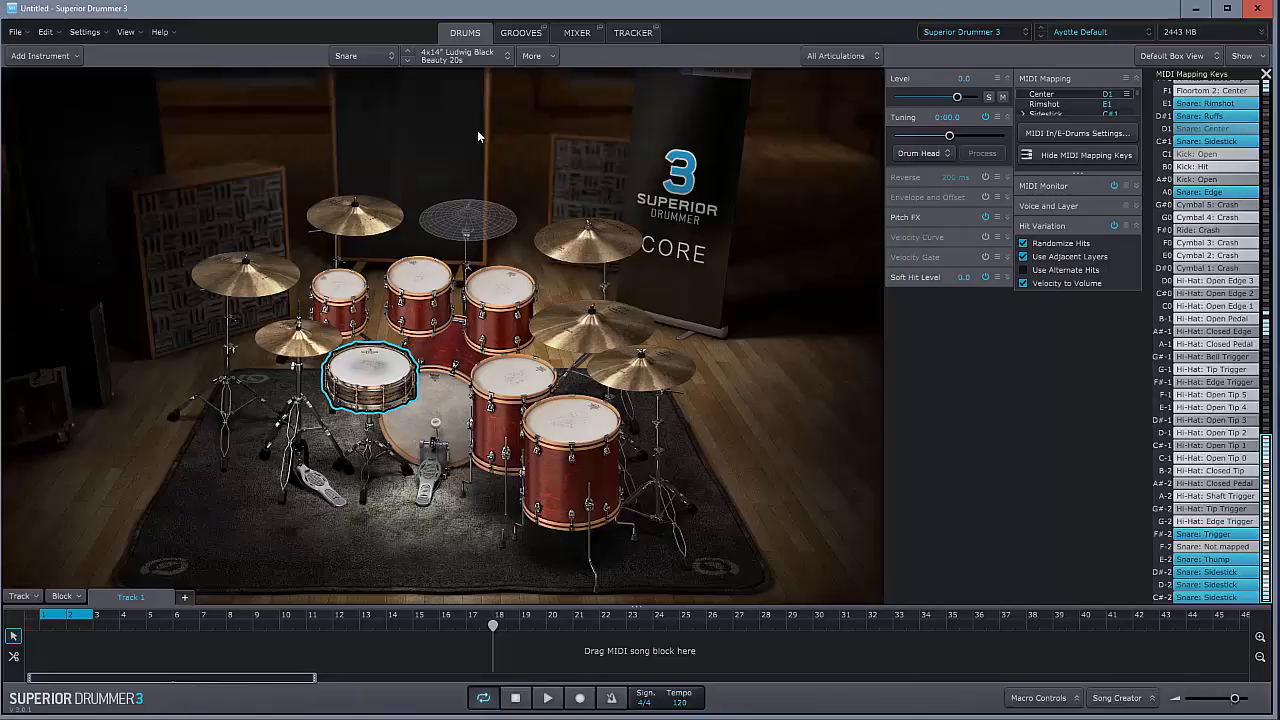
left_click(576, 32)
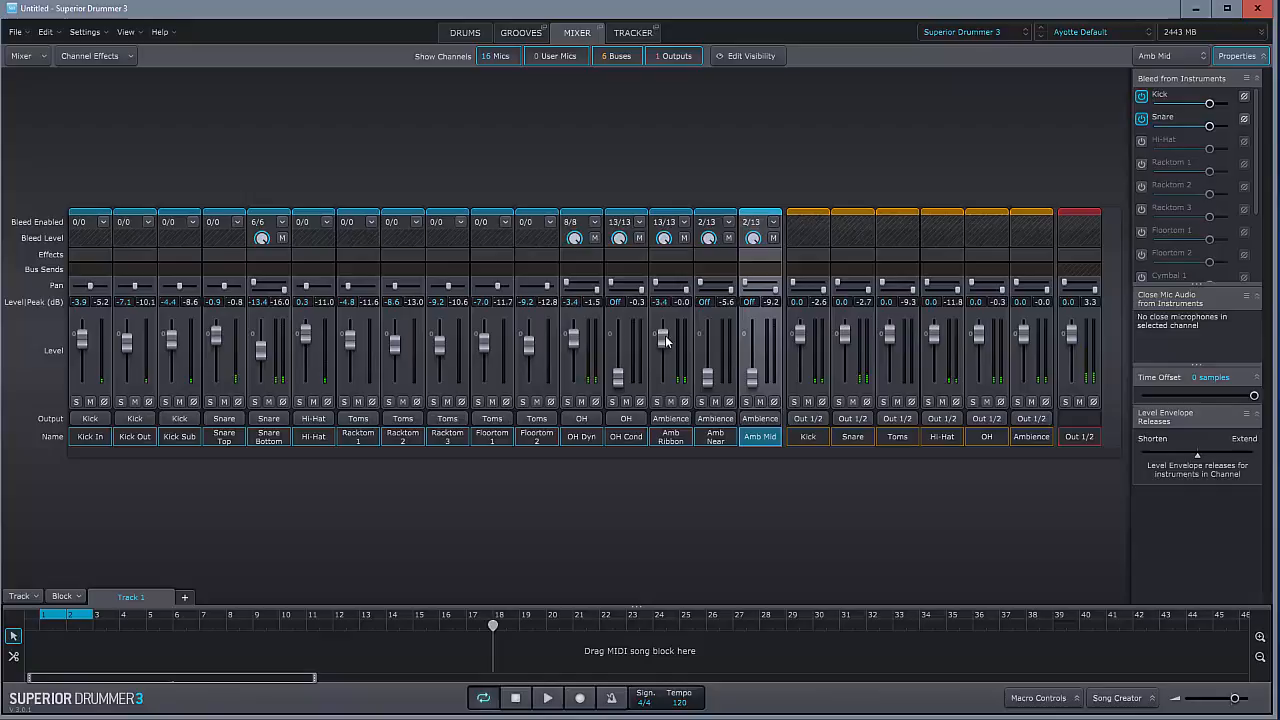
left_click(670, 436)
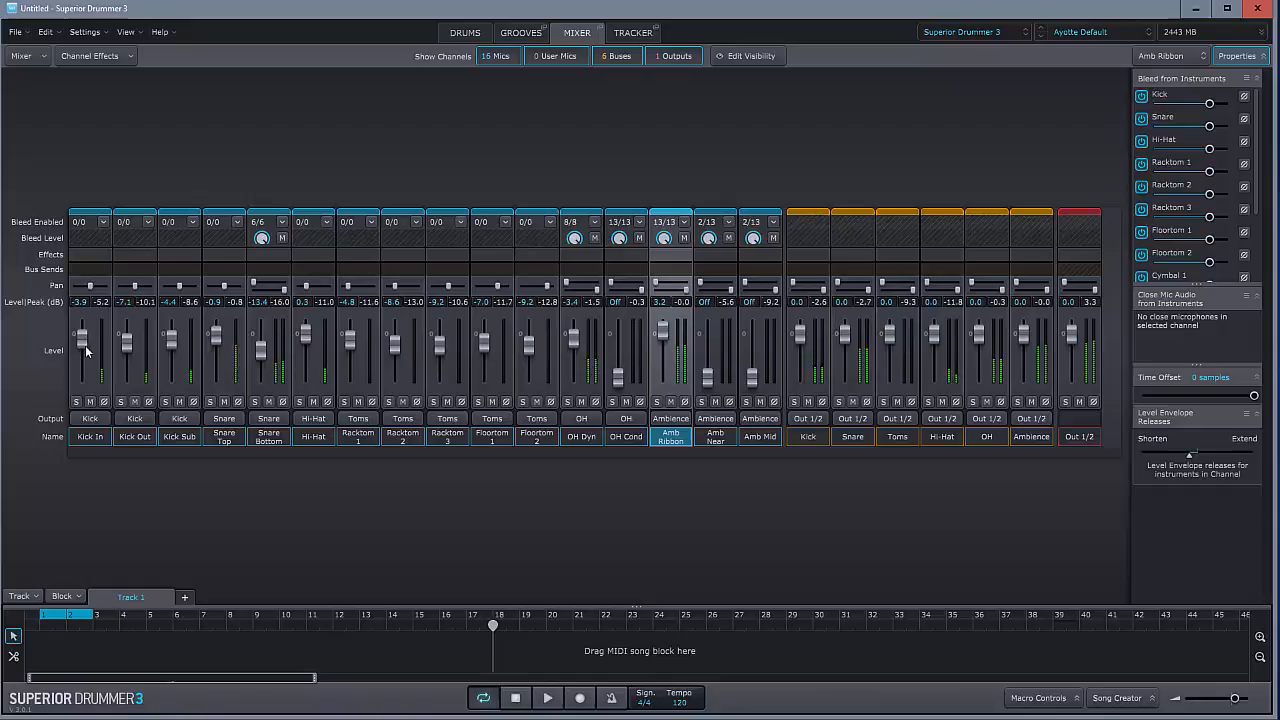
left_click(464, 32)
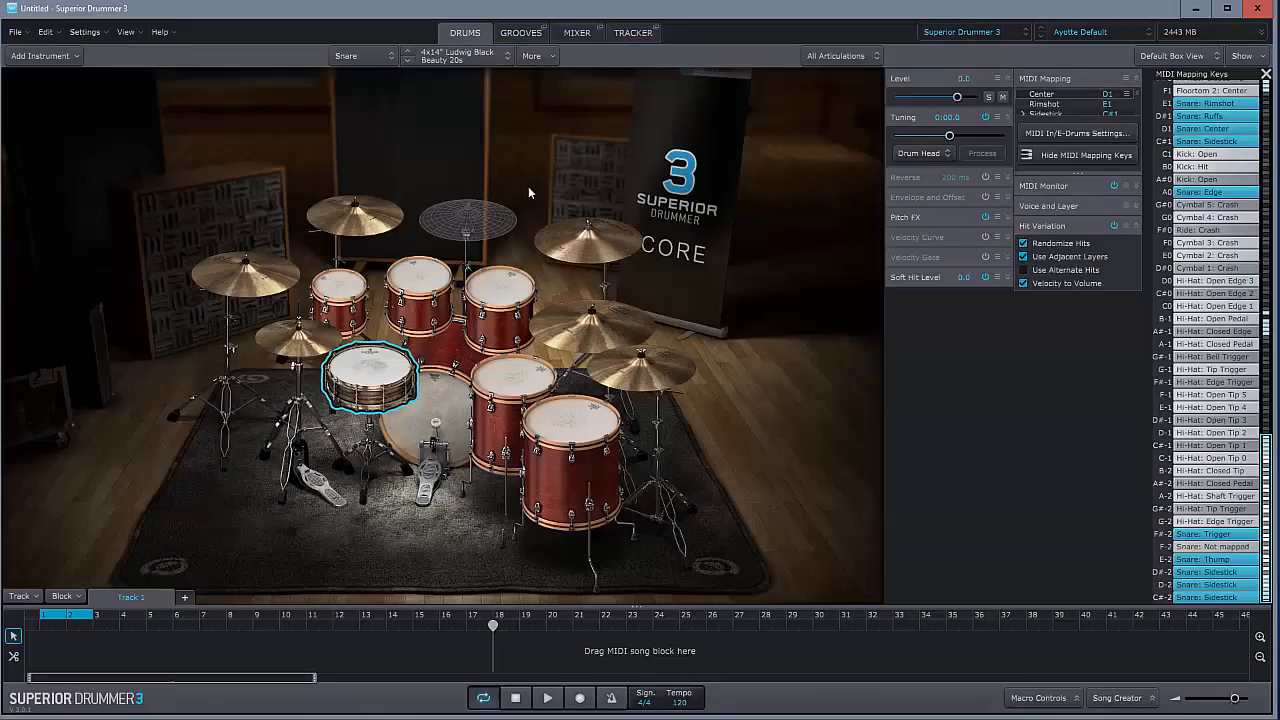
left_click(460, 56)
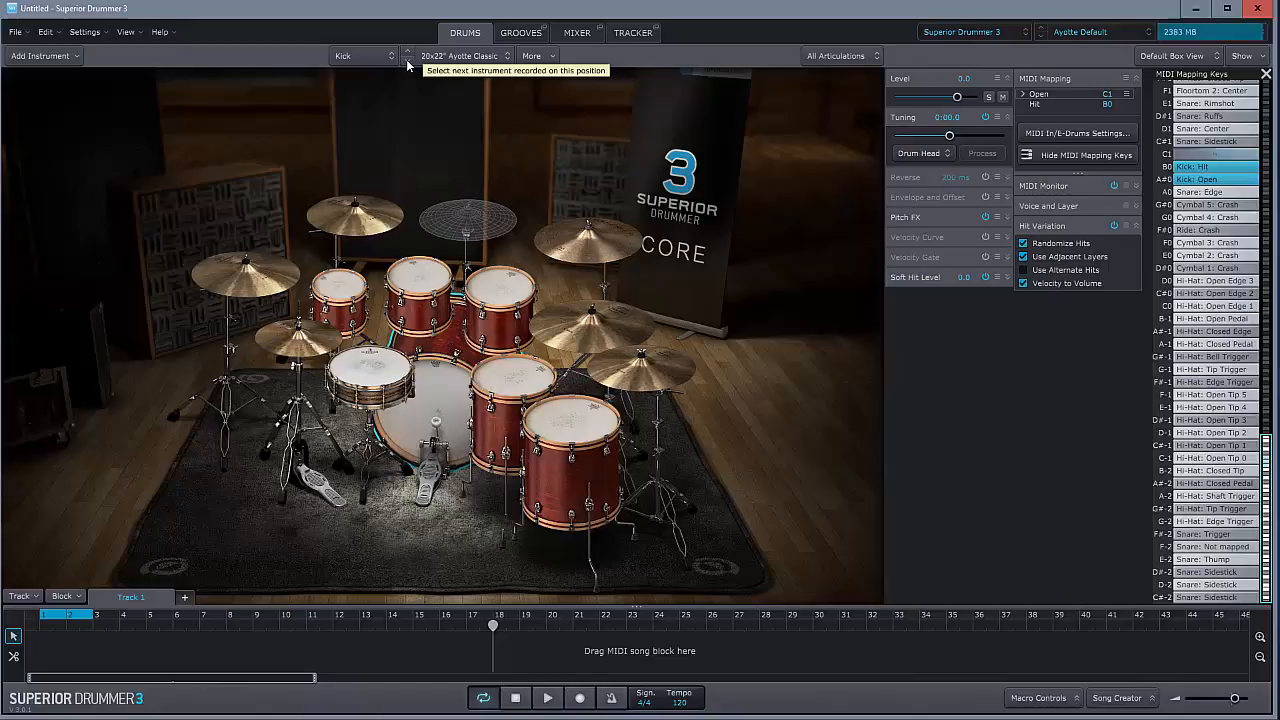
left_click(408, 56)
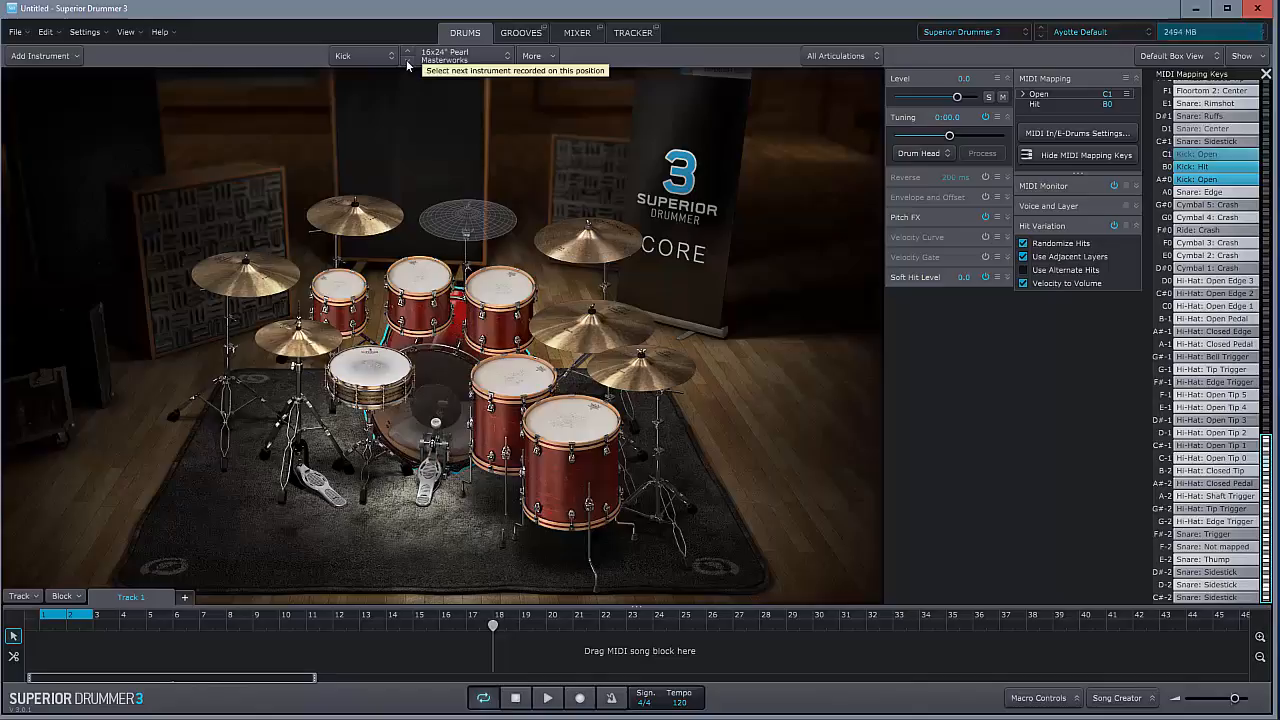
left_click(408, 56)
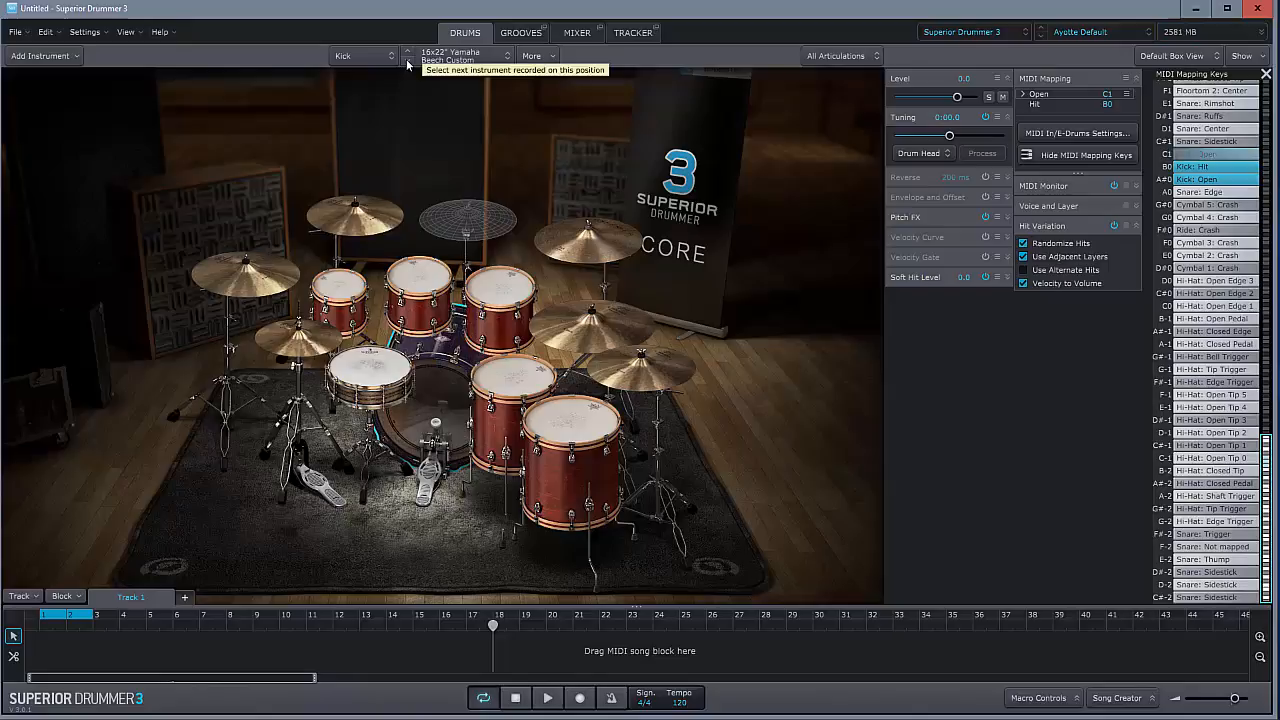
left_click(408, 56)
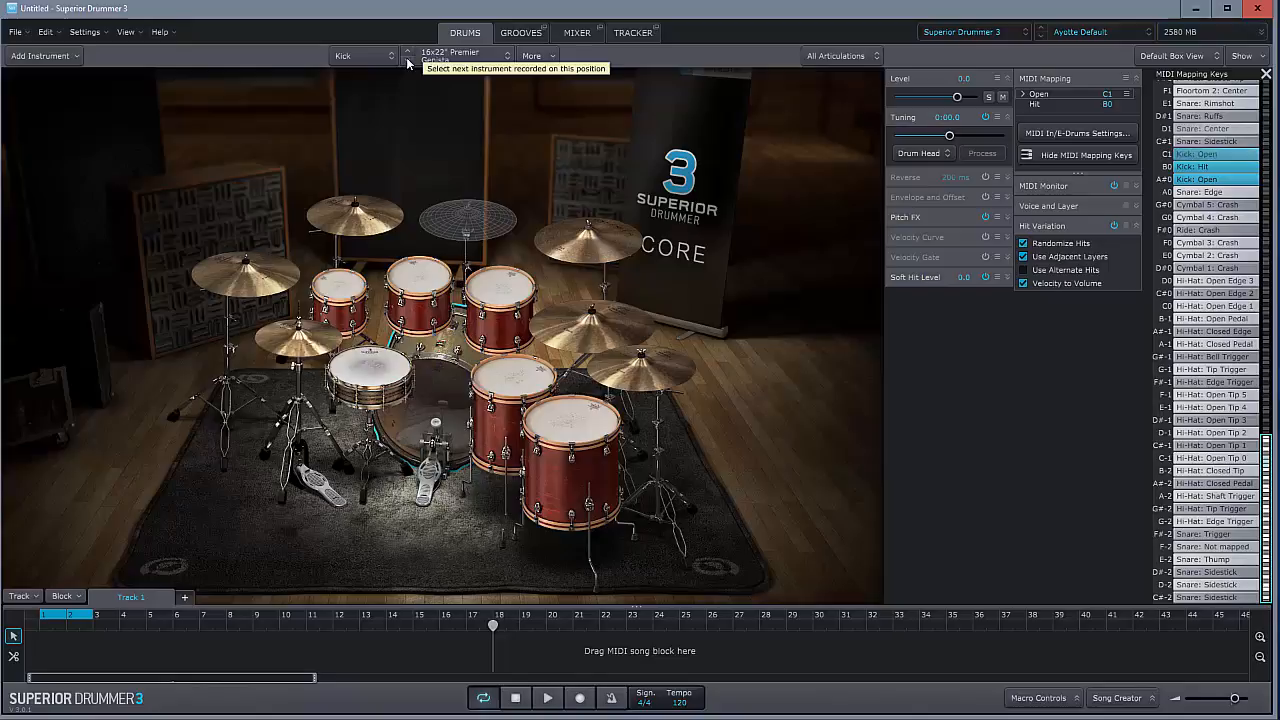
left_click(408, 56)
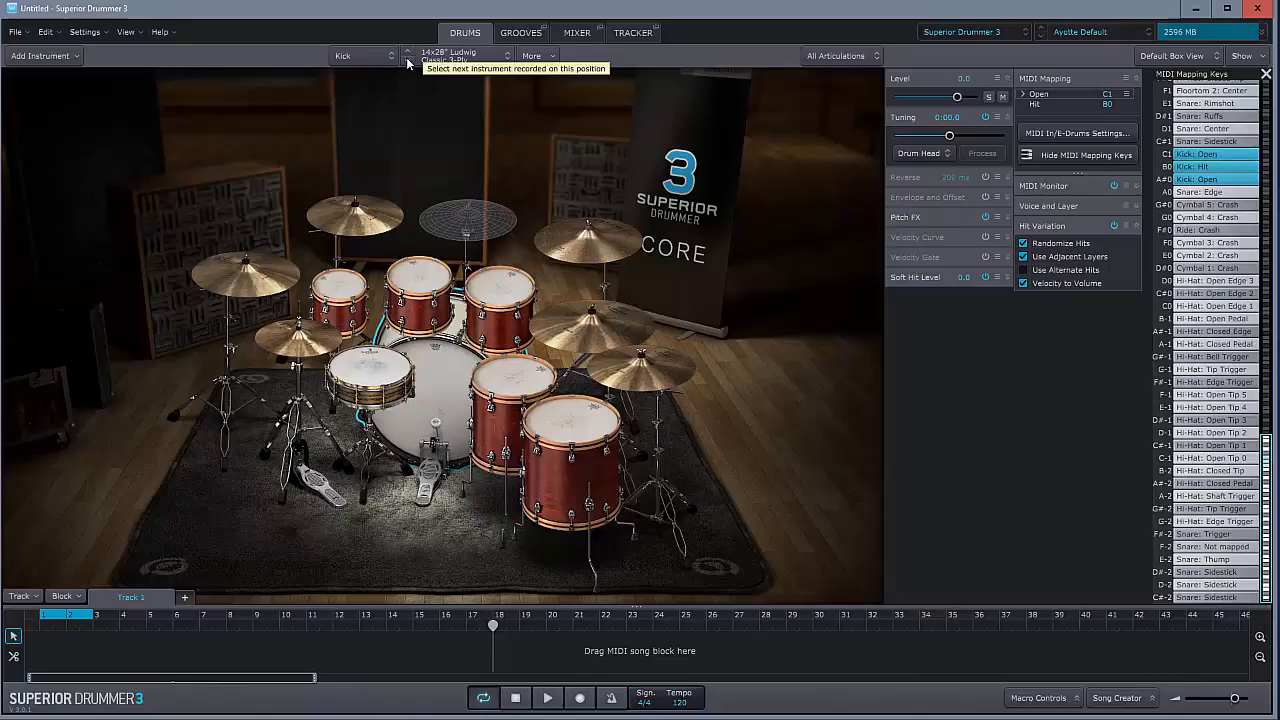
left_click(460, 56)
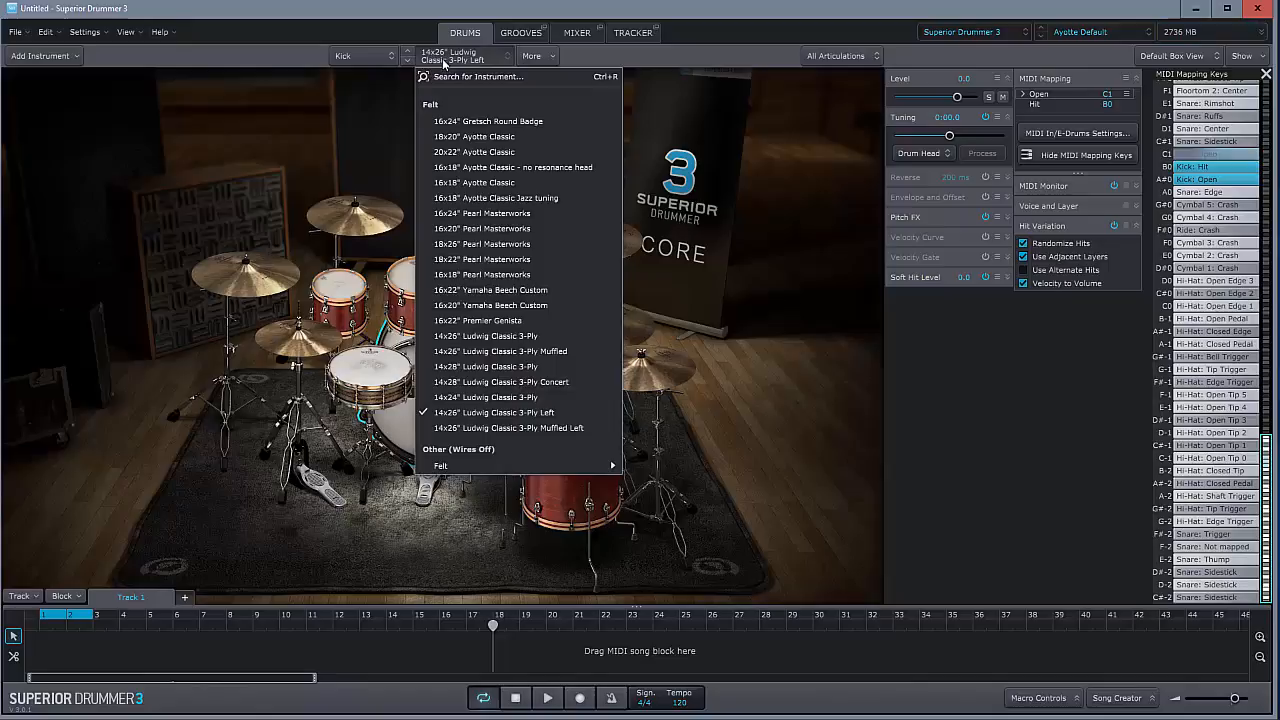
left_click(472, 152)
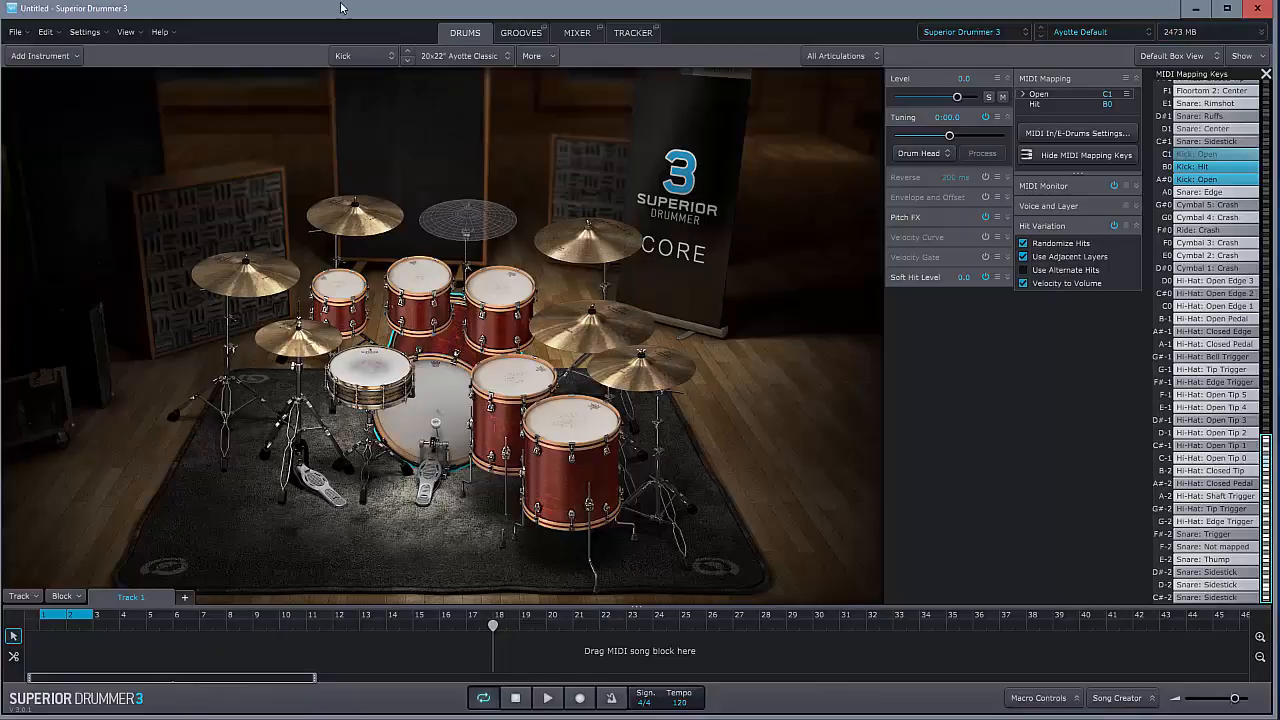
left_click(576, 32)
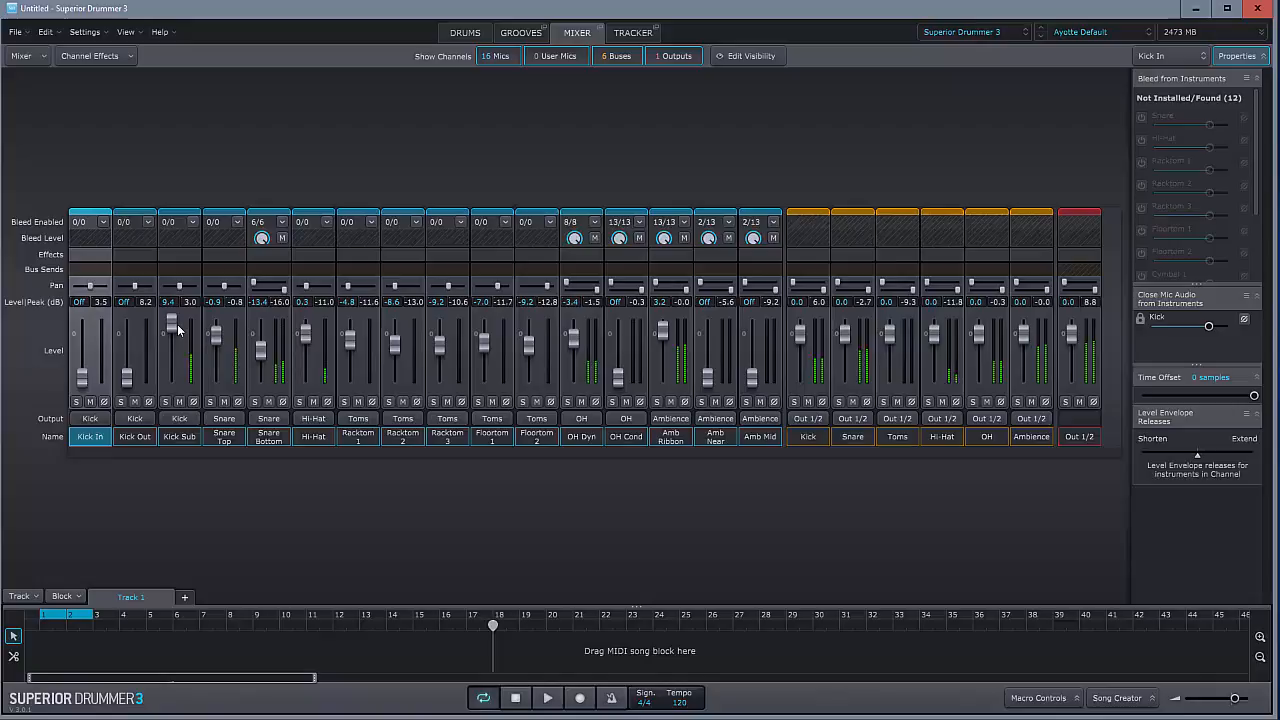
- Insert an EQ on the Kick Sub channel and cut its high frequencies
left_click(164, 400)
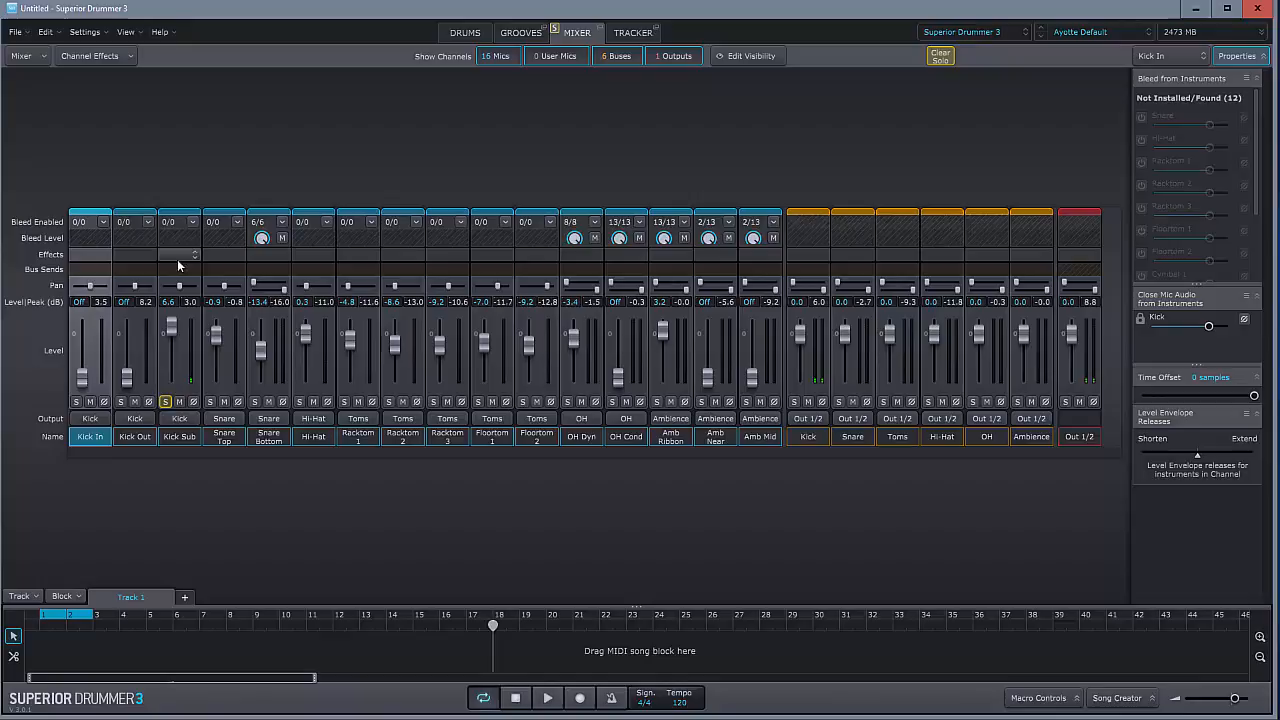
left_click(180, 254)
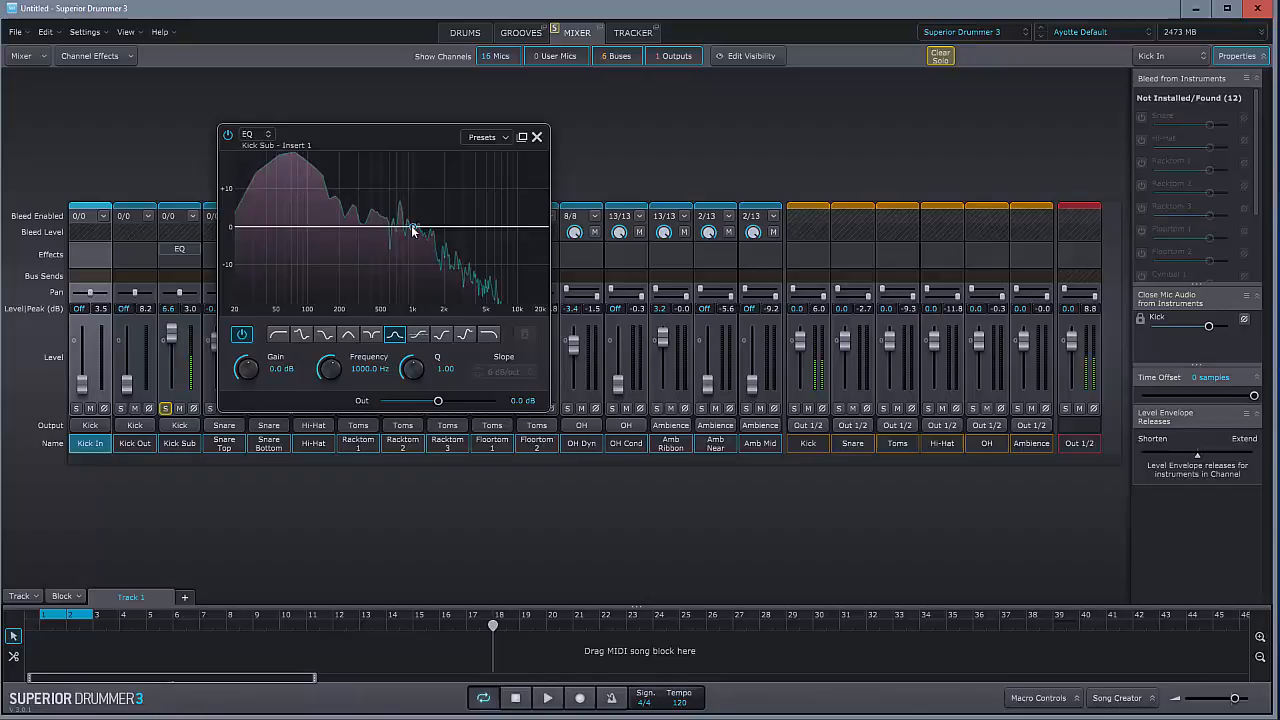
left_click_drag(410, 228, 370, 296)
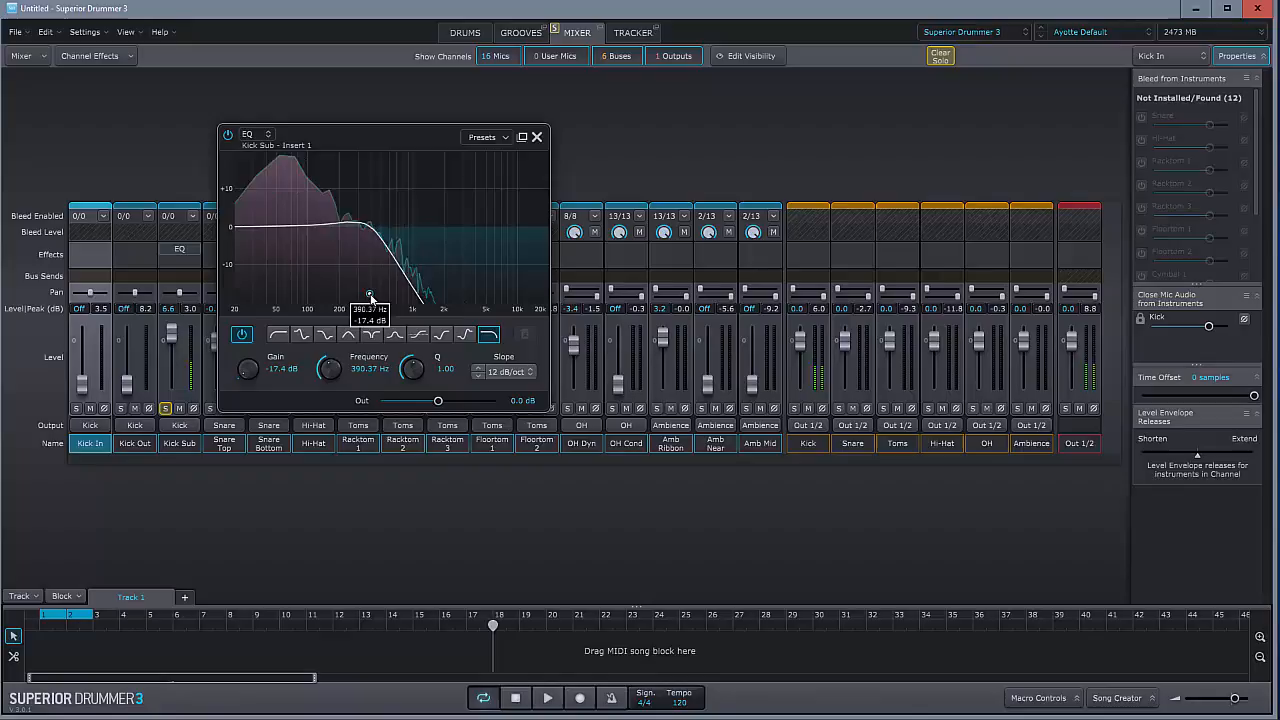
- Steepen the Kick Sub EQ filter slope and shift its frequency, then show the groove library
left_click(508, 370)
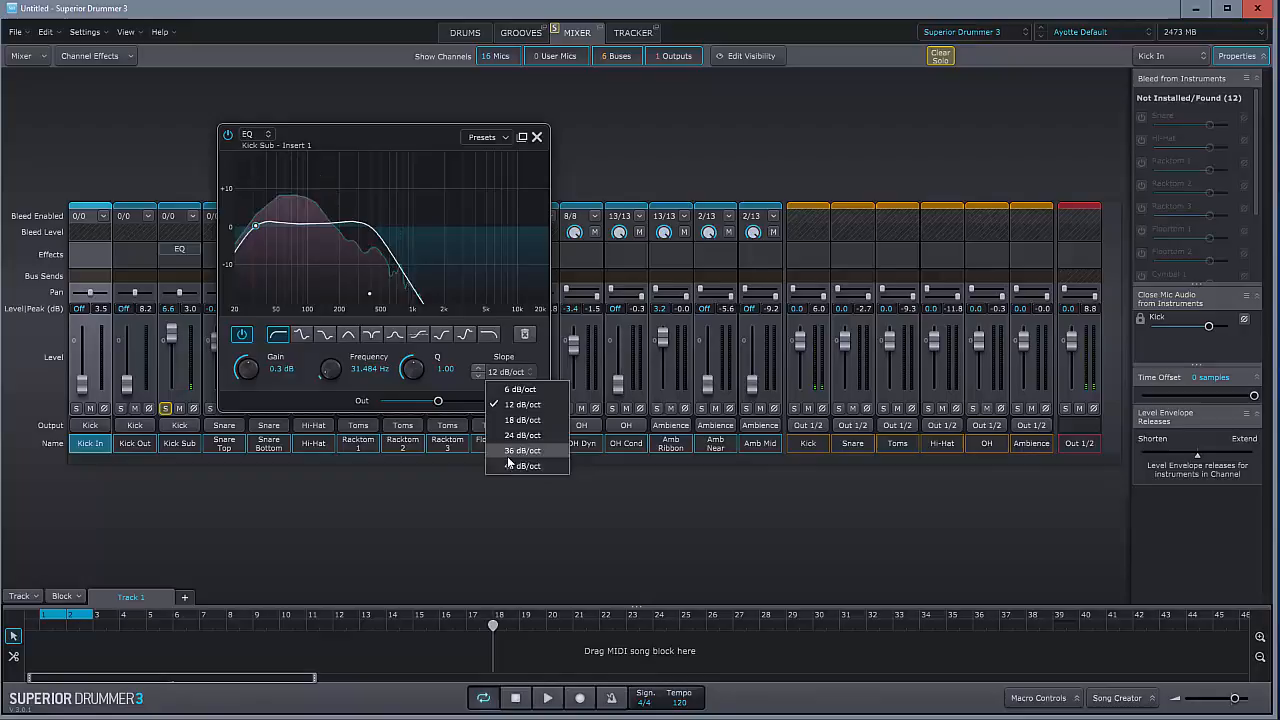
left_click(524, 464)
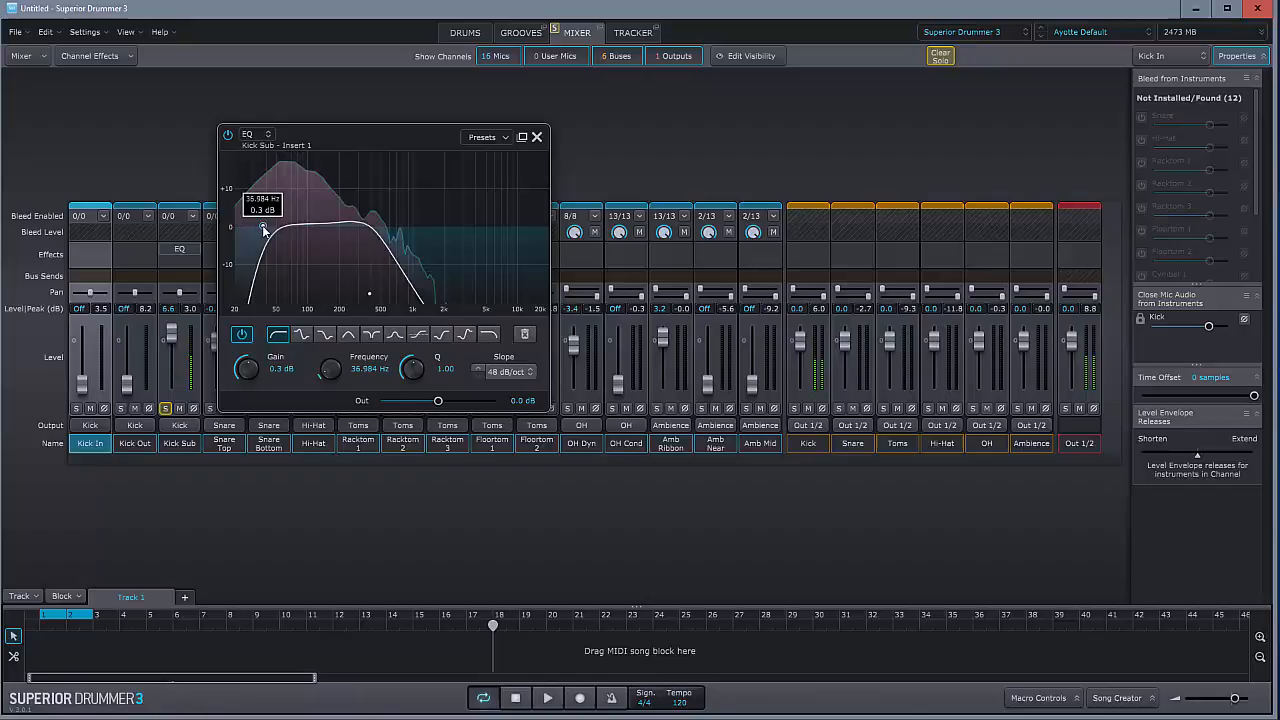
left_click_drag(262, 232, 308, 292)
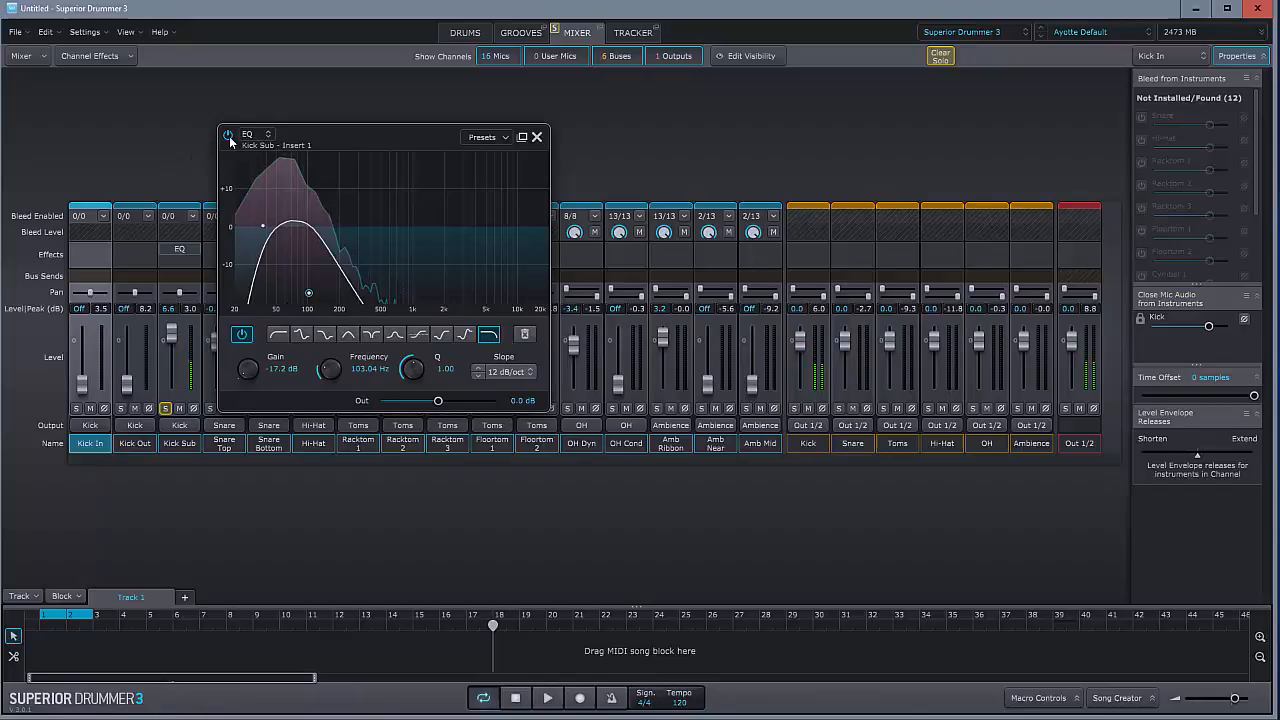
left_click(536, 136)
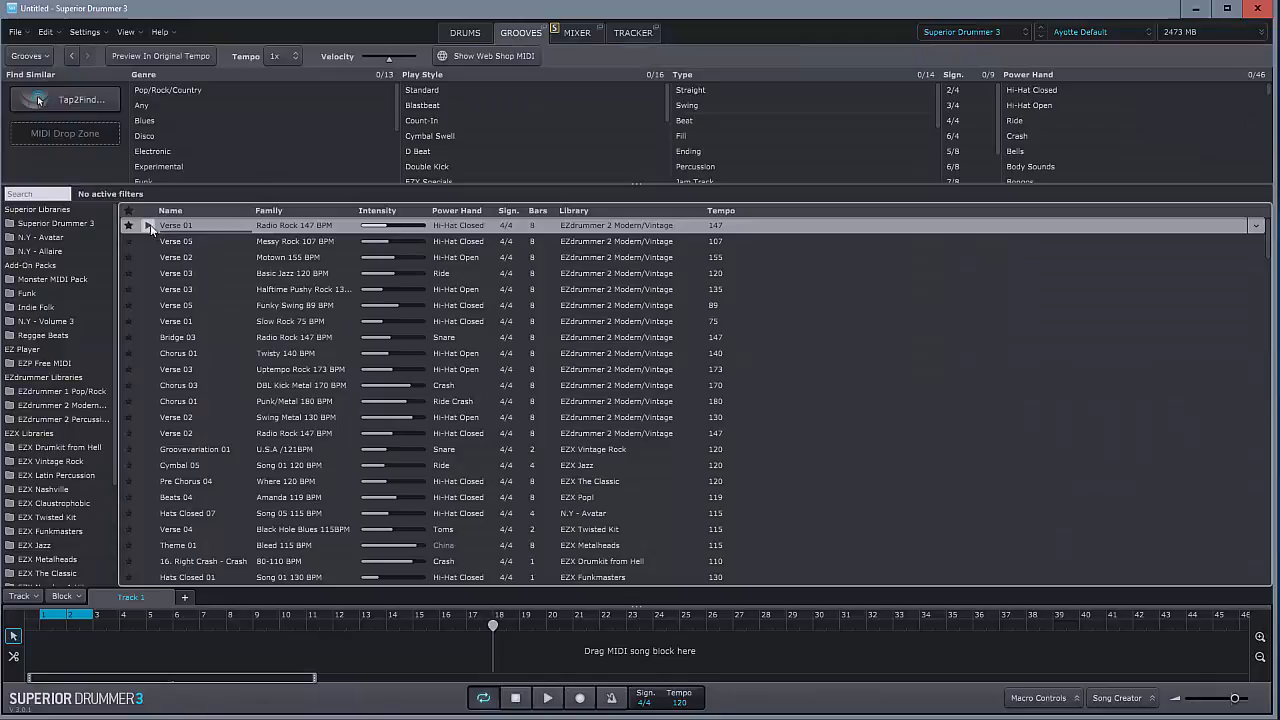
- Glance at the drum kit page and come back to the mixer channels
left_click(464, 32)
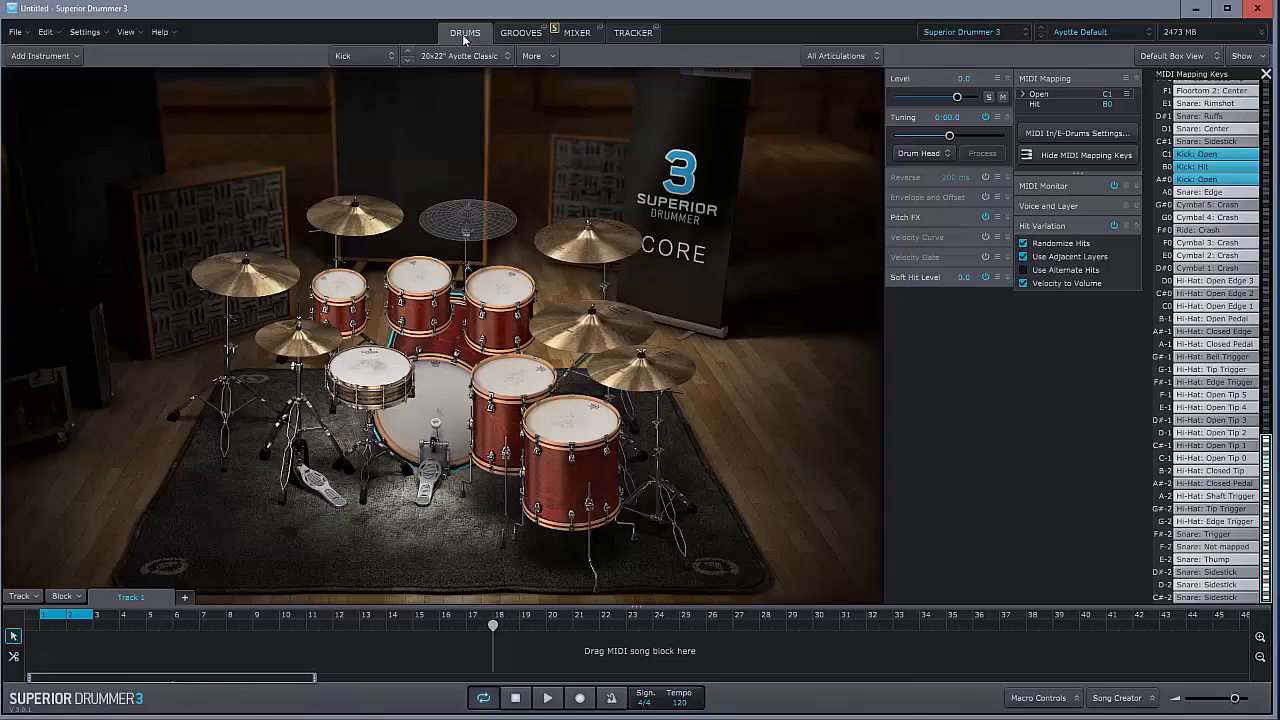
left_click(576, 32)
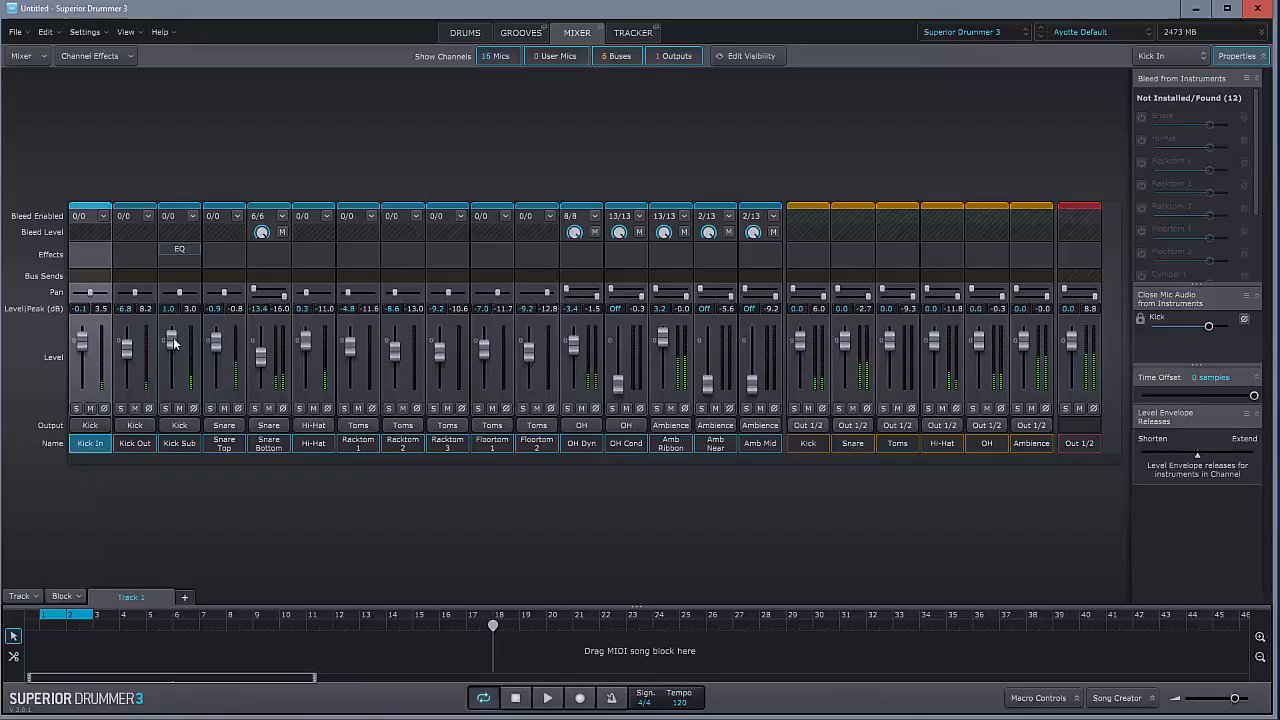
- Insert a Dynamics Transient shaper on Snare Bottom and raise its attack amount
left_click_drag(170, 336, 218, 350)
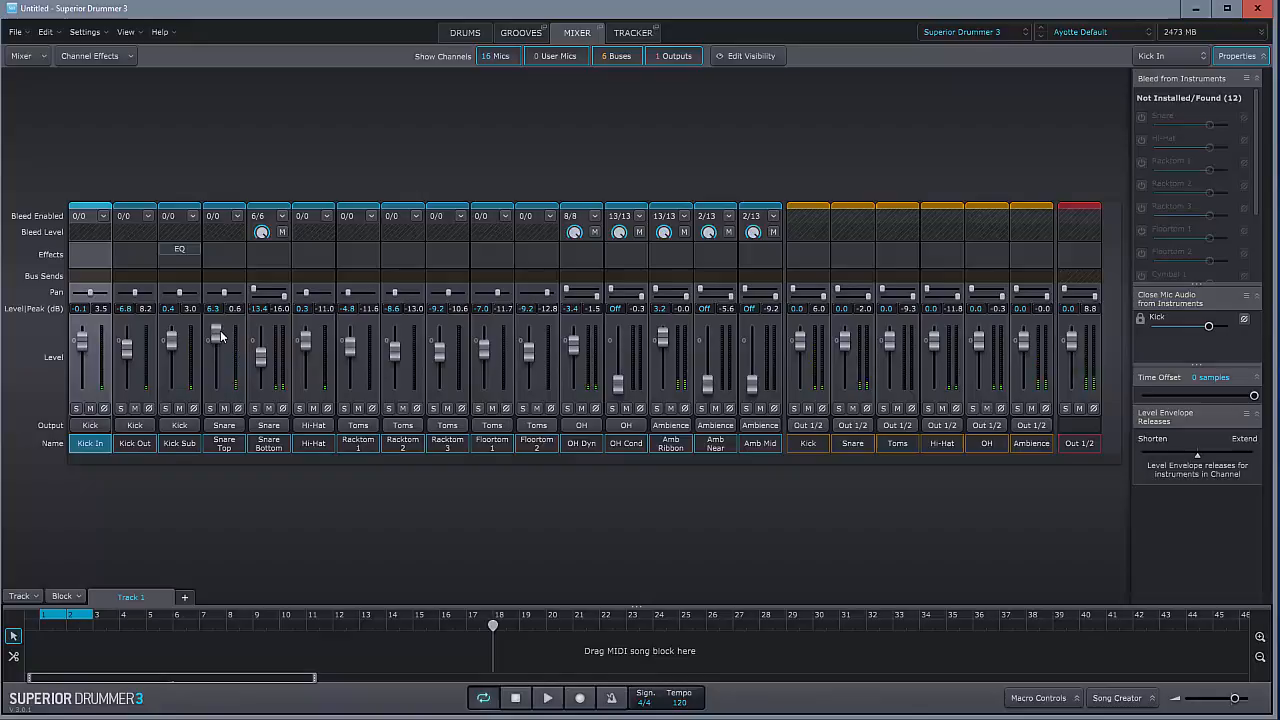
left_click(254, 408)
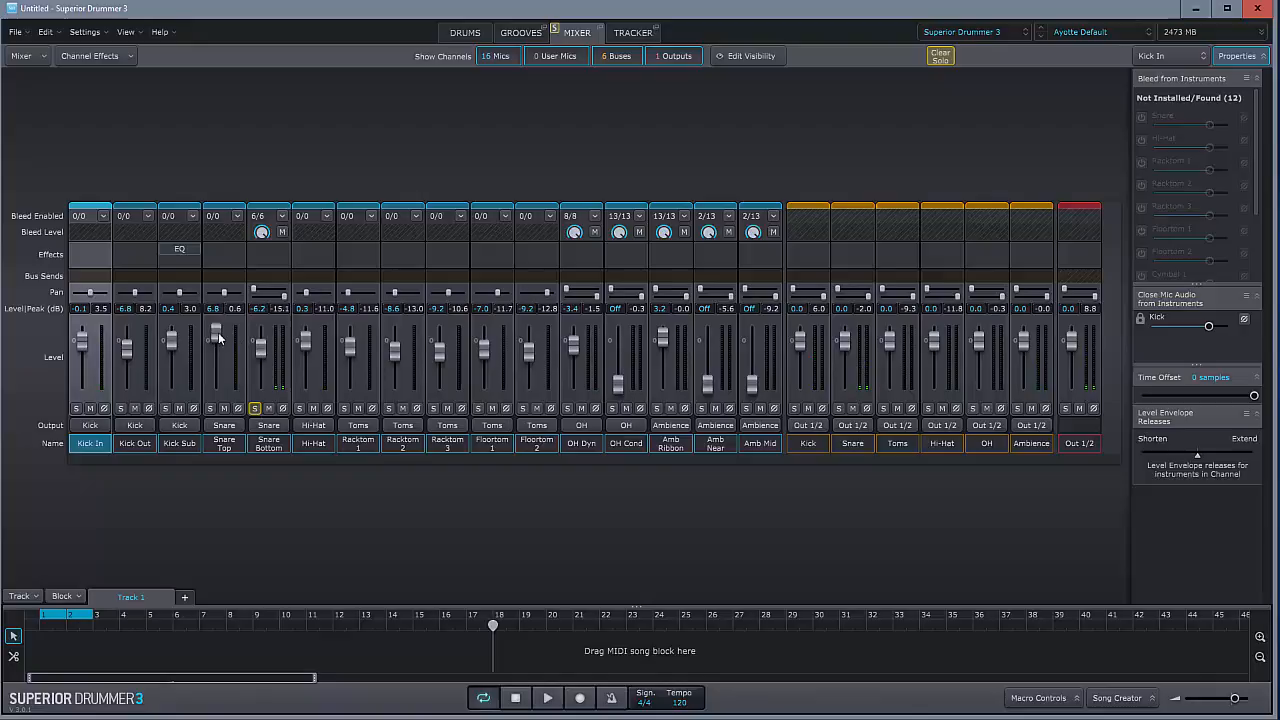
left_click(268, 248)
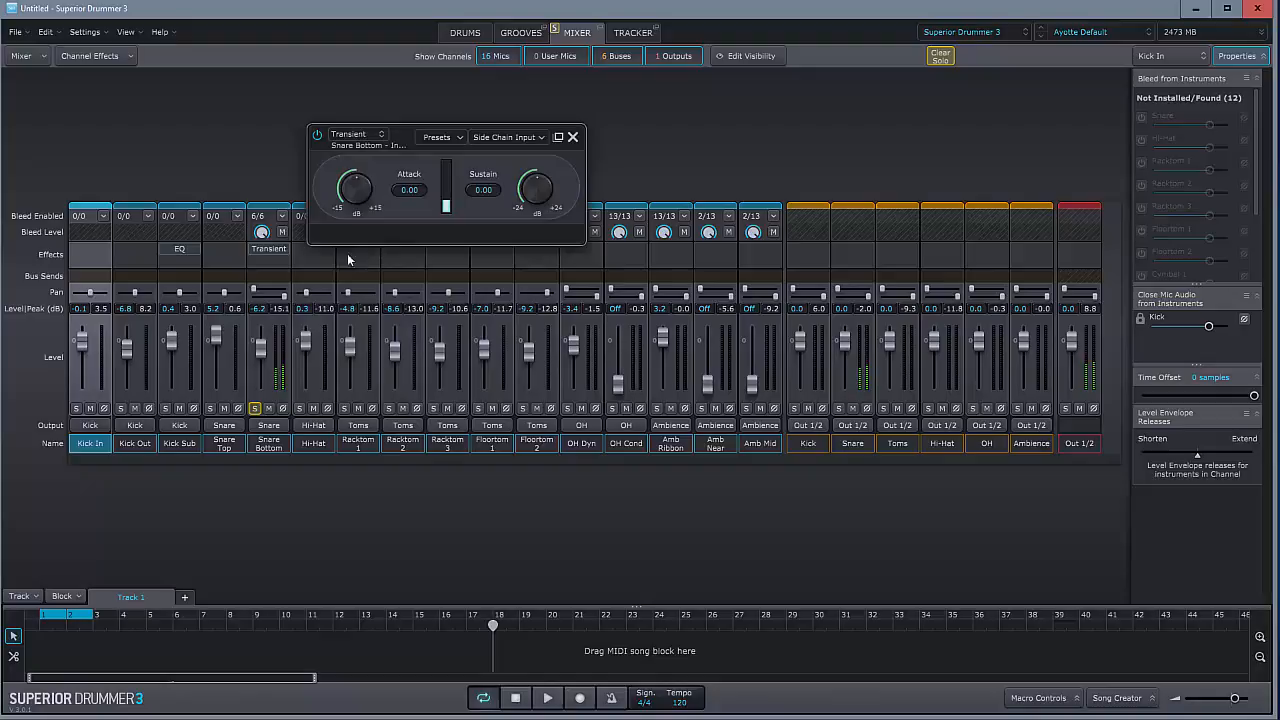
left_click_drag(356, 190, 356, 176)
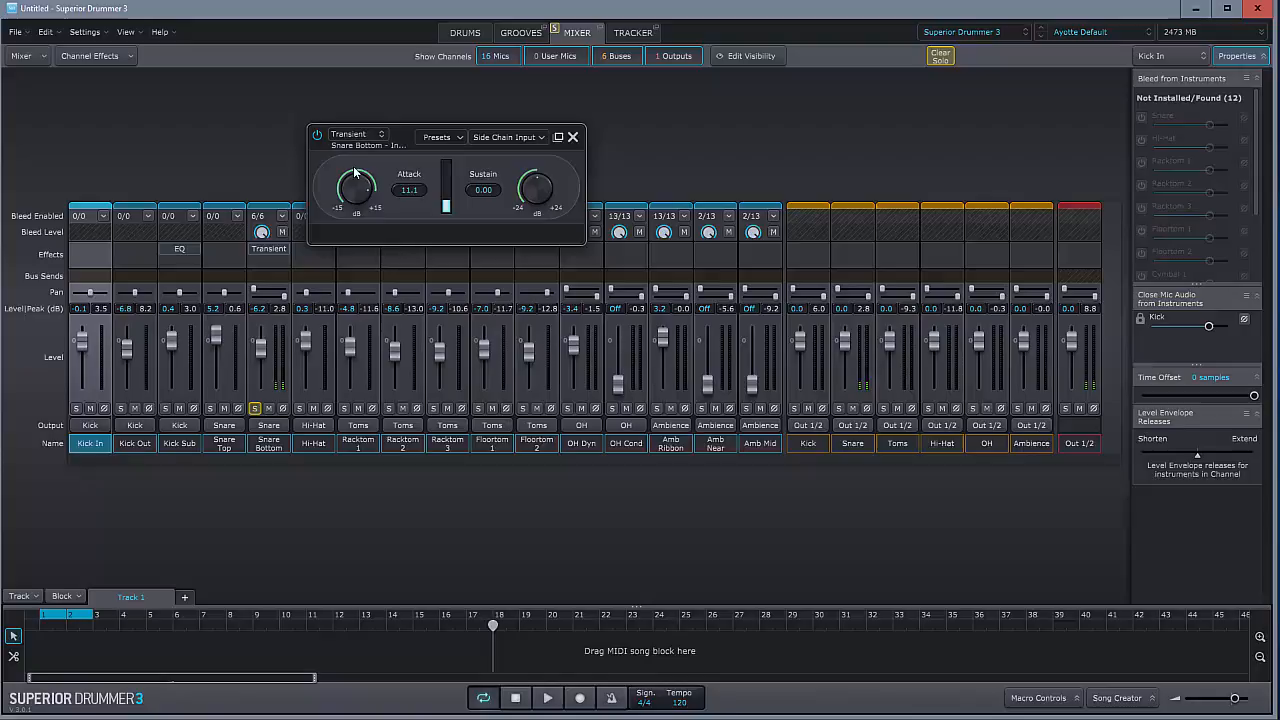
left_click_drag(356, 190, 356, 200)
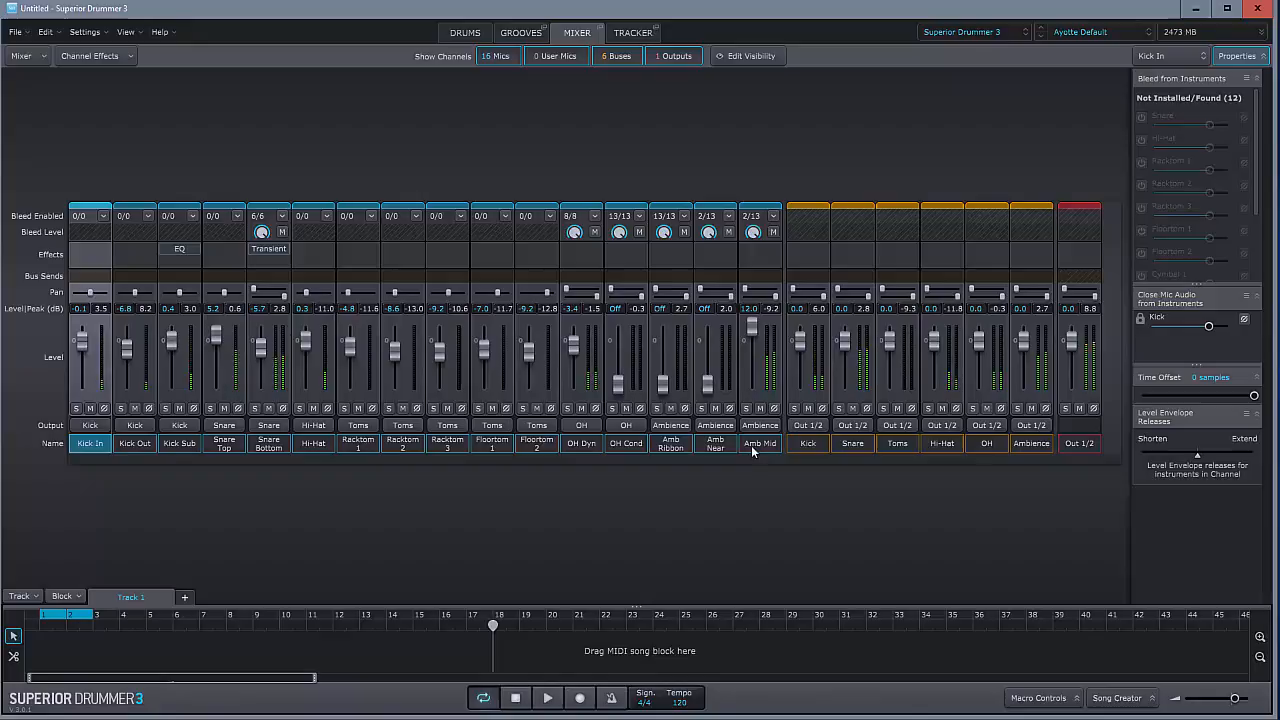
- Adjust Amb Mid's instrument bleed and bring up its insert effects on the dynamics processors
left_click(760, 444)
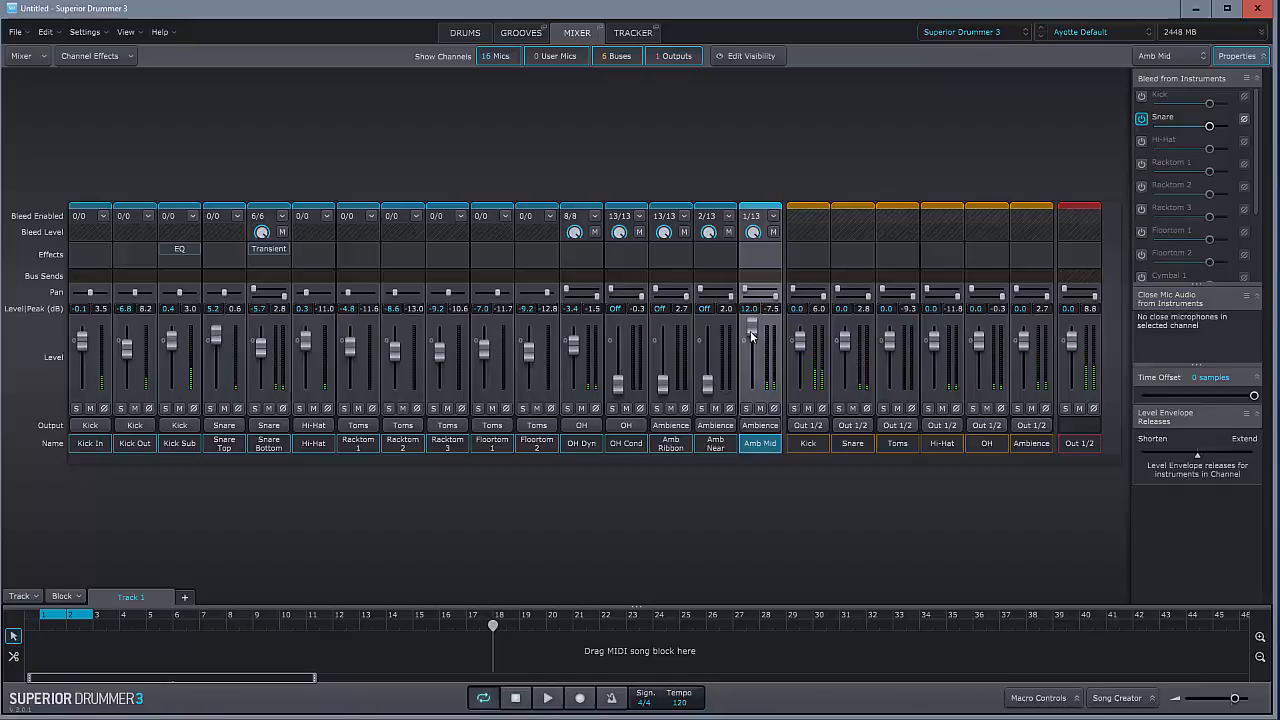
scroll("down", 3)
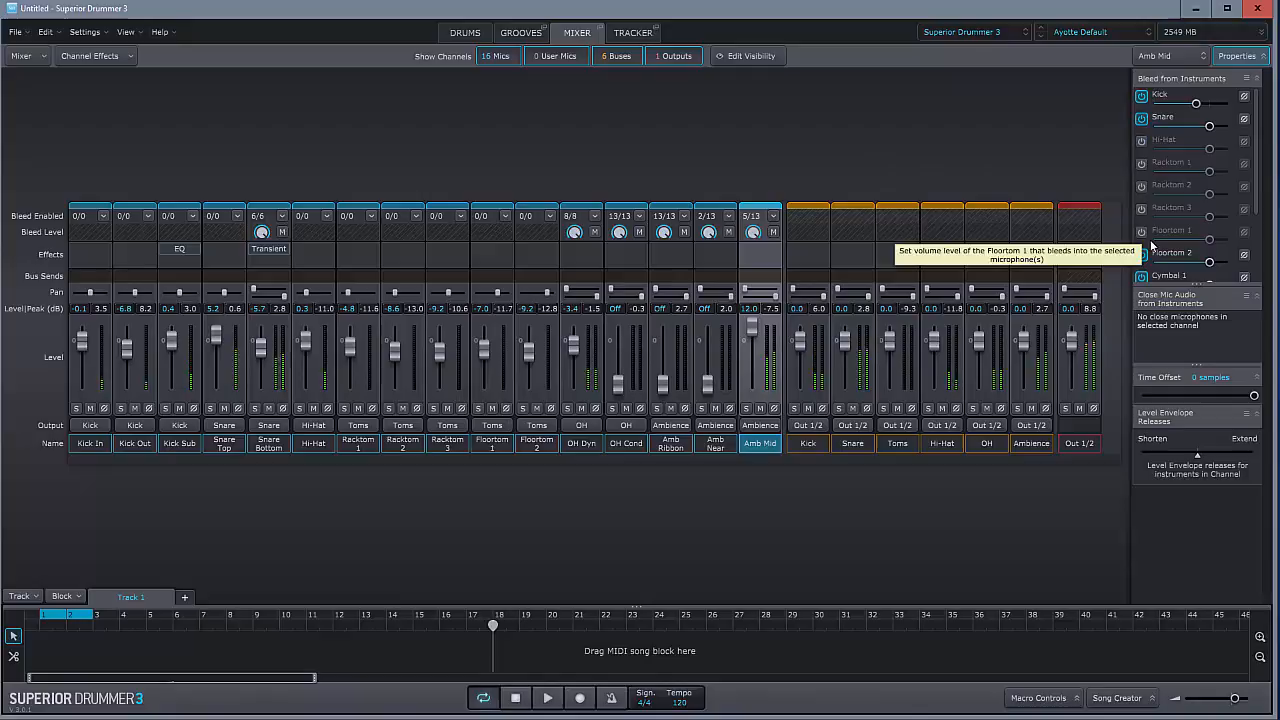
scroll("down", 3)
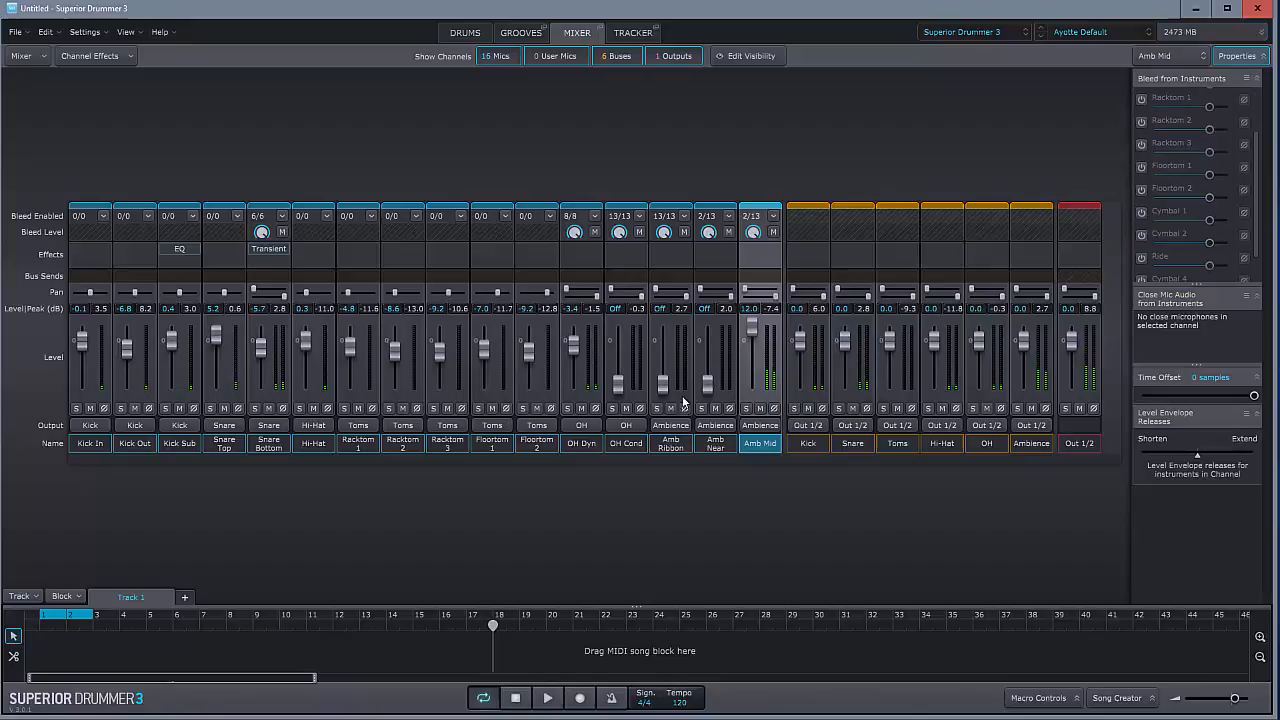
left_click(760, 254)
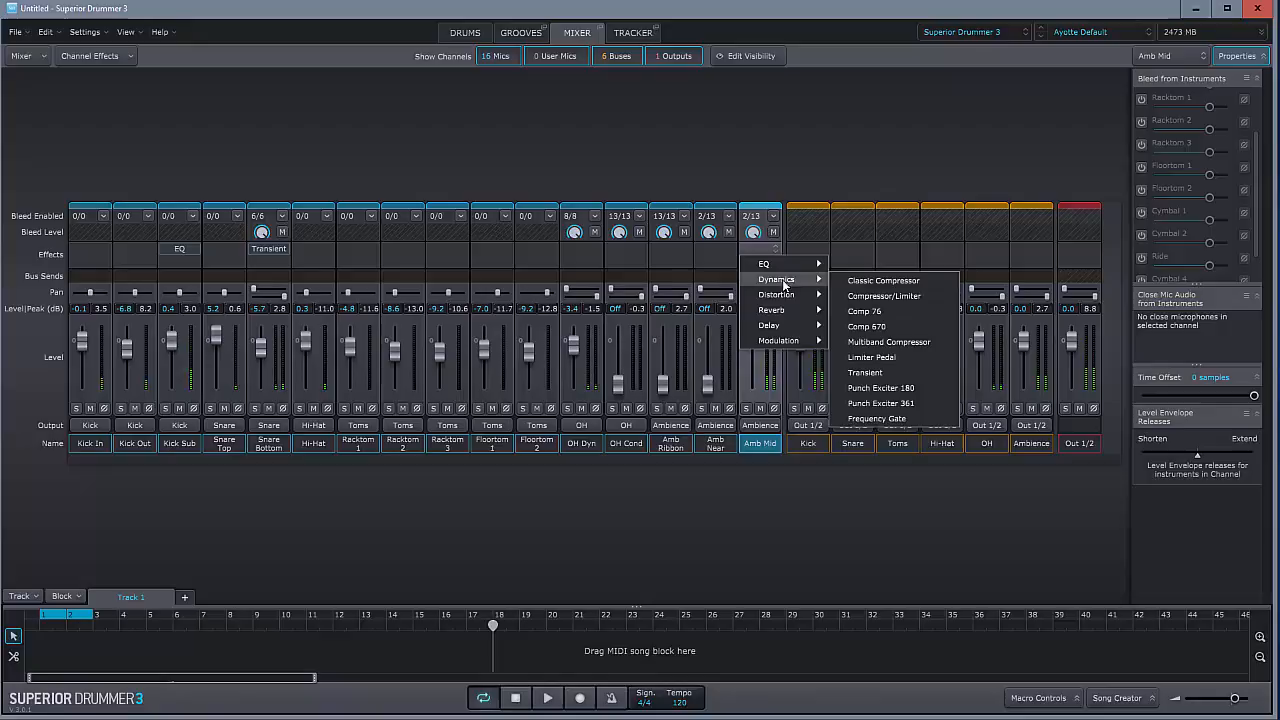
- Insert a Frequency Gate on Amb Mid, raise its threshold and lengthen its release
left_click(876, 418)
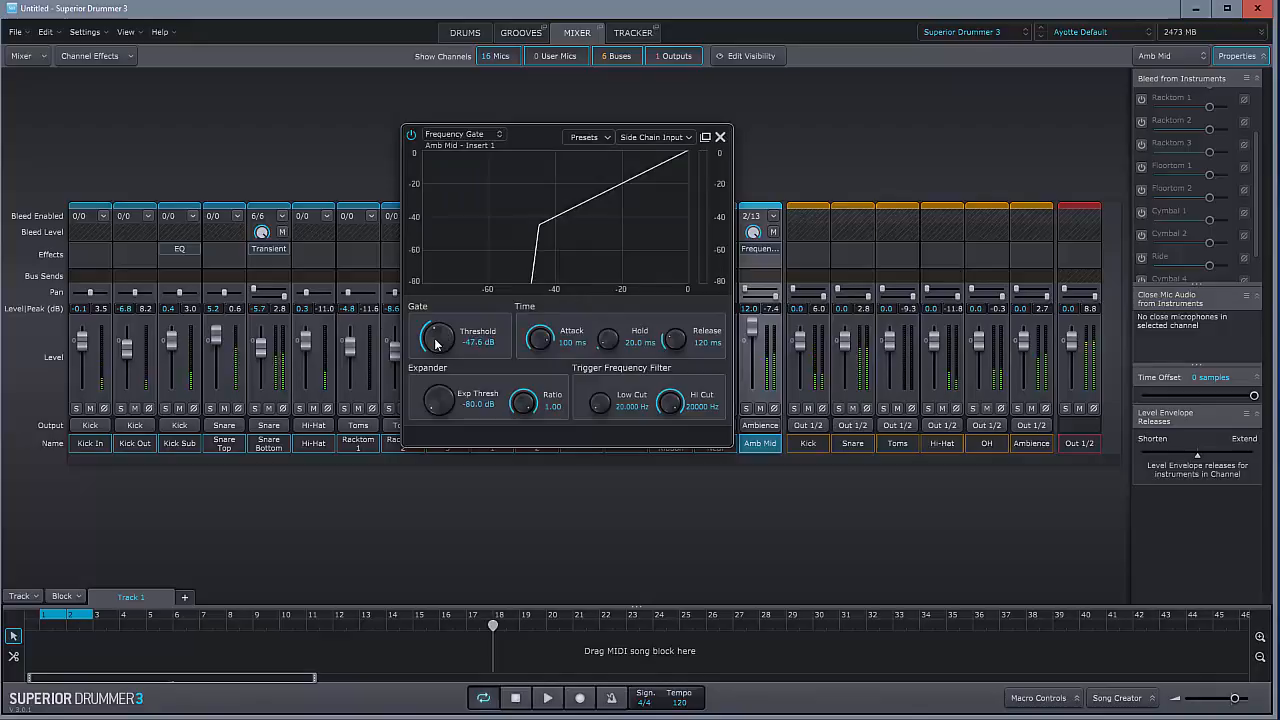
left_click_drag(436, 336, 436, 320)
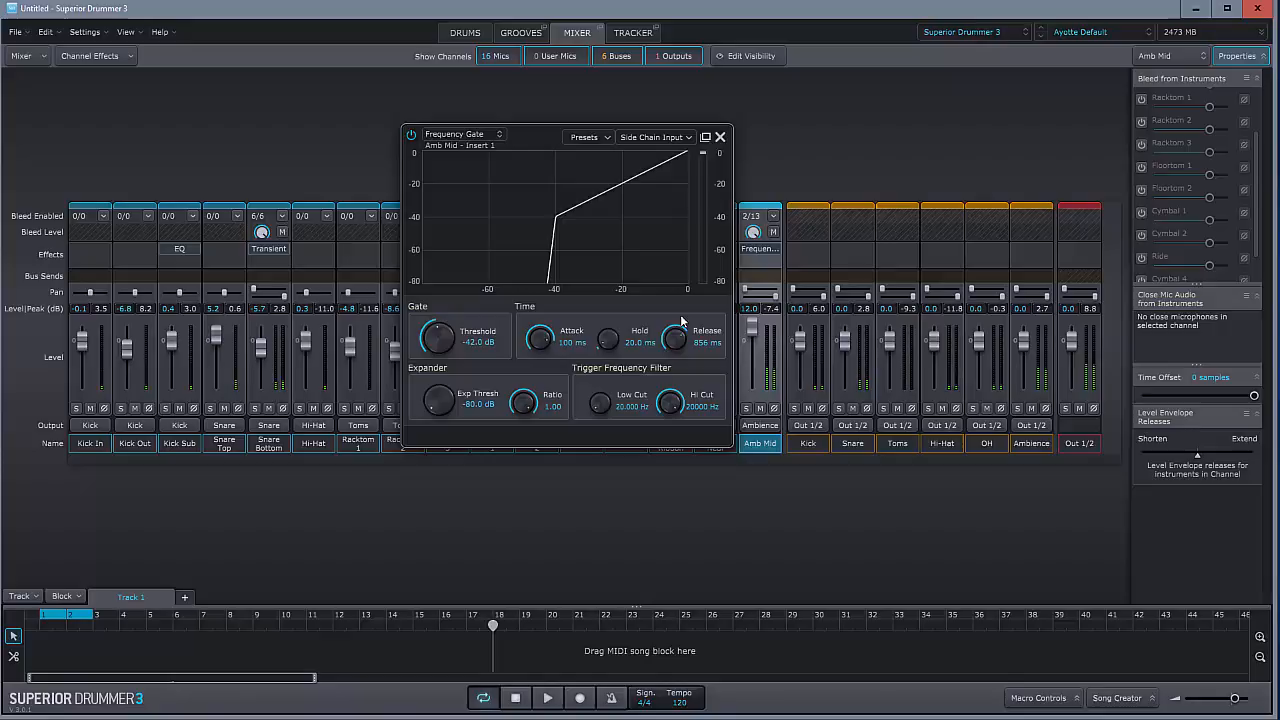
left_click_drag(672, 338, 672, 344)
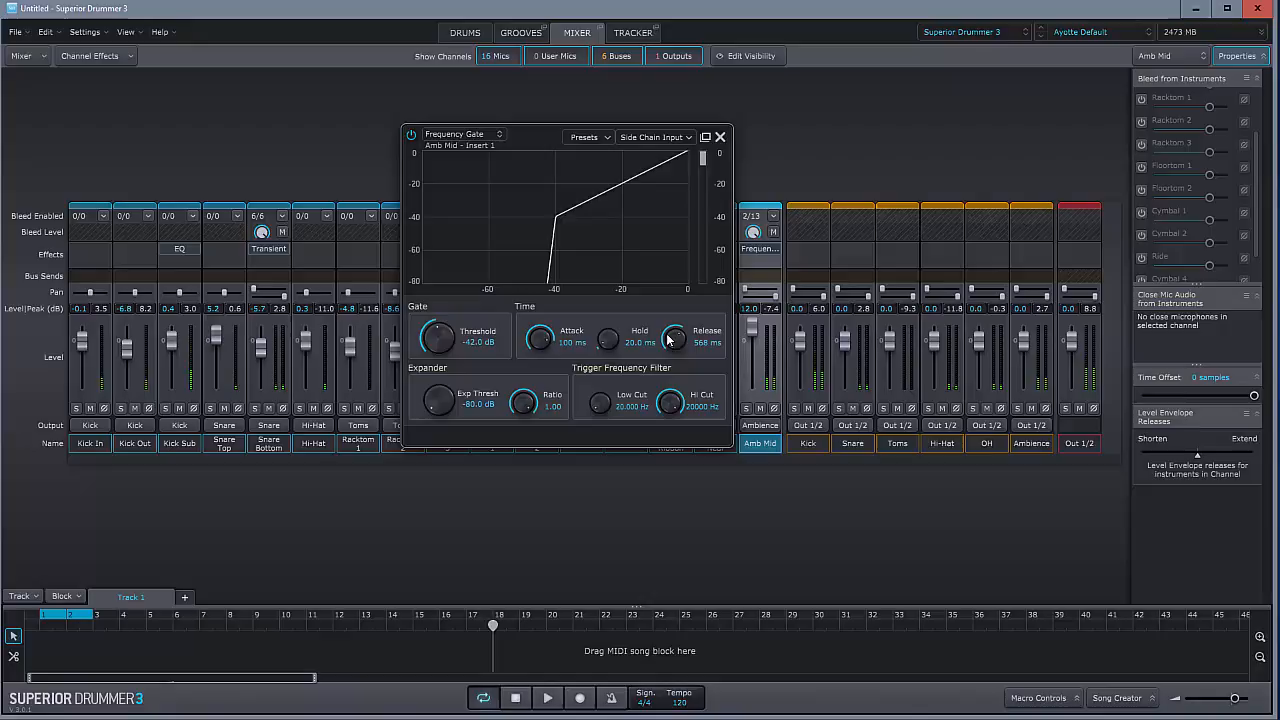
left_click(720, 136)
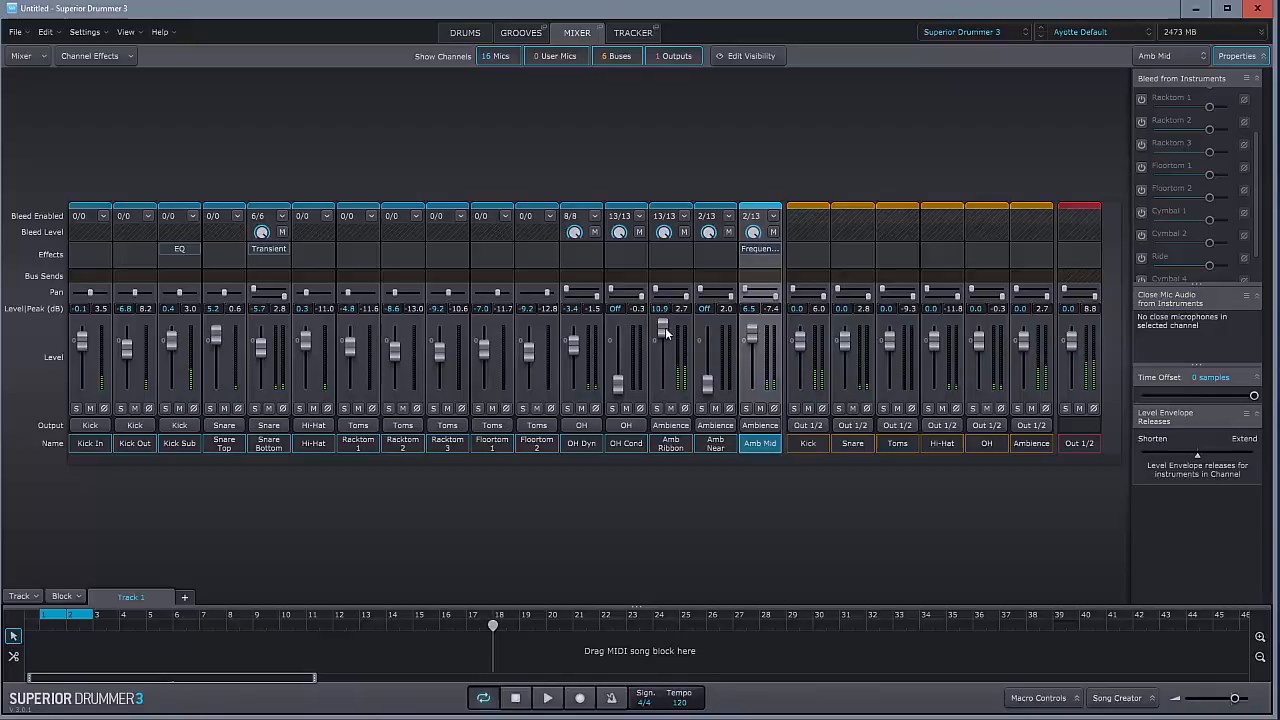
- Check the Amb Ribbon channel's bleed settings, then return to the groove library
left_click(670, 444)
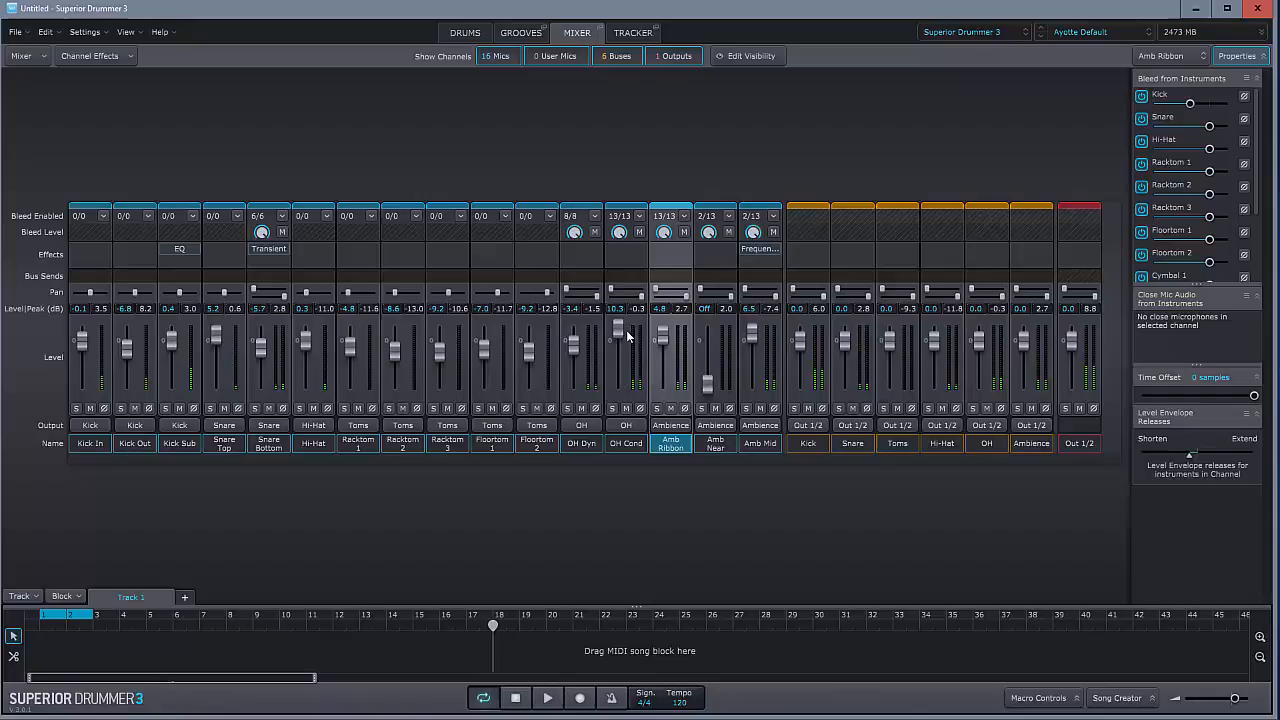
left_click(624, 444)
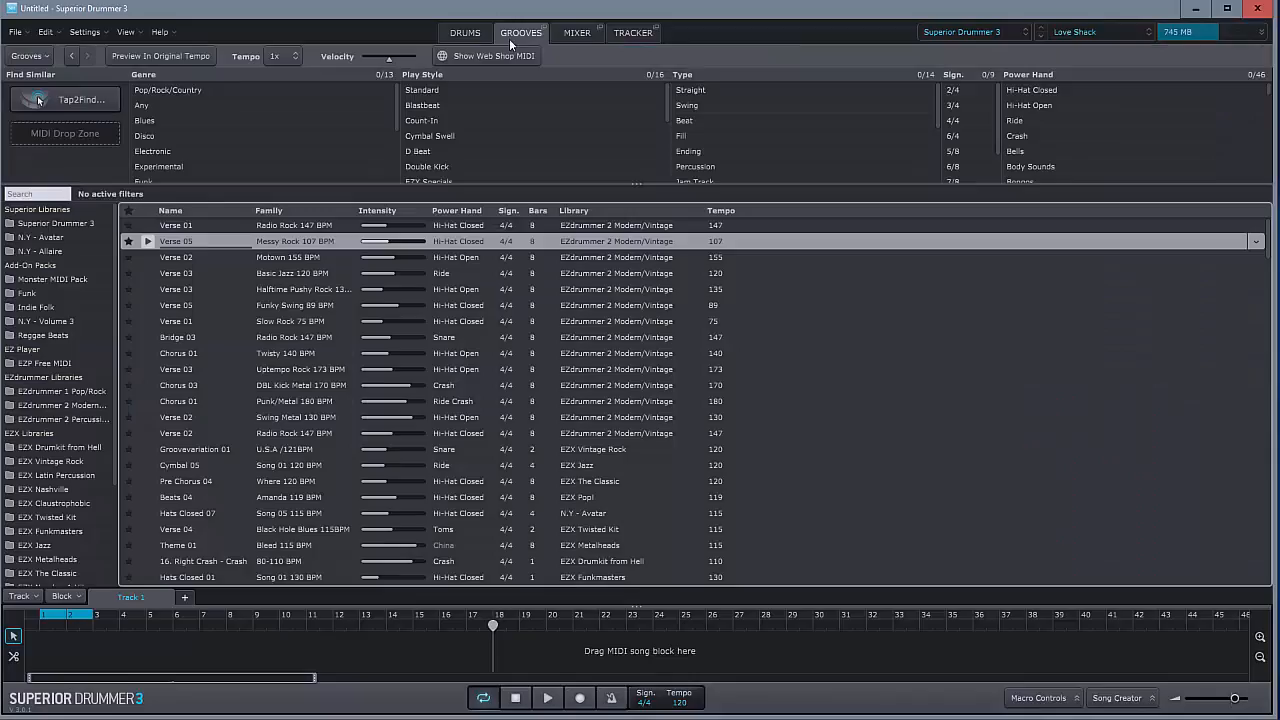
- Load the N.Y. - Allaire library with its Big Gates preset
left_click(576, 32)
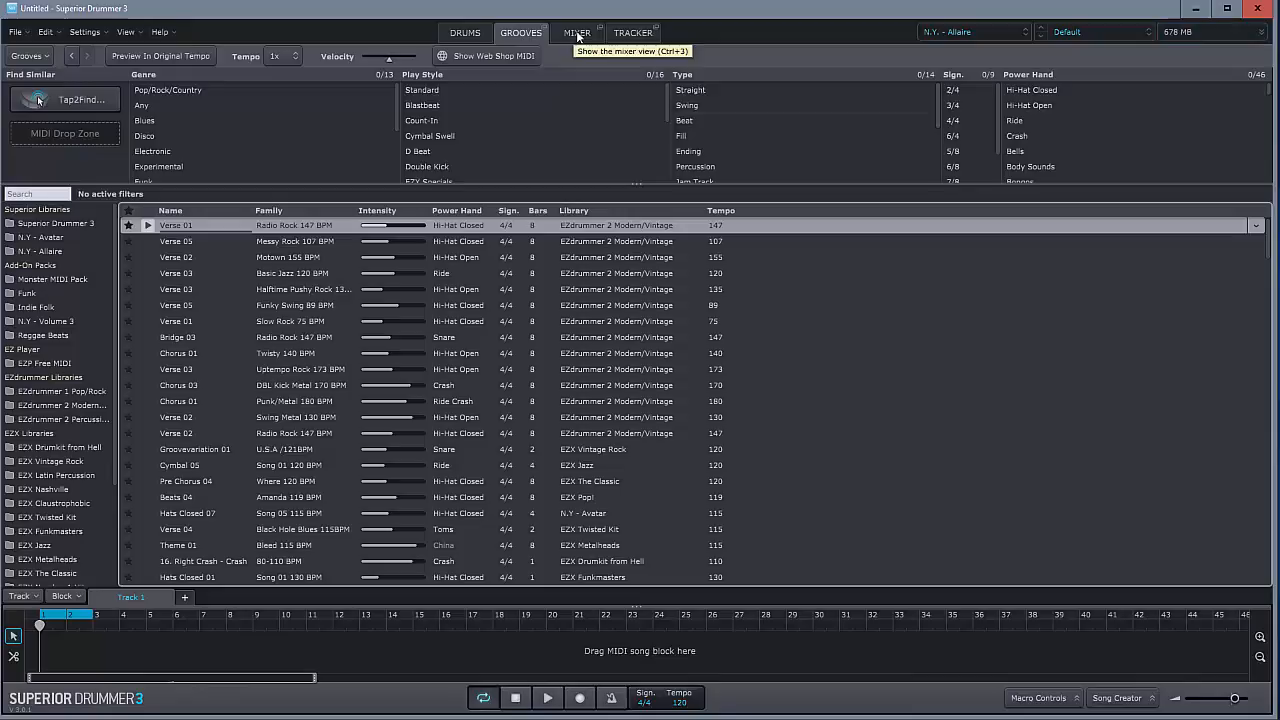
left_click(1100, 32)
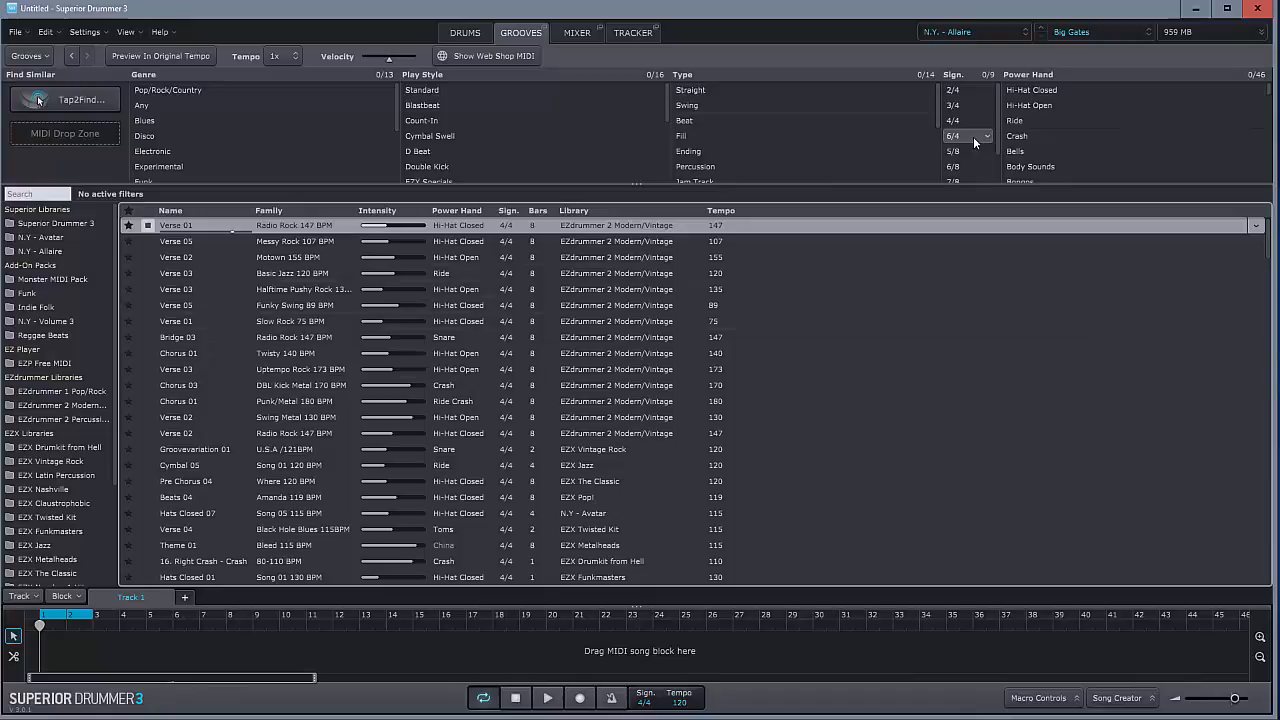
- Load the N.Y. - Hit Factory library from the Superior Libraries list
left_click(970, 32)
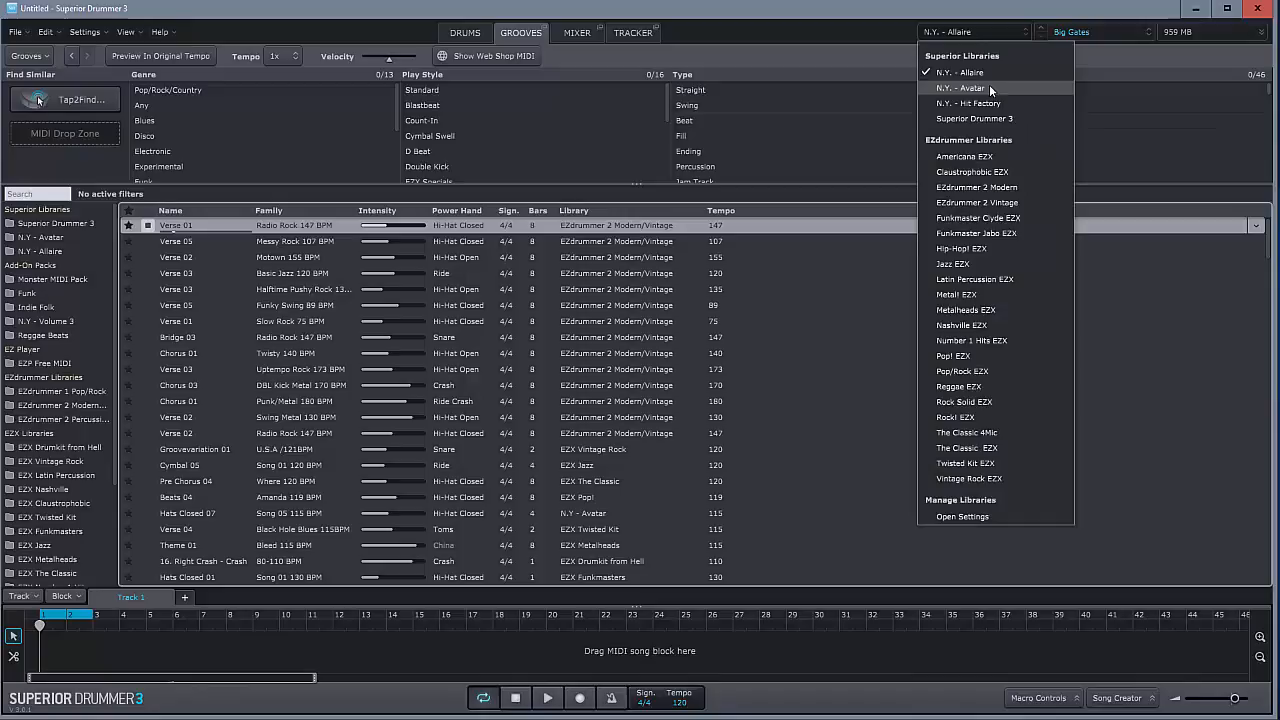
left_click(968, 104)
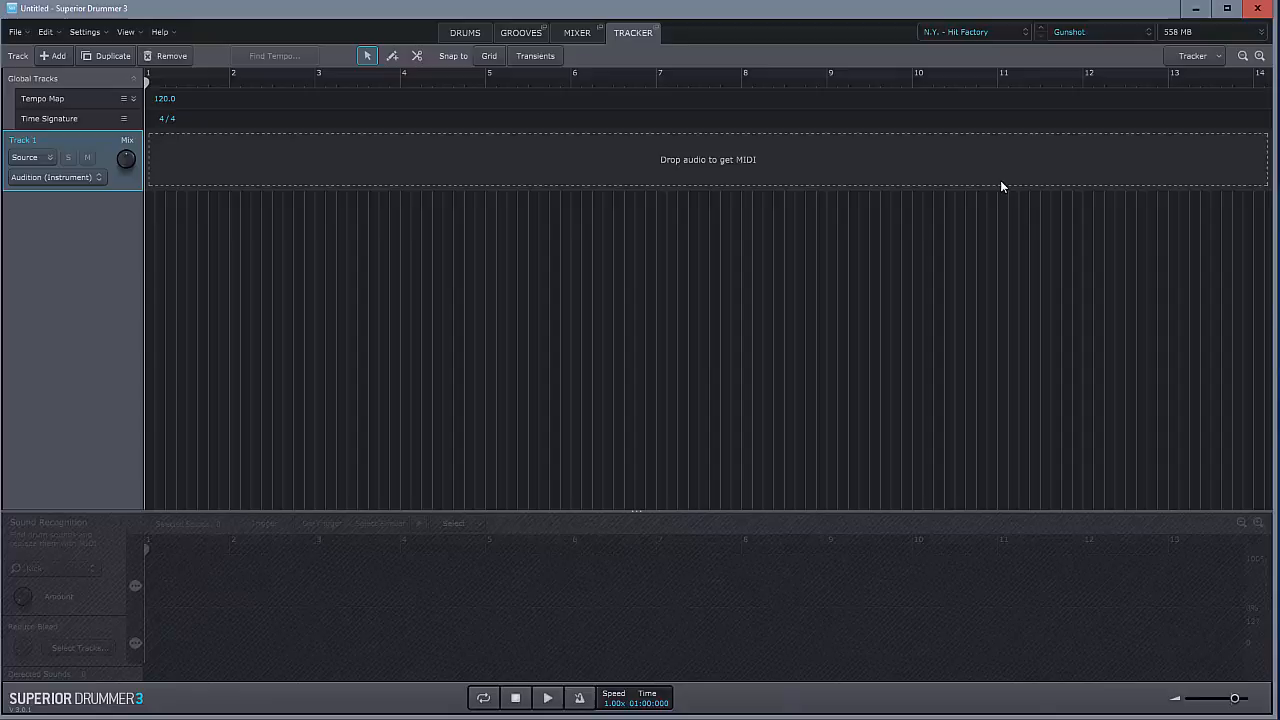
mouse_move(576, 32)
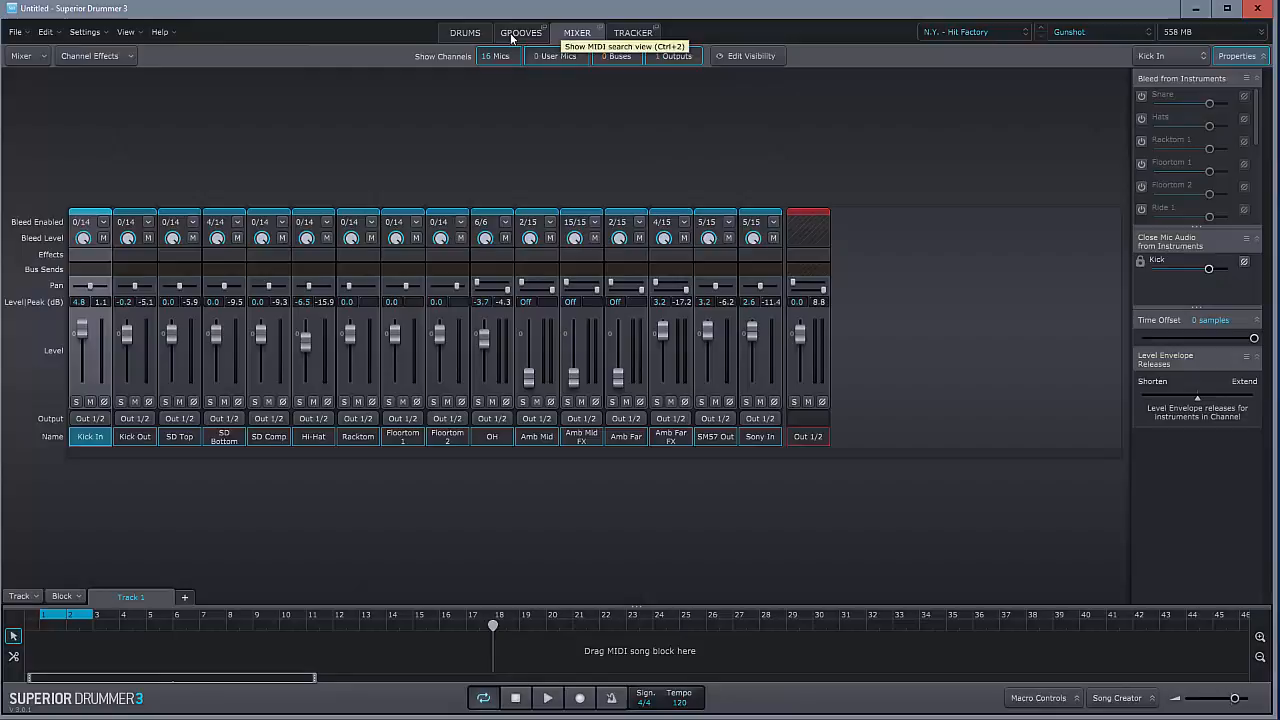
- Show the N.Y. - Hit Factory kit on the Drums page and reopen the library list
left_click(464, 32)
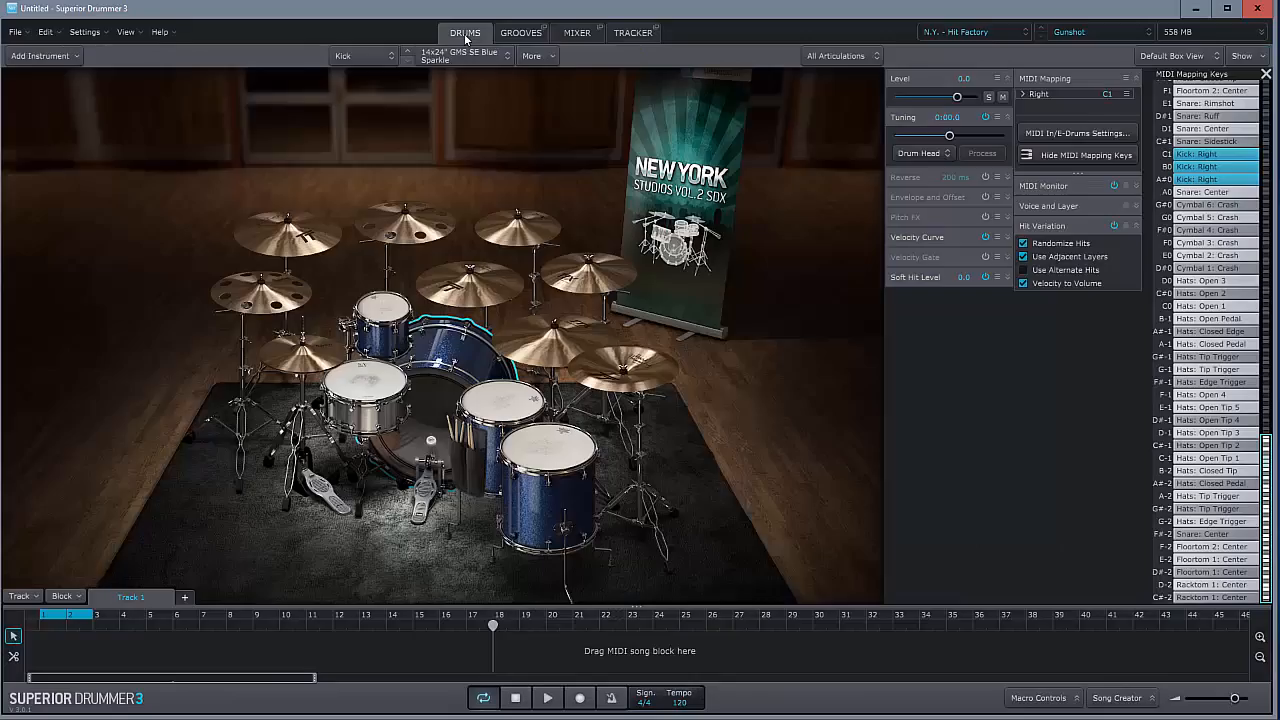
left_click(970, 32)
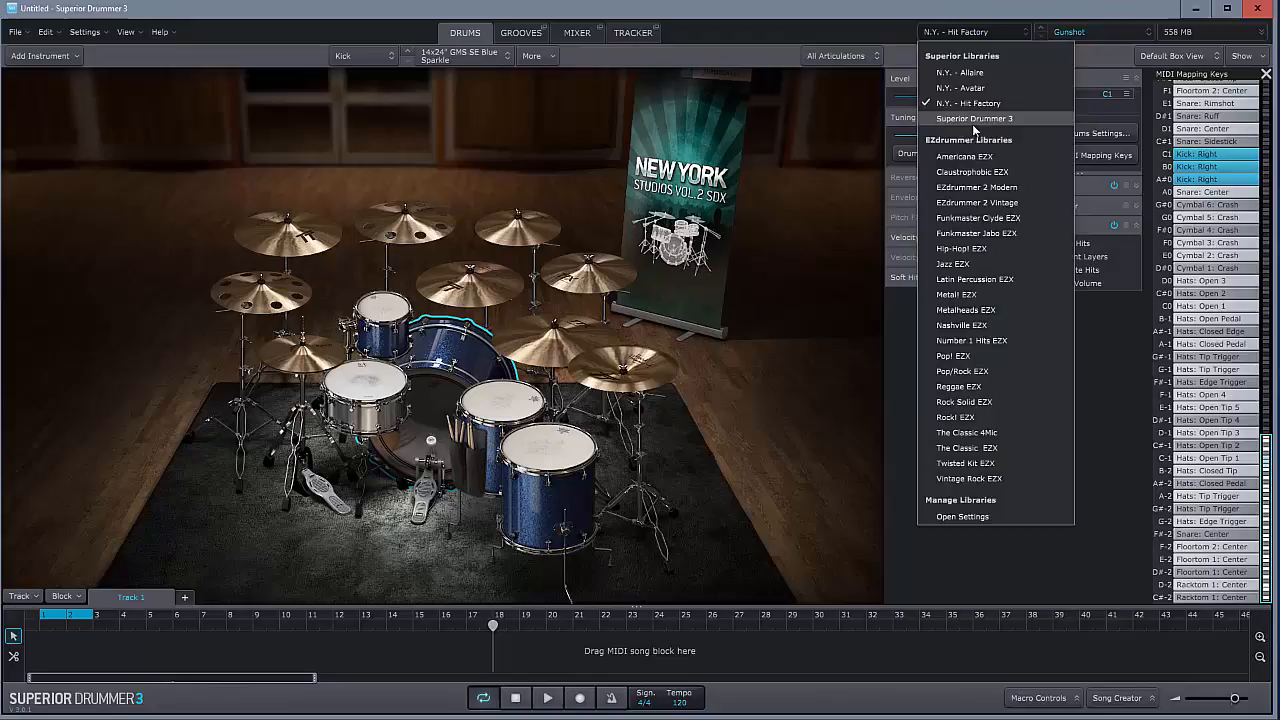
- Load the Superior Drummer 3 core library and view its Core kit on the Drums page
left_click(976, 118)
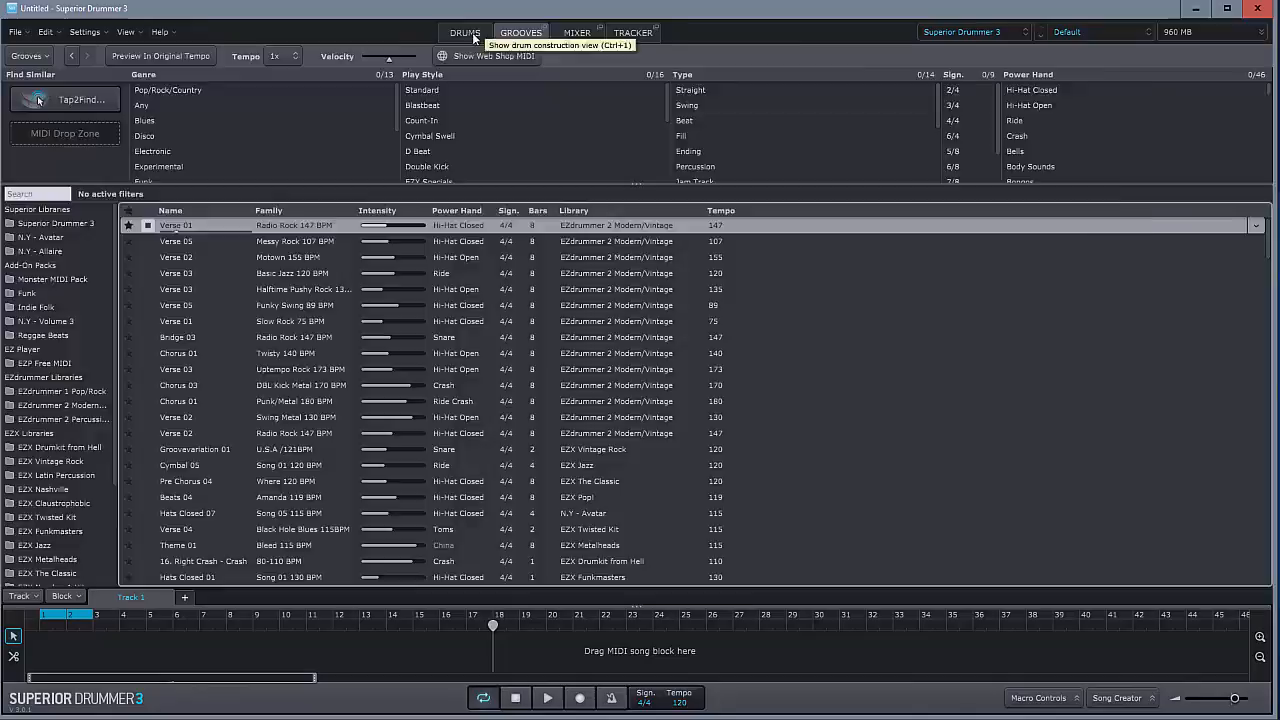
left_click(464, 32)
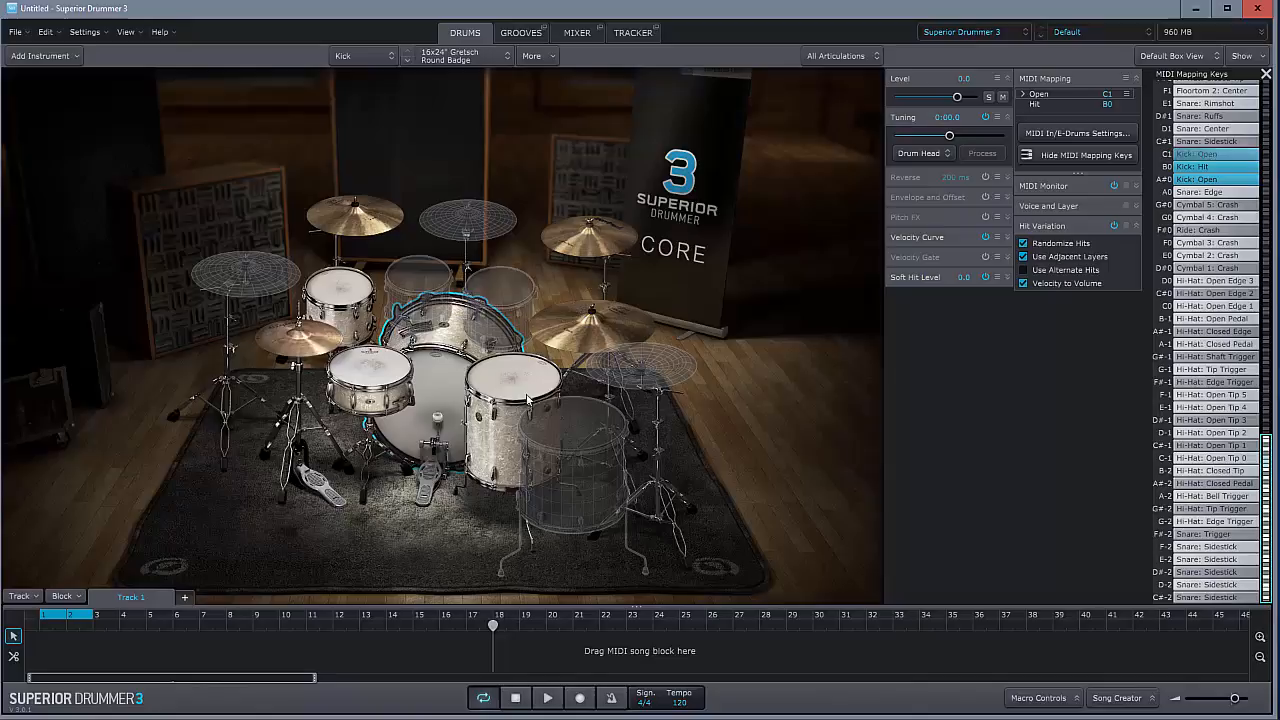
- Replace the Core kit's snare with the EZdrummer 2 Modern Gretsch USA Custom snare
left_click(370, 384)
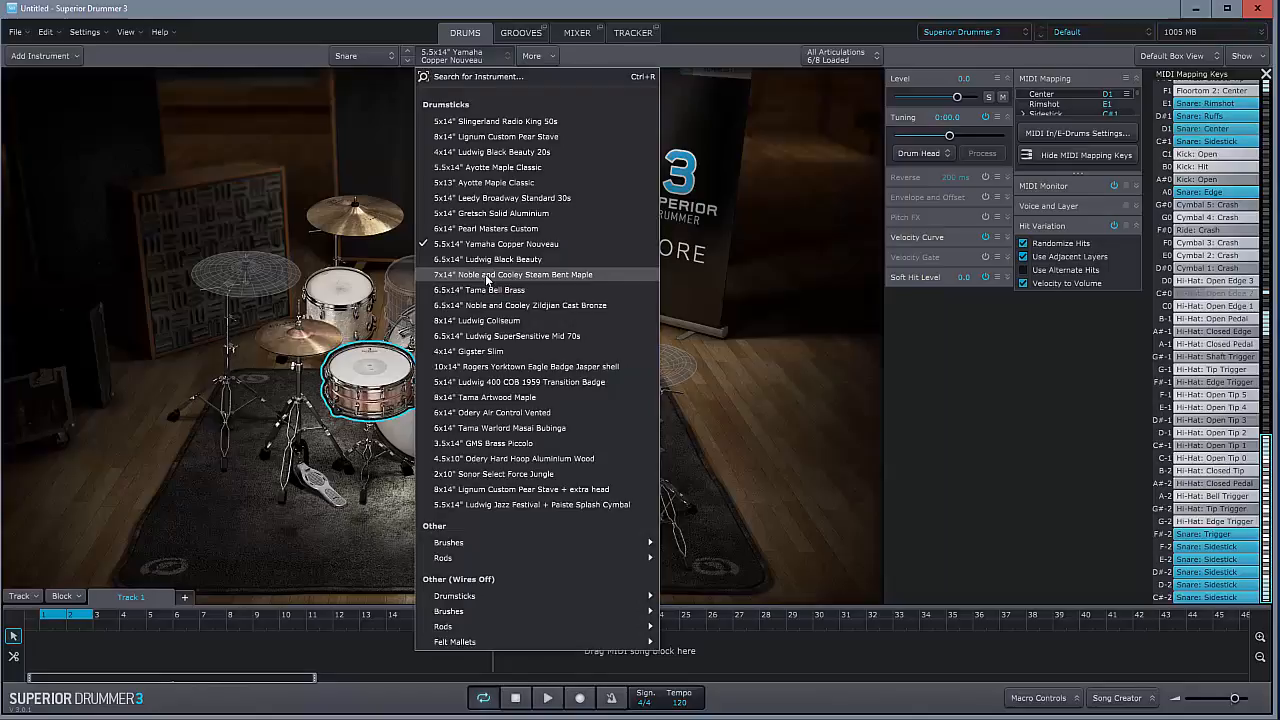
left_click(508, 336)
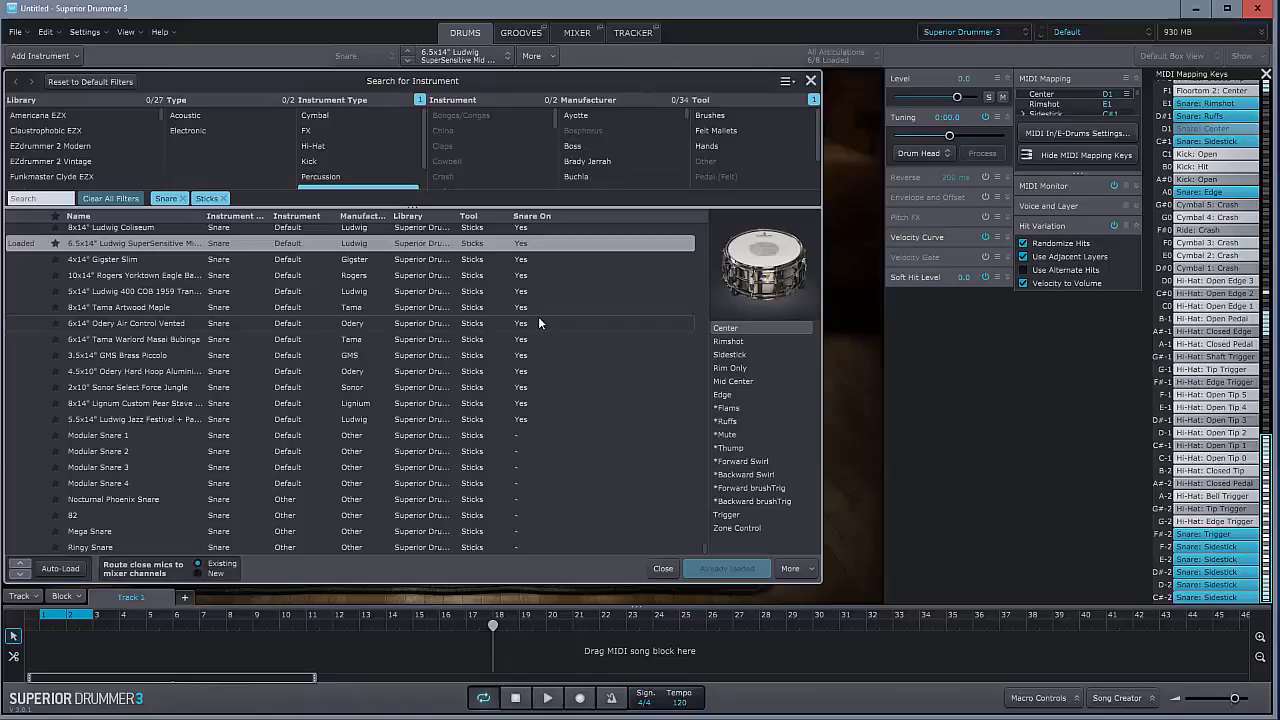
mouse_move(680, 344)
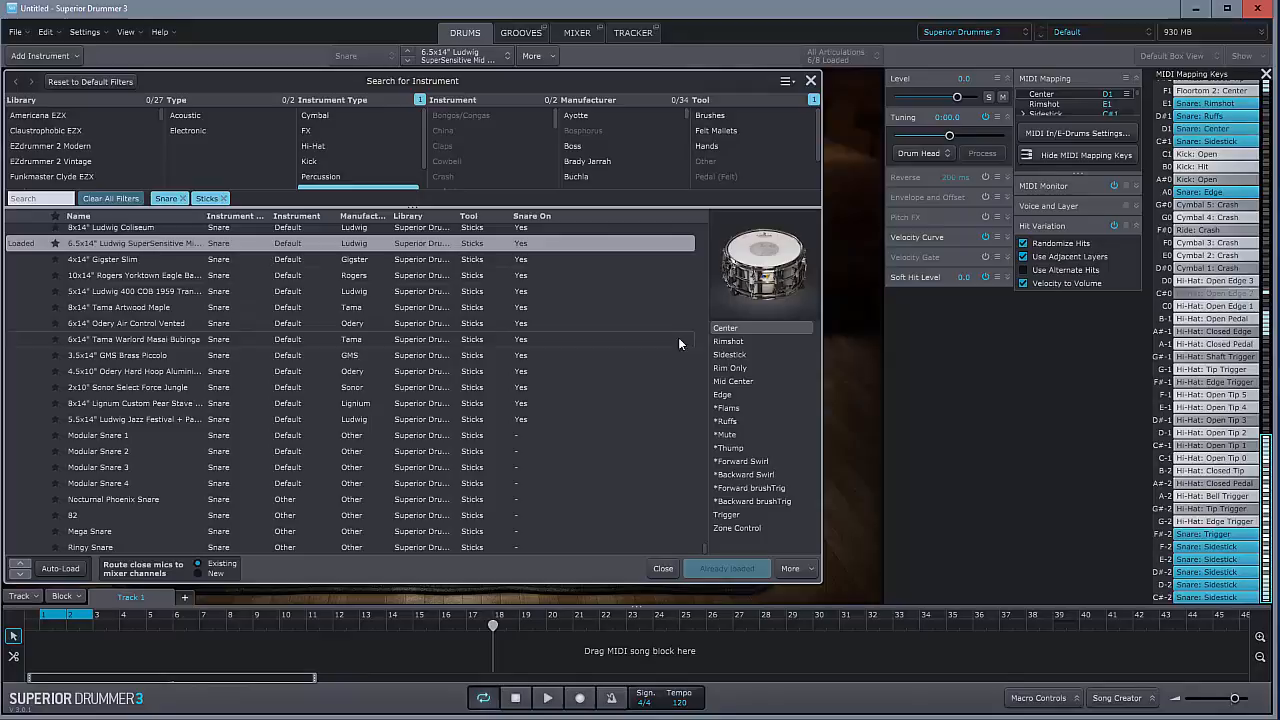
scroll("down", 3)
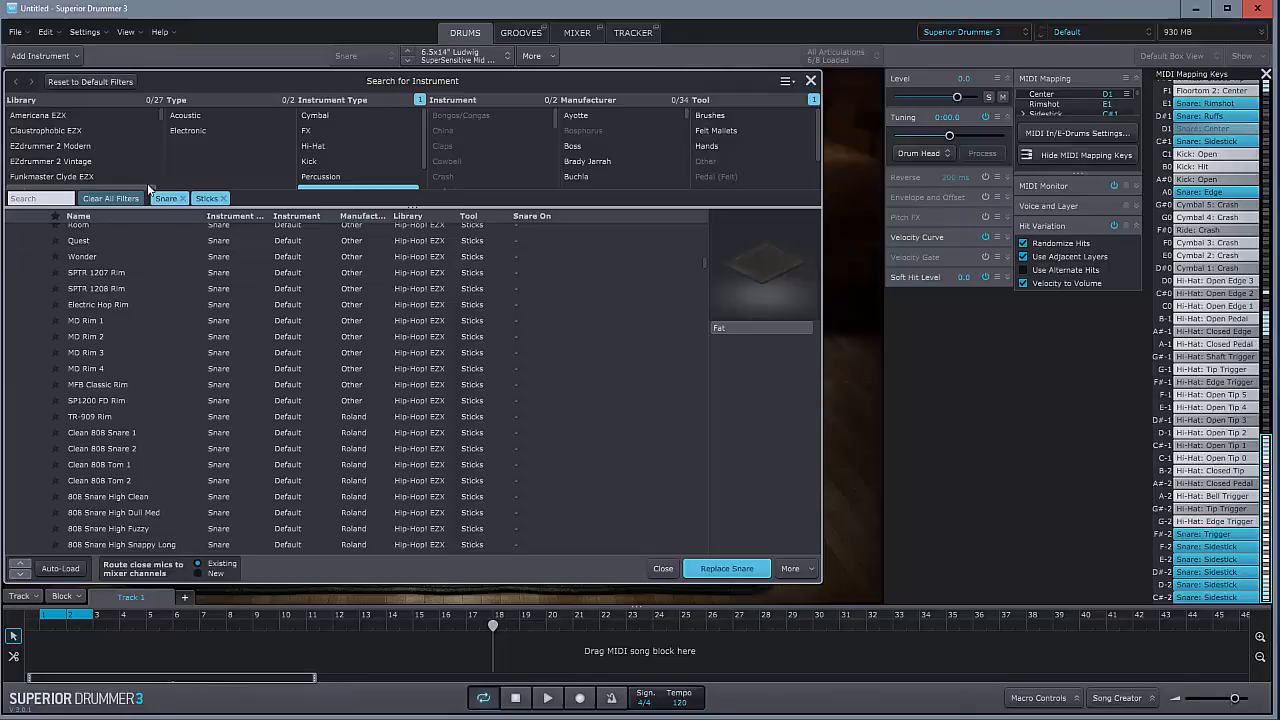
left_click(52, 146)
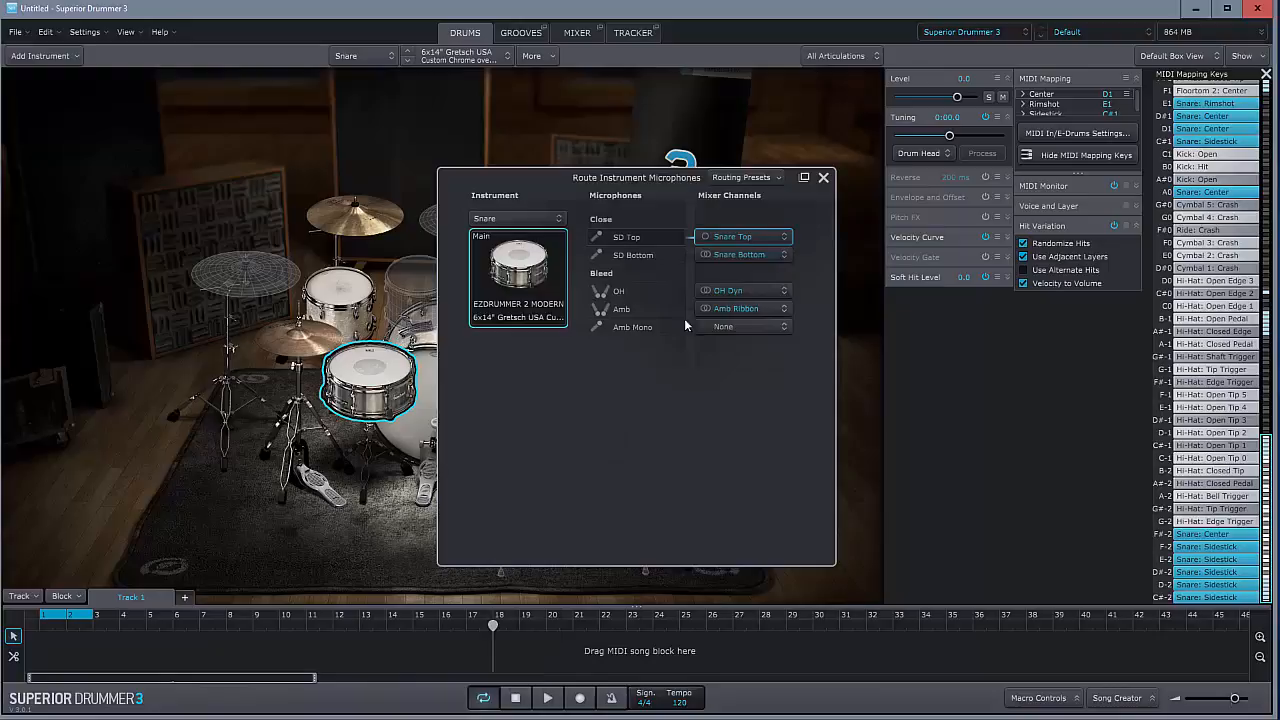
mouse_move(560, 420)
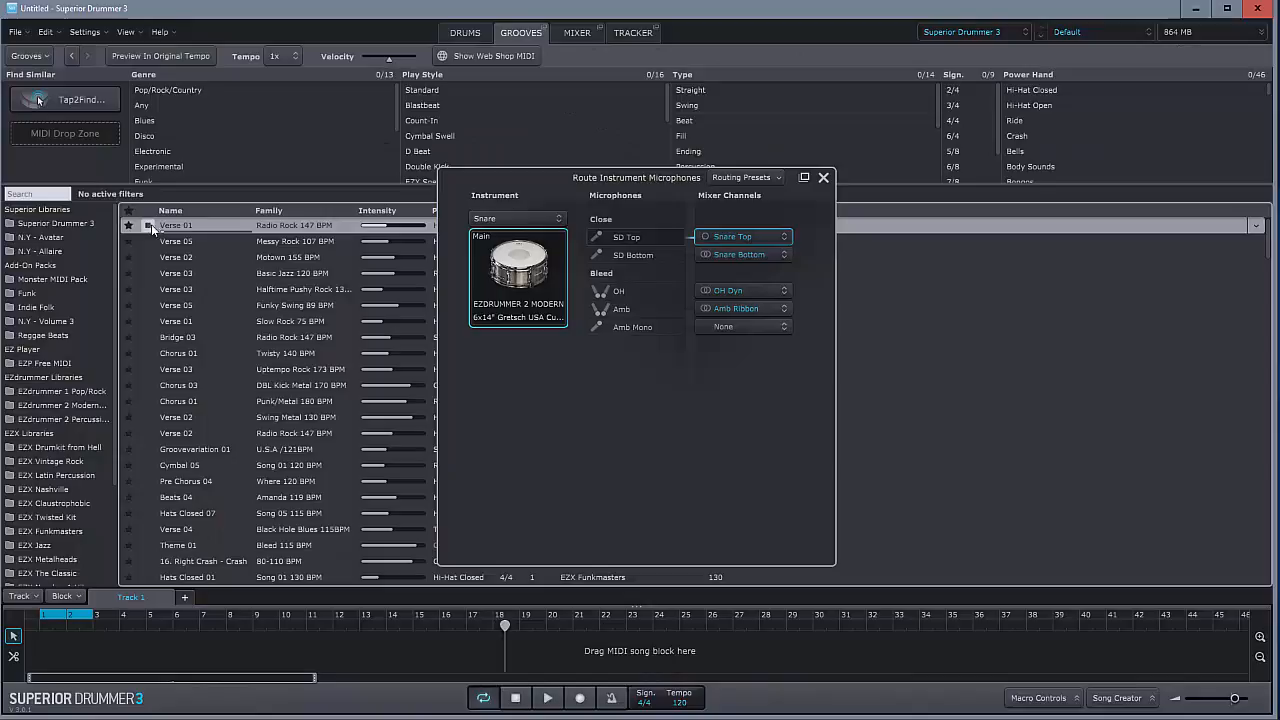
- Route the new snare's Amb mic to the X-Amb channel and check it in the mixer
left_click(576, 32)
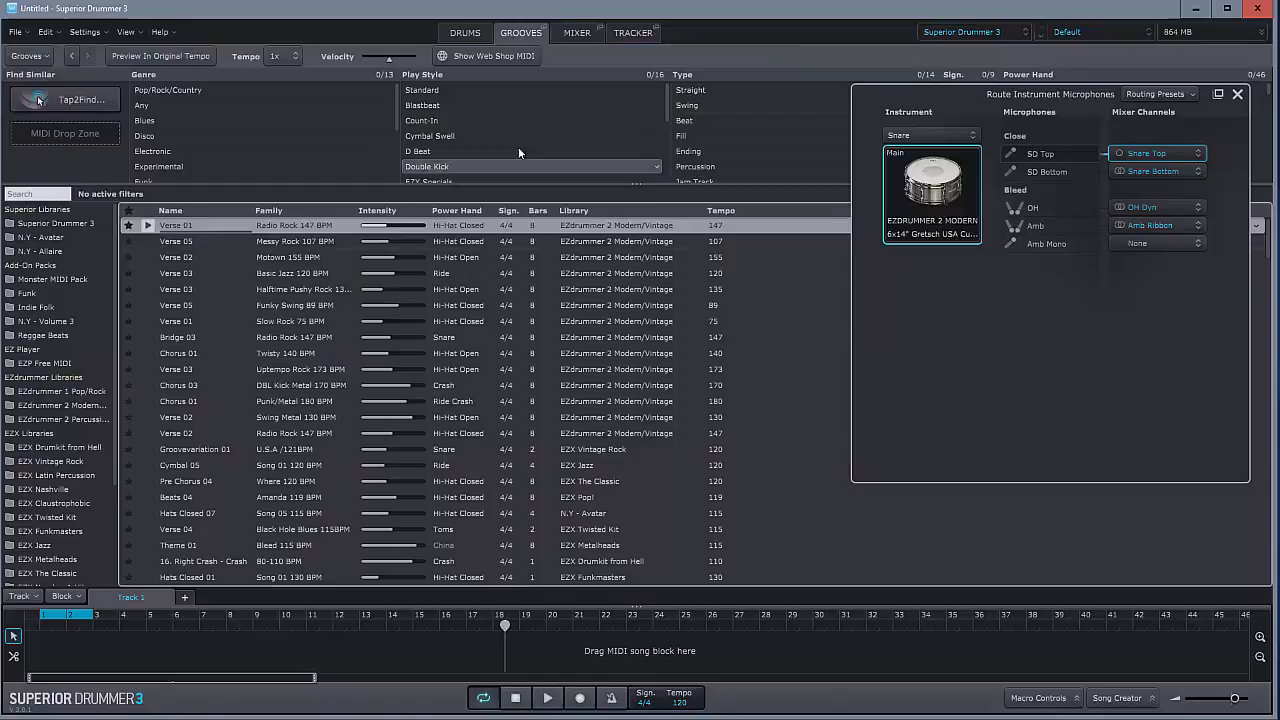
left_click(1156, 224)
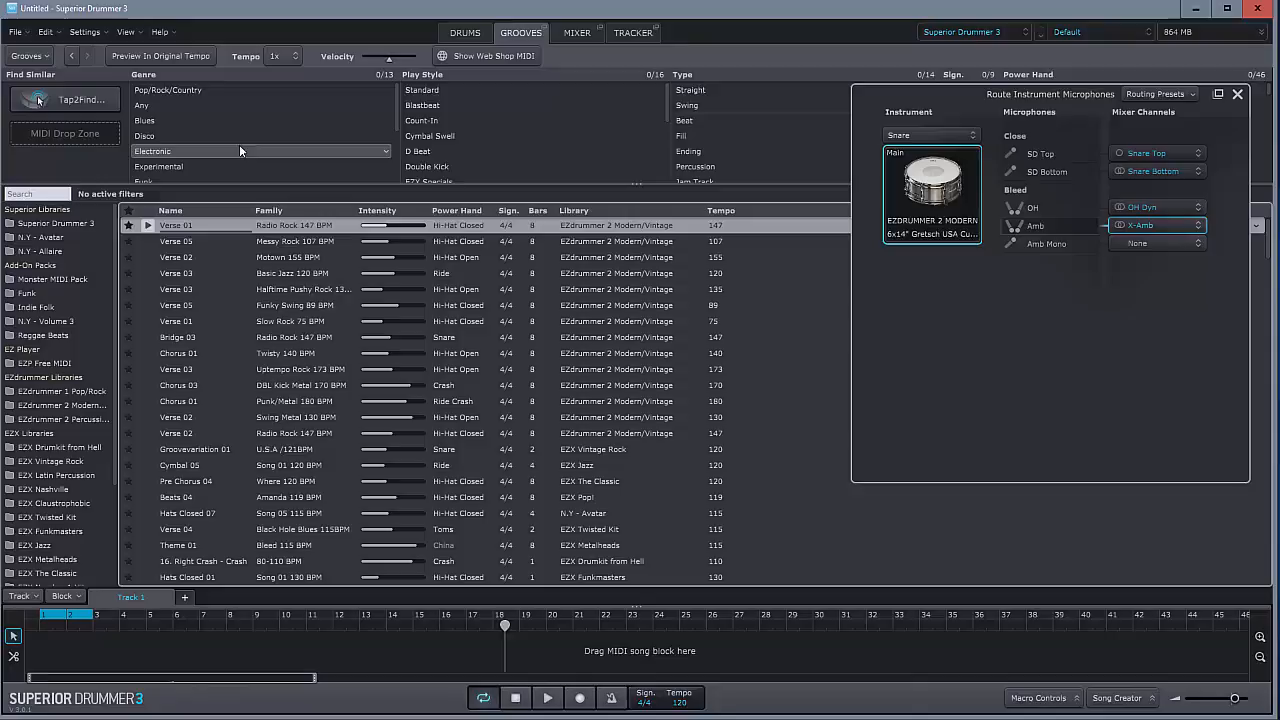
left_click(576, 32)
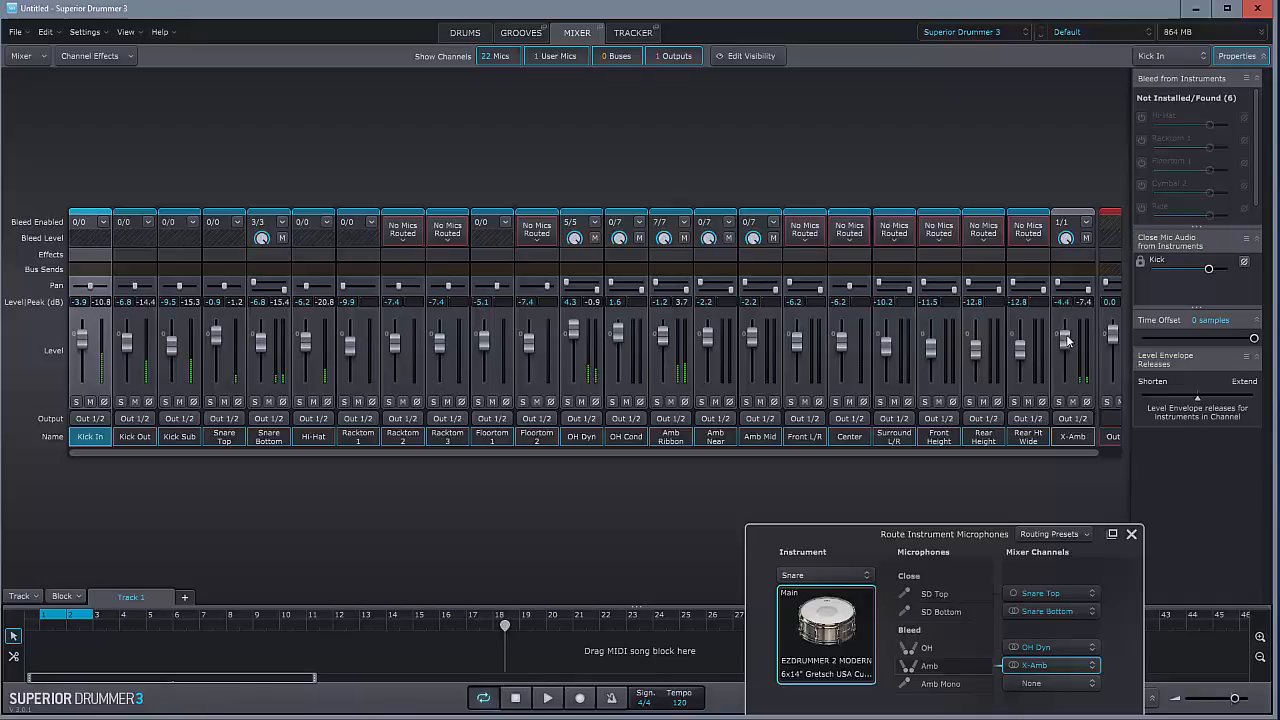
left_click(1072, 436)
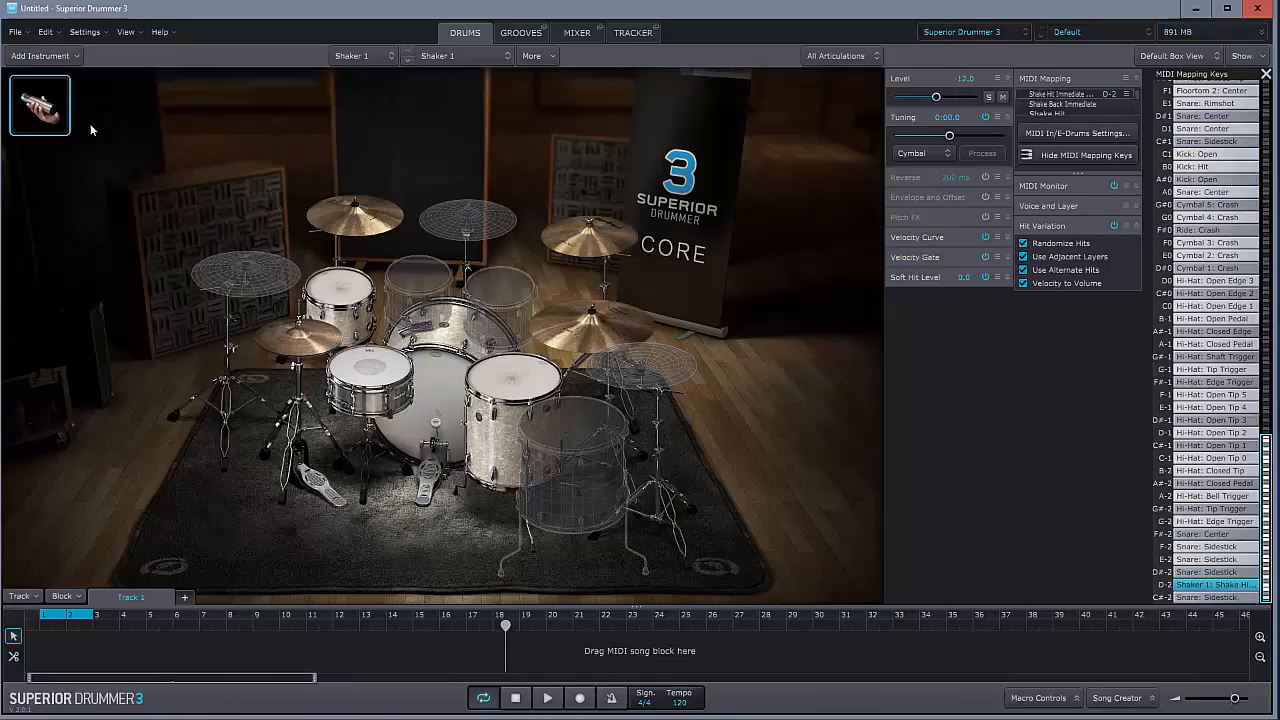
- Add a Tama snare as an extra instrument, assign it to Rack Tom 2 and view the mixer
left_click(44, 56)
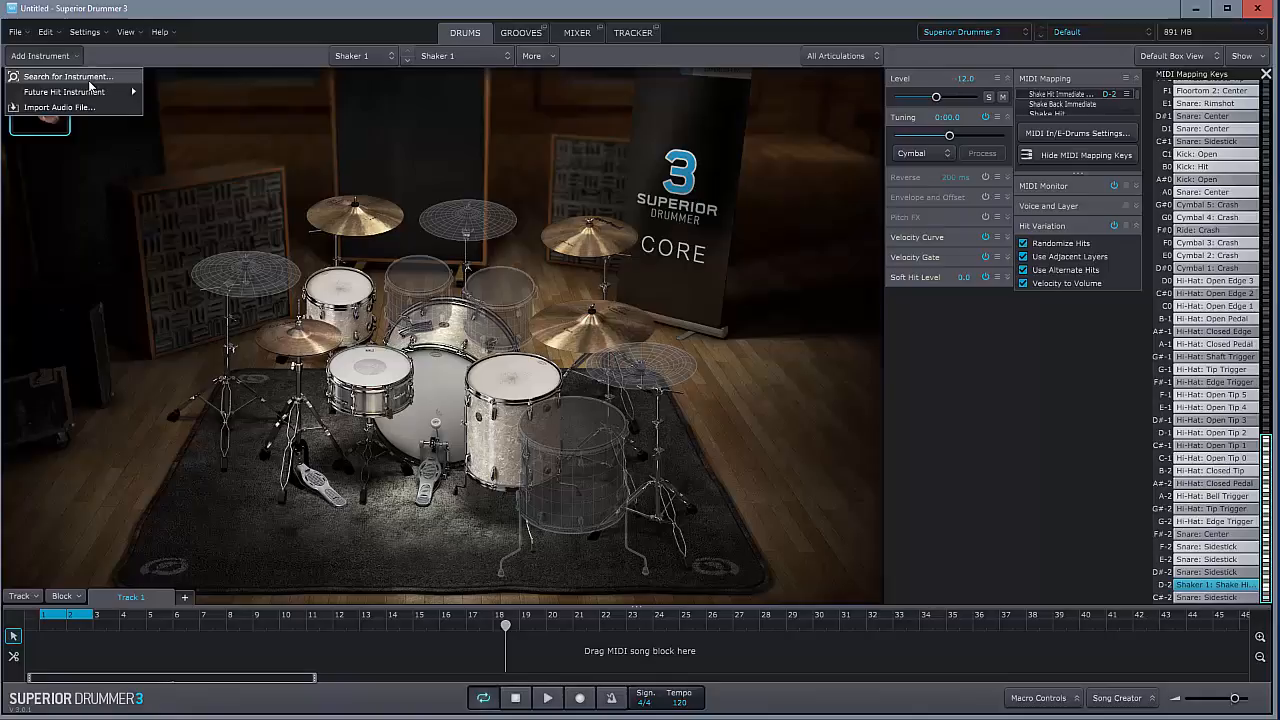
left_click(64, 76)
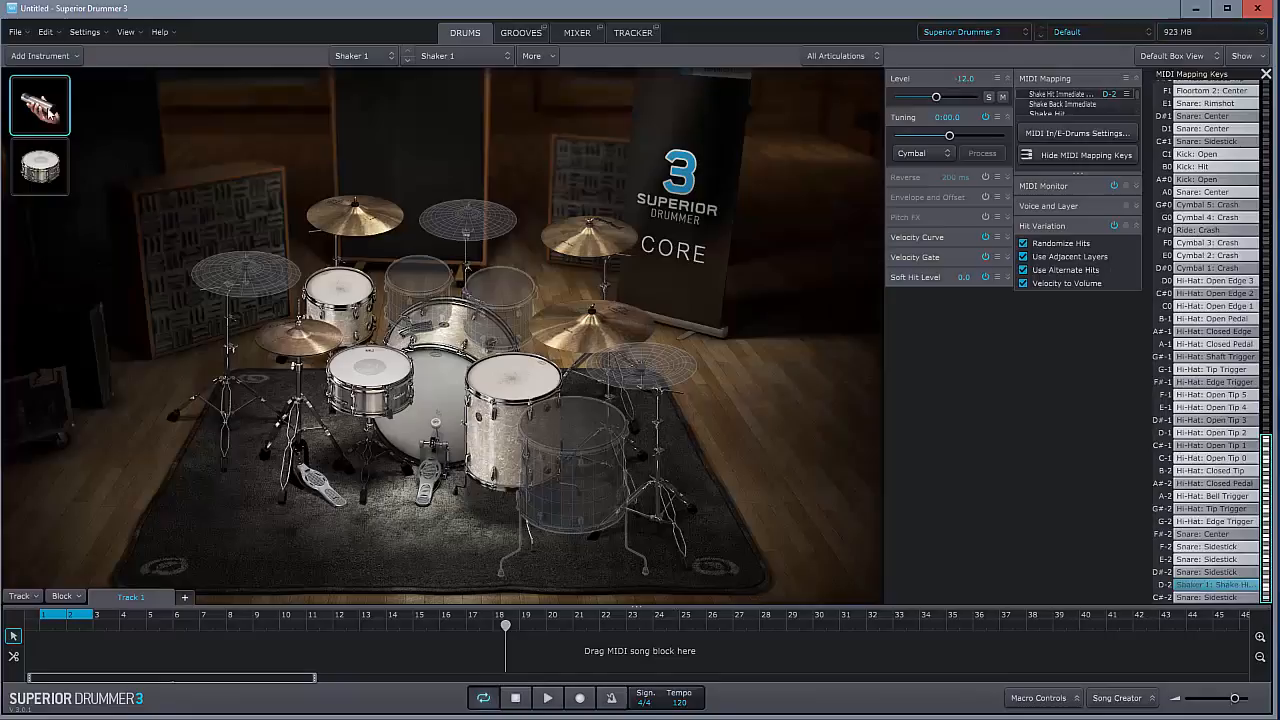
left_click(40, 164)
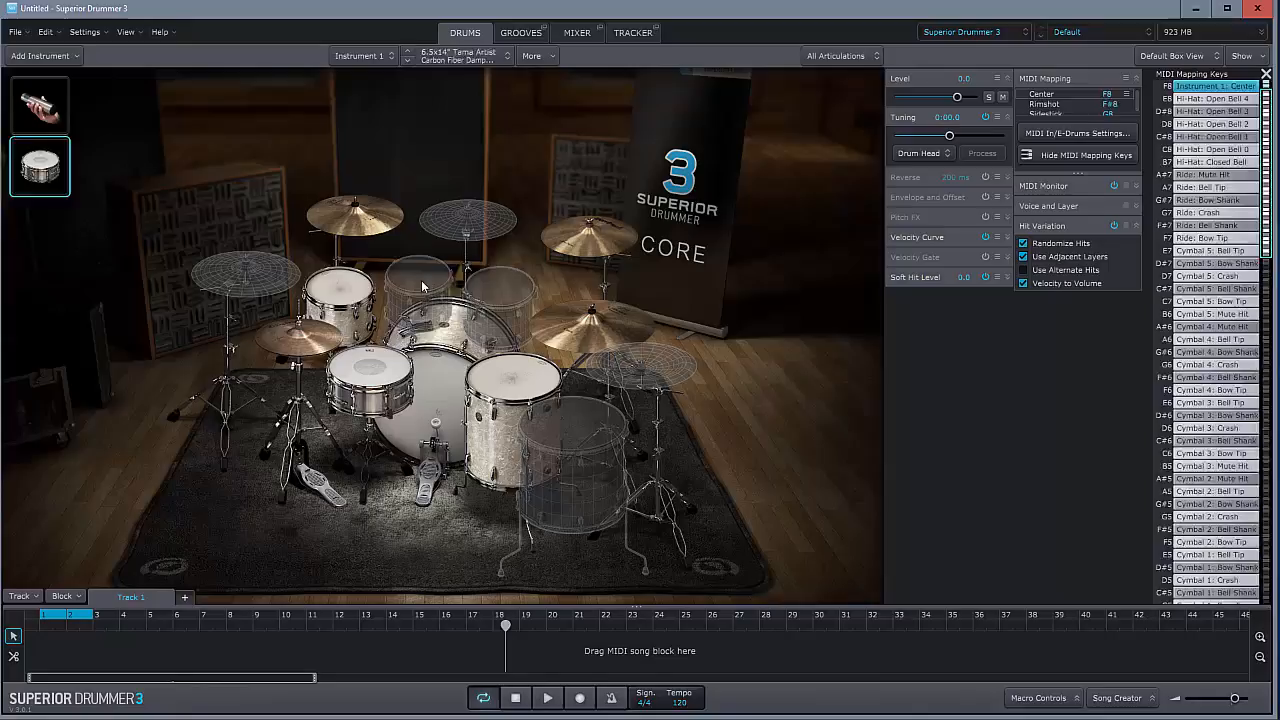
left_click(418, 290)
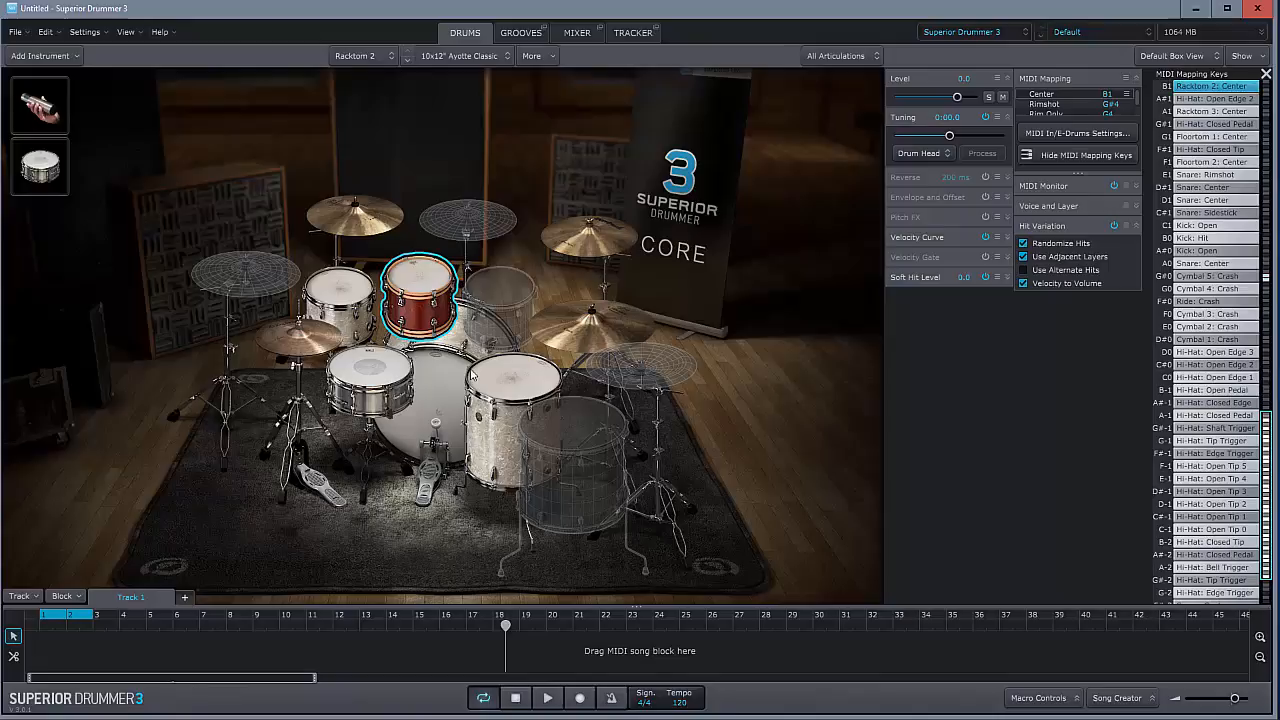
left_click(576, 32)
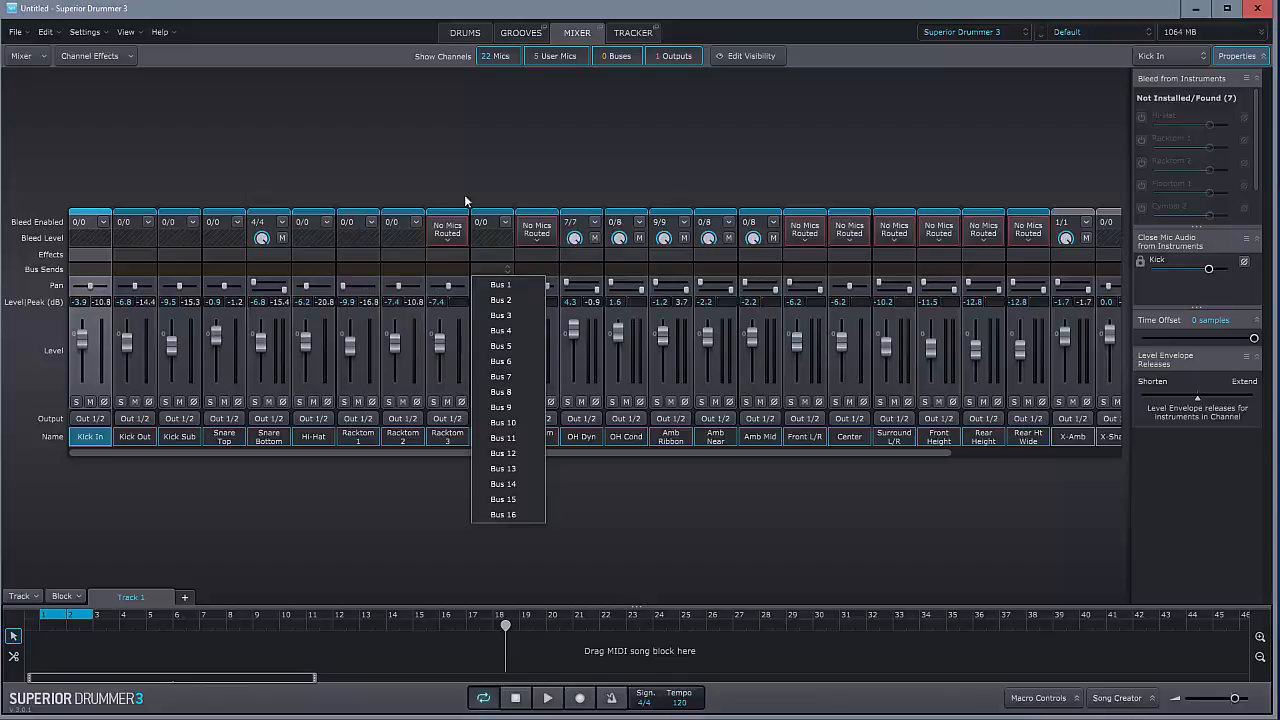
mouse_move(402, 192)
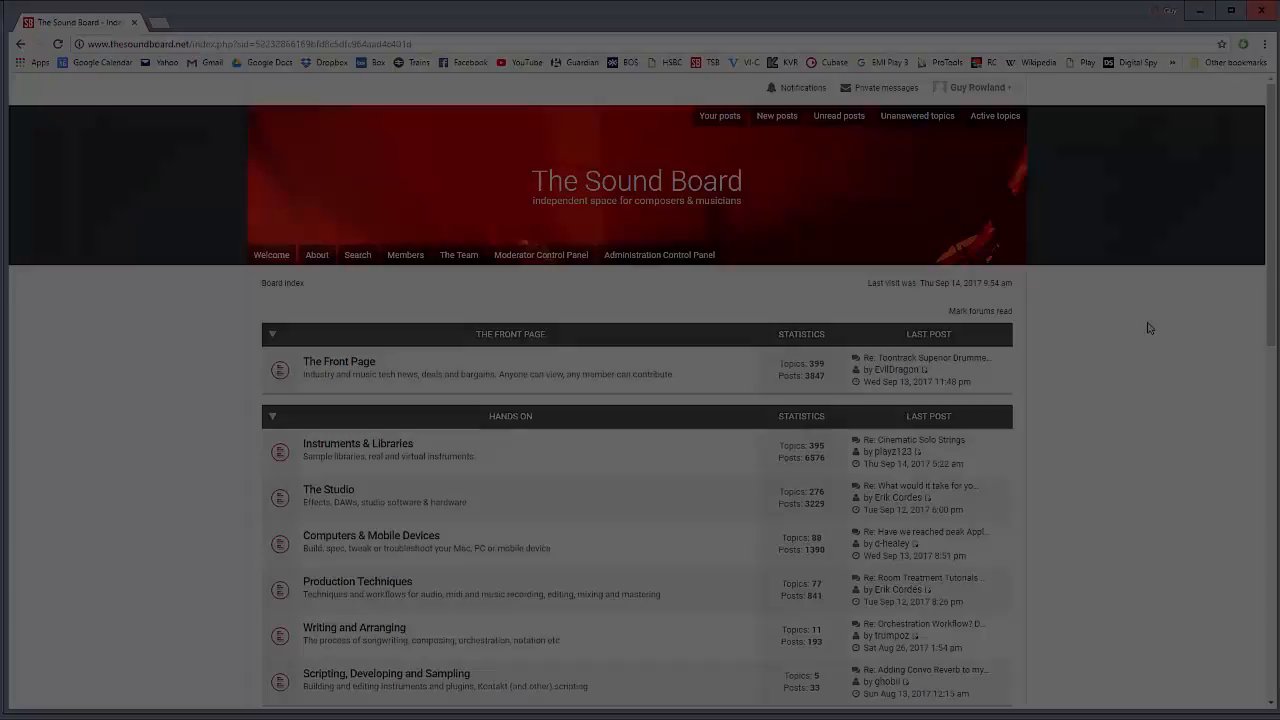
- Scroll down The Sound Board's welcome page through its featured topic tiles
scroll("down", 3)
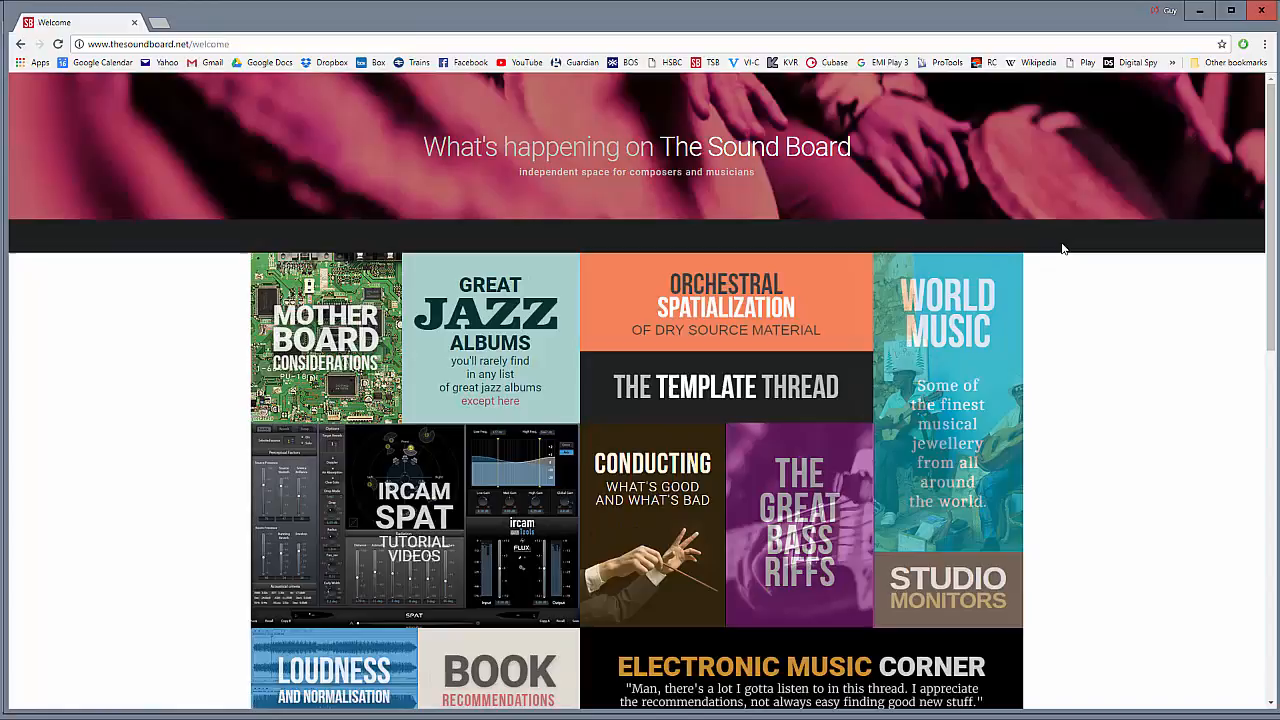
scroll("down", 3)
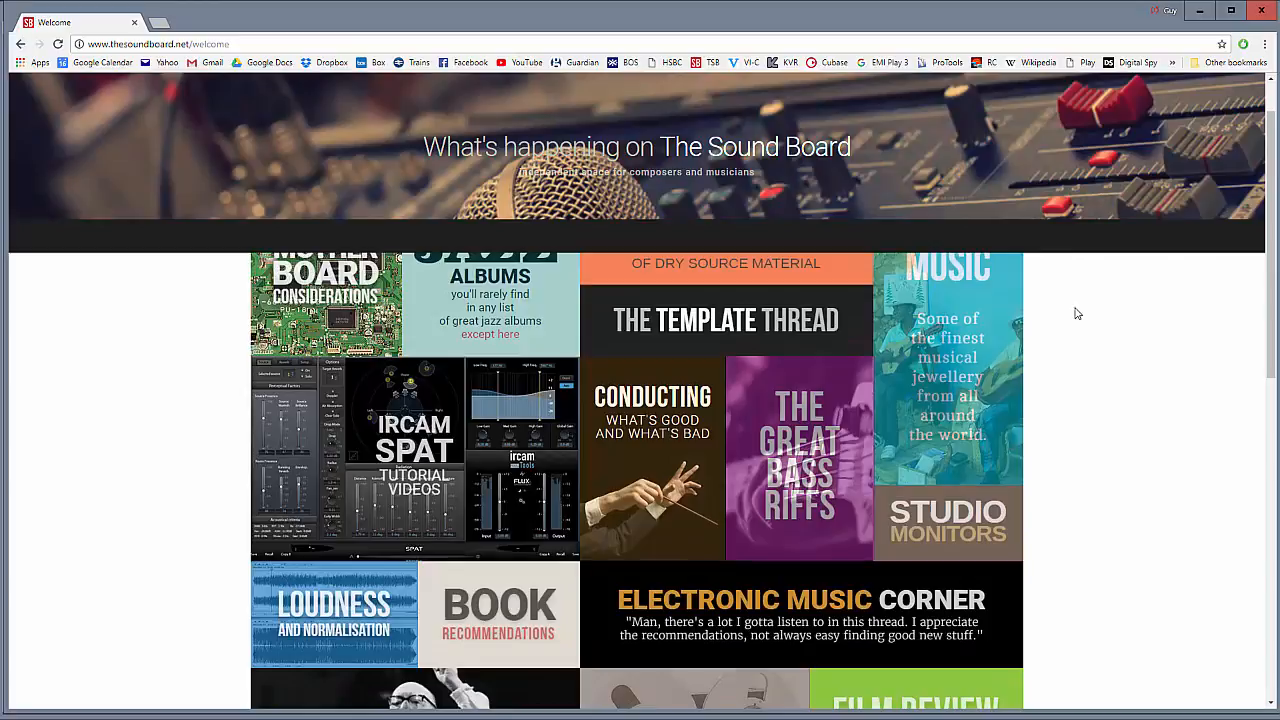
scroll("down", 3)
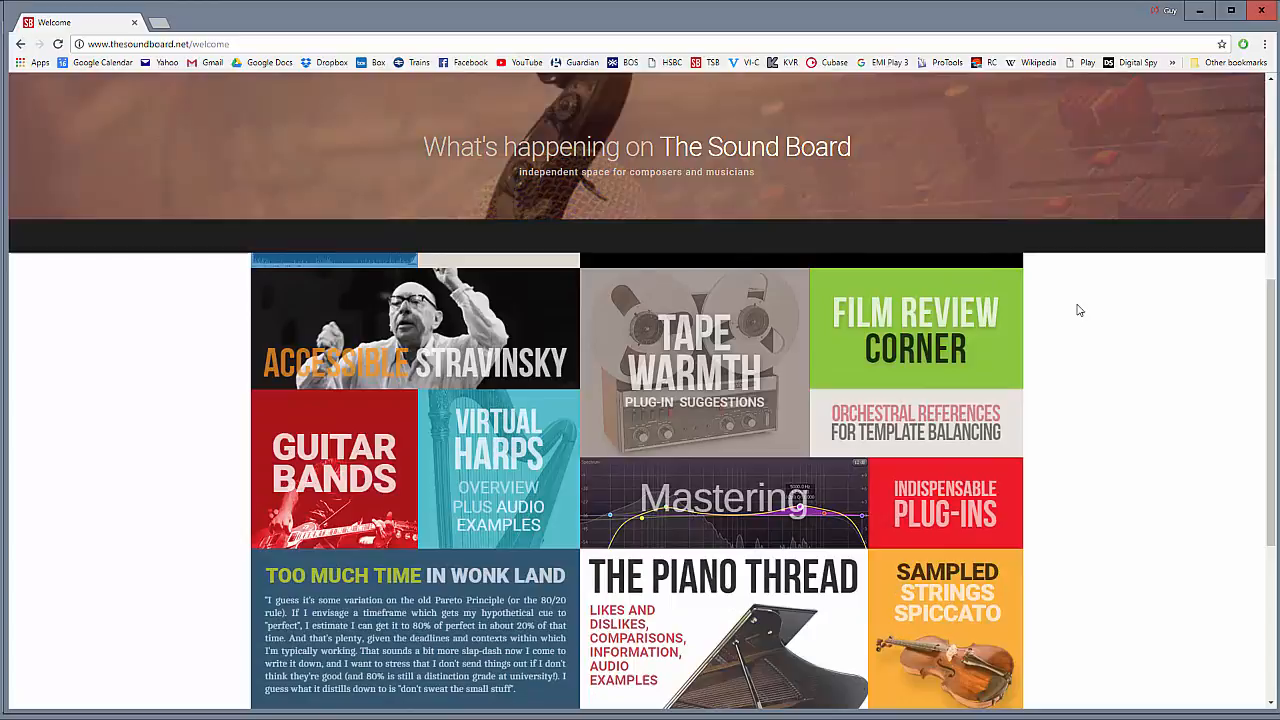
scroll("down", 3)
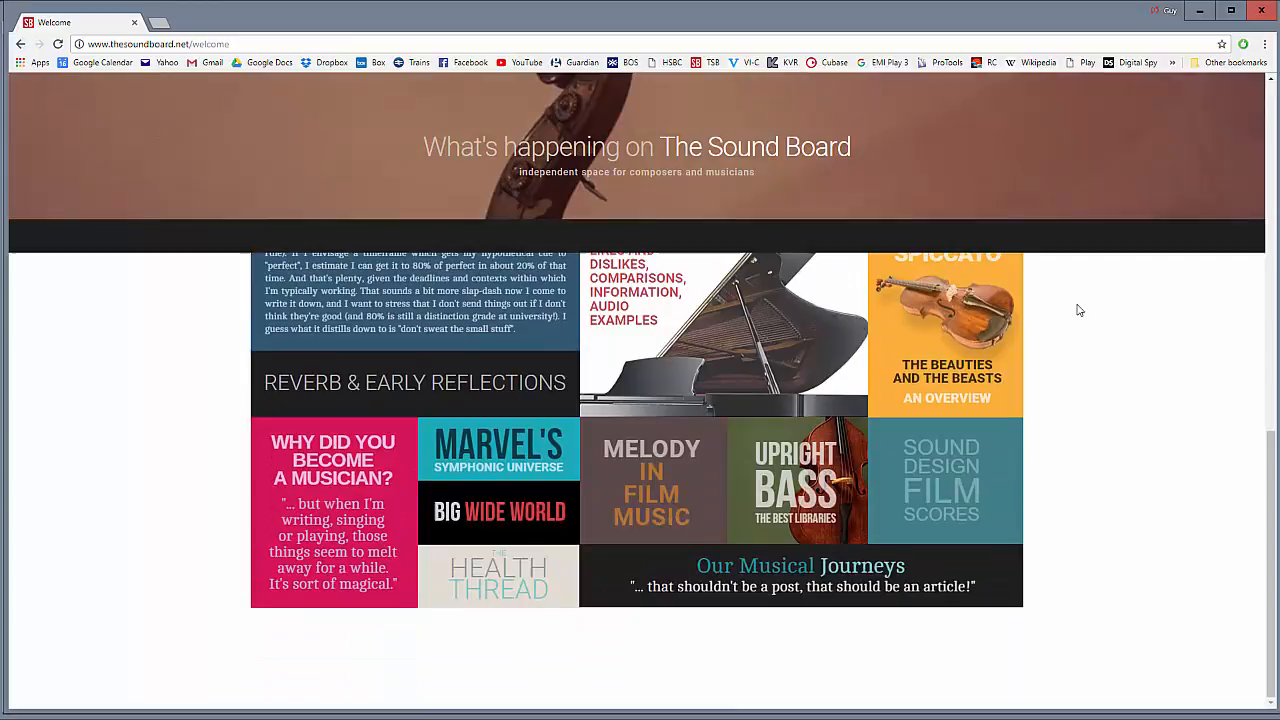